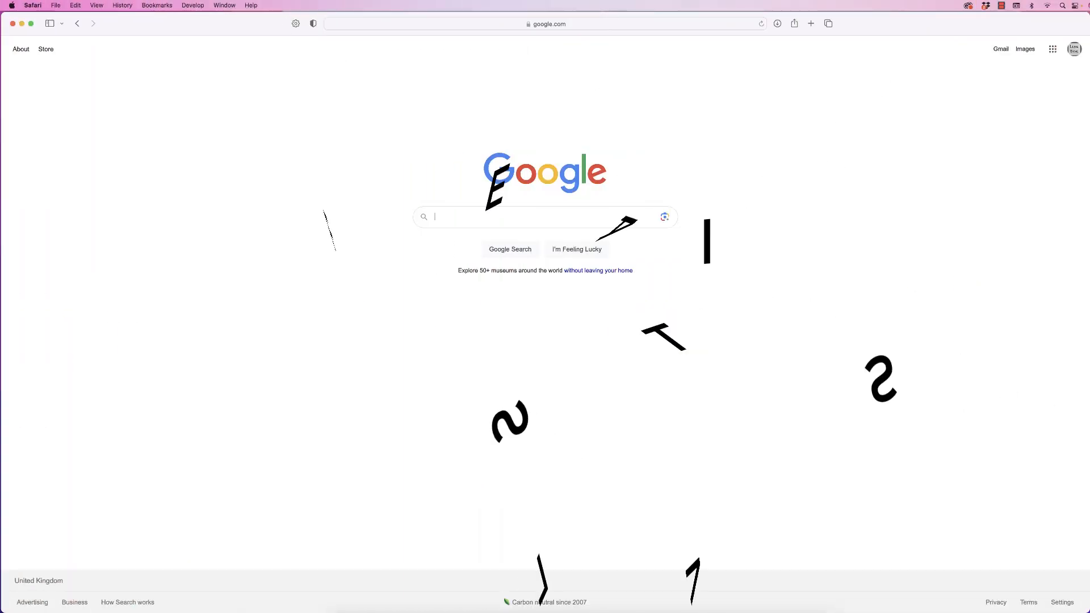
# Run a Google search for 'festival posters'.
pyautogui.click(522, 216)
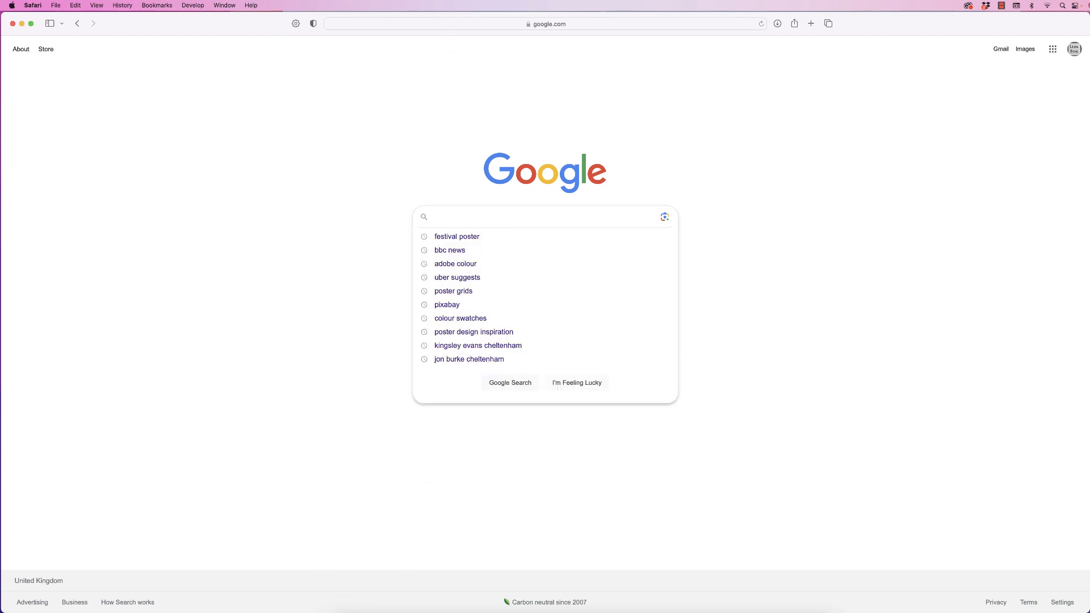
pyautogui.write('festival posters')
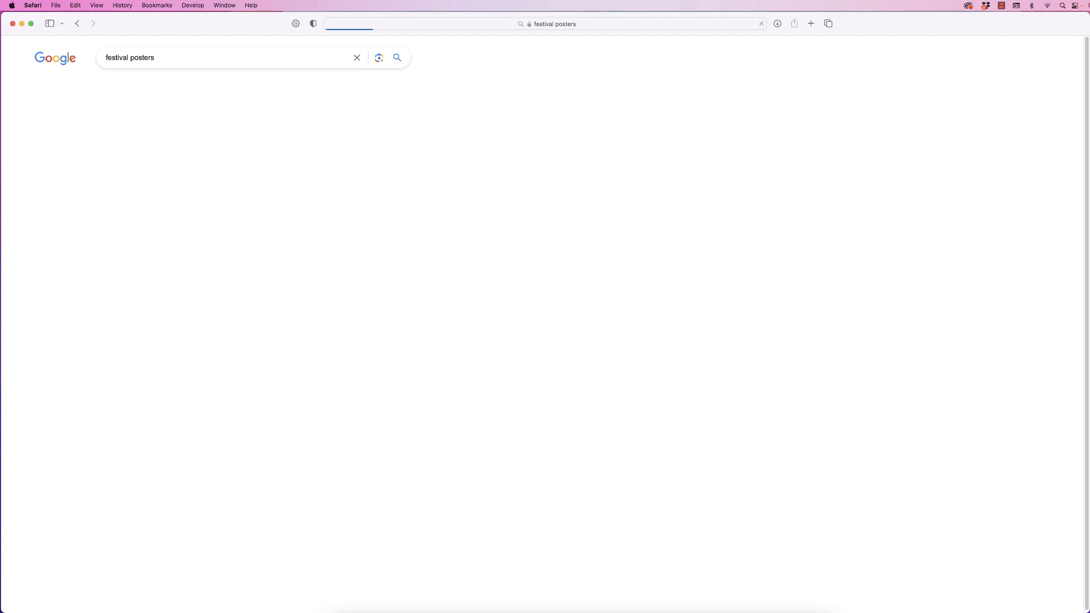
pyautogui.click(397, 57)
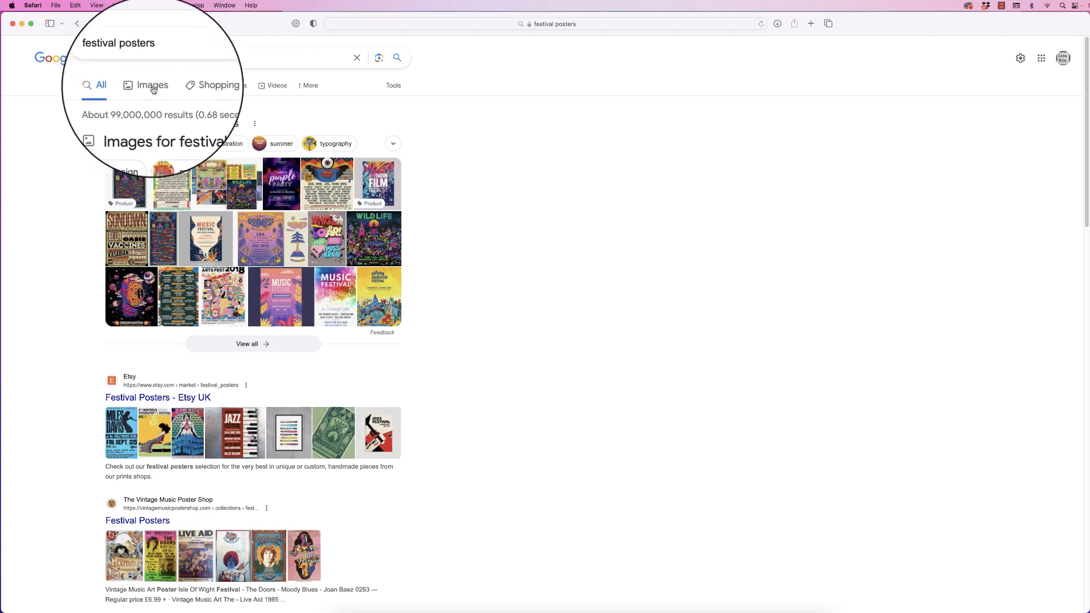
# Switch to Google Images for festival posters and scroll through the poster results.
pyautogui.click(153, 85)
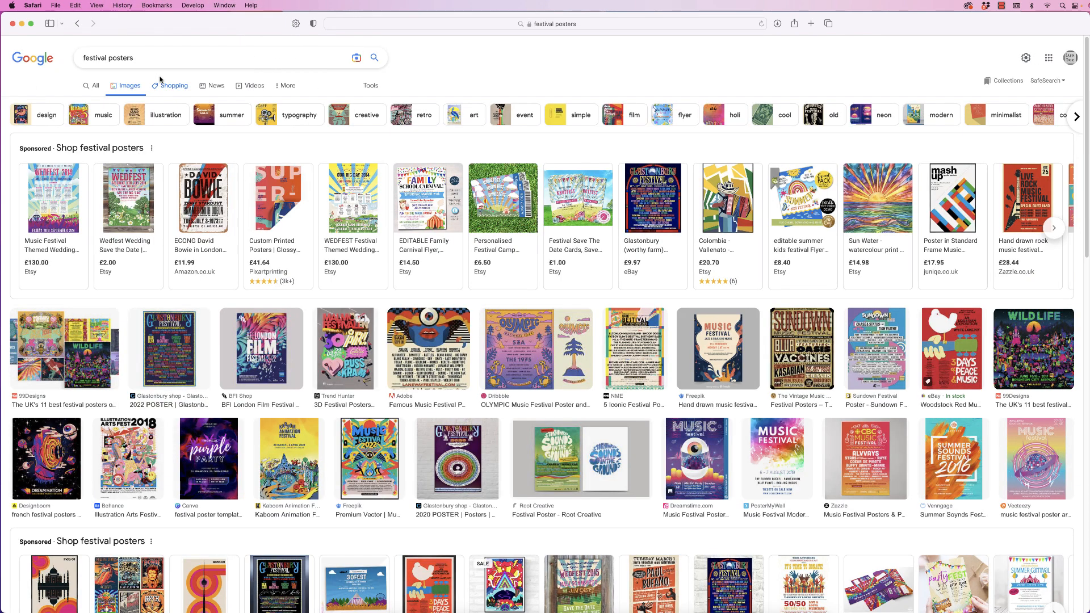
pyautogui.moveTo(214, 306)
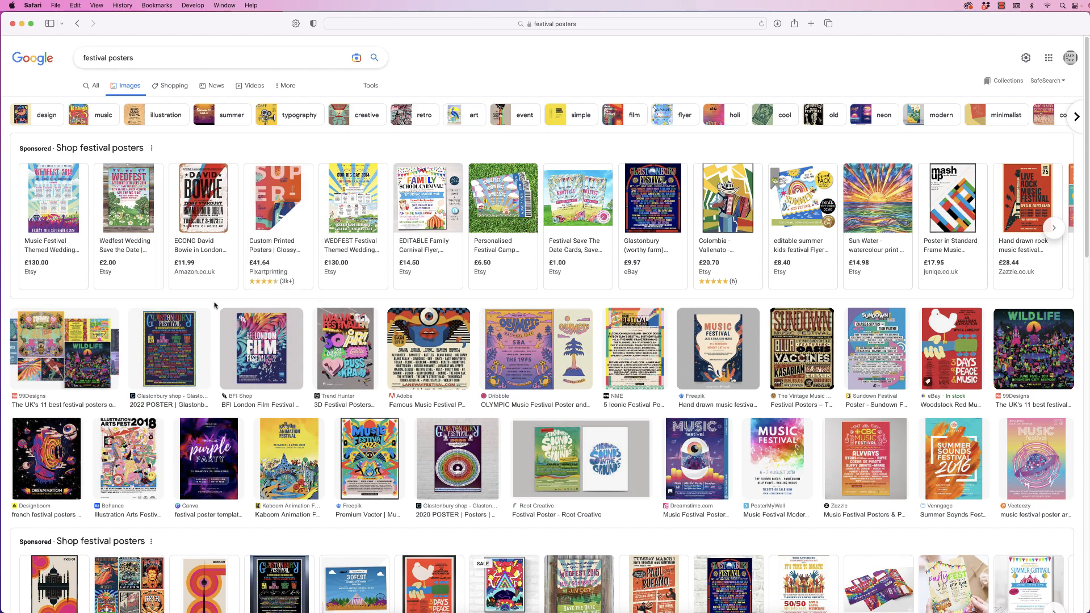
pyautogui.scroll(-3)
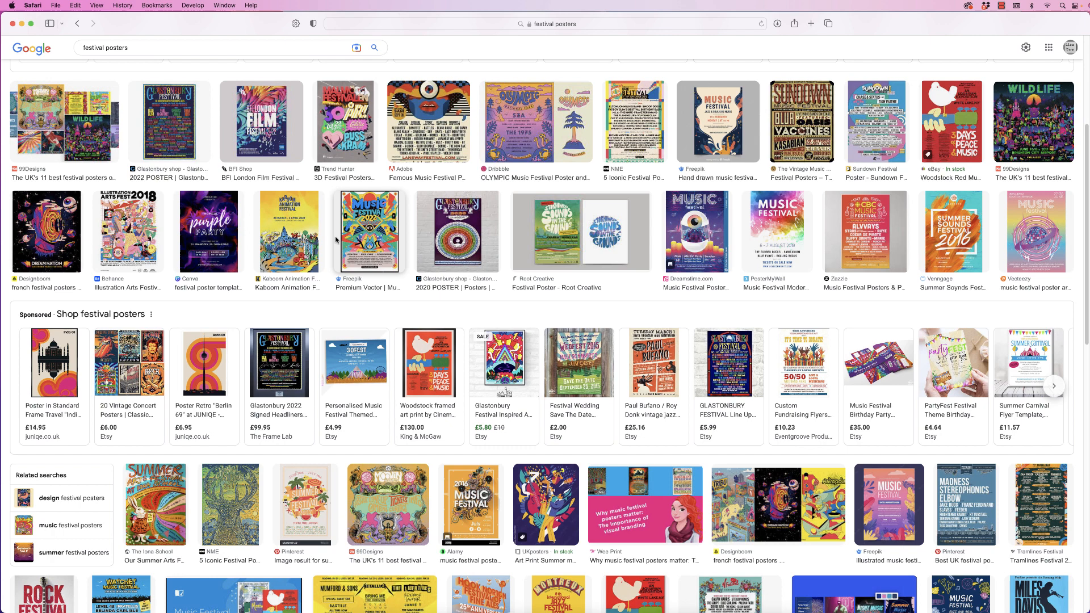
pyautogui.moveTo(336, 242)
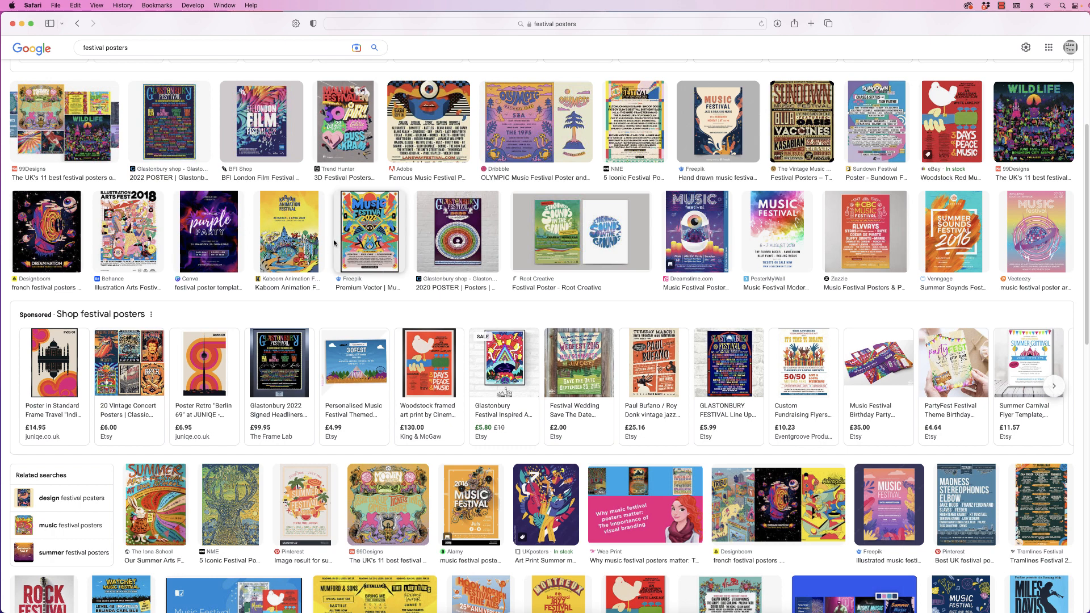
pyautogui.moveTo(336, 244)
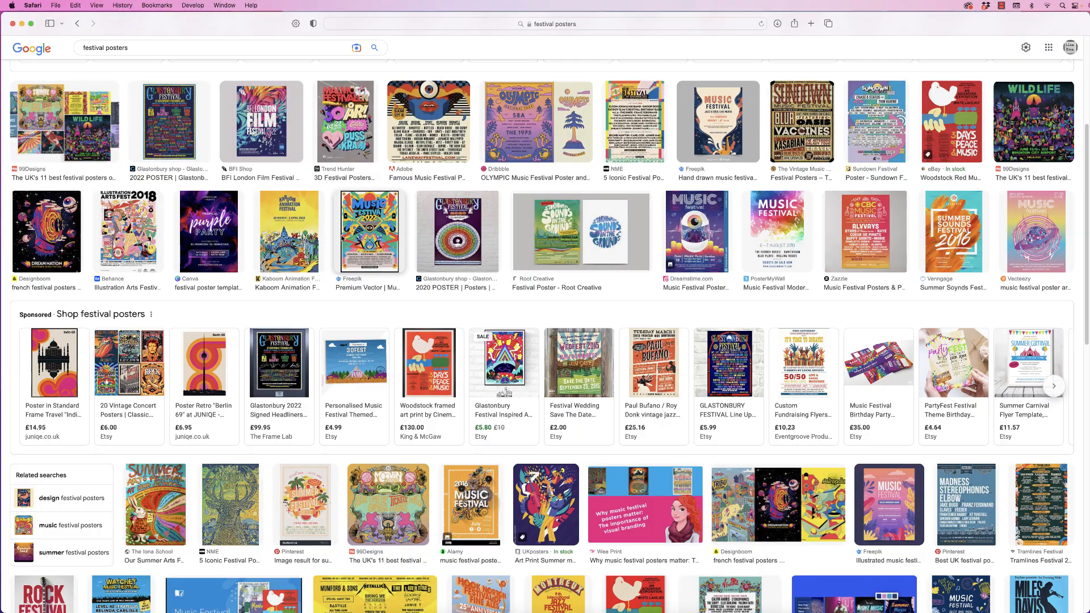
pyautogui.scroll(3)
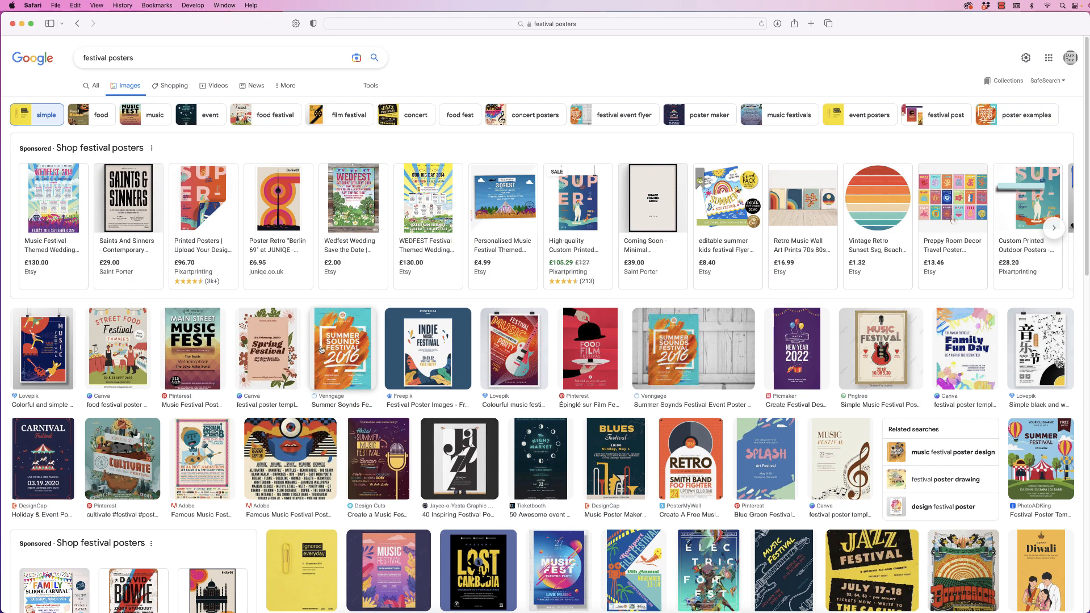
pyautogui.scroll(-3)
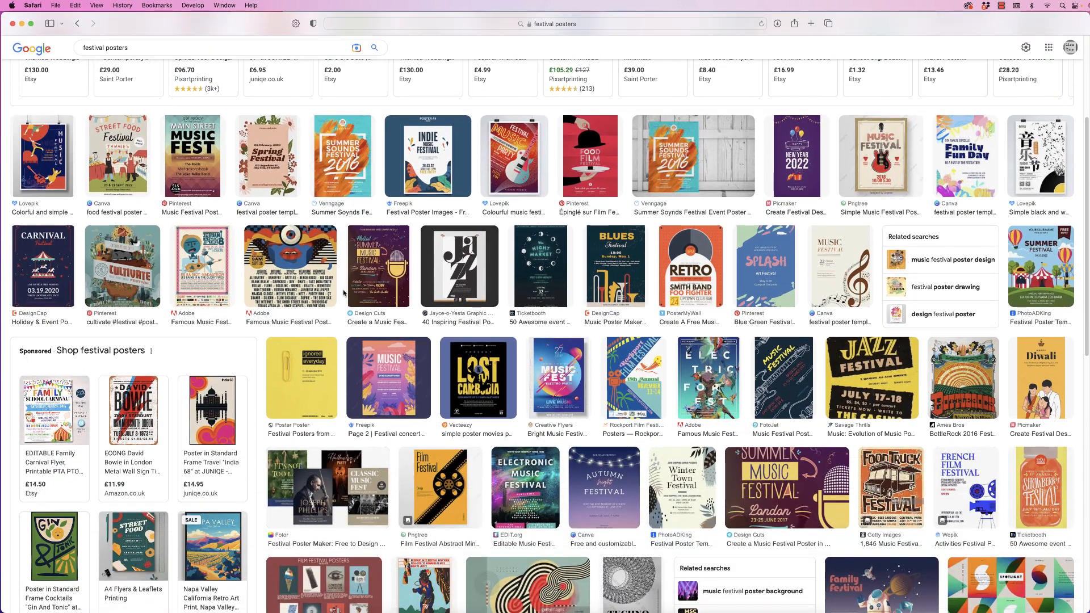
pyautogui.moveTo(381, 287)
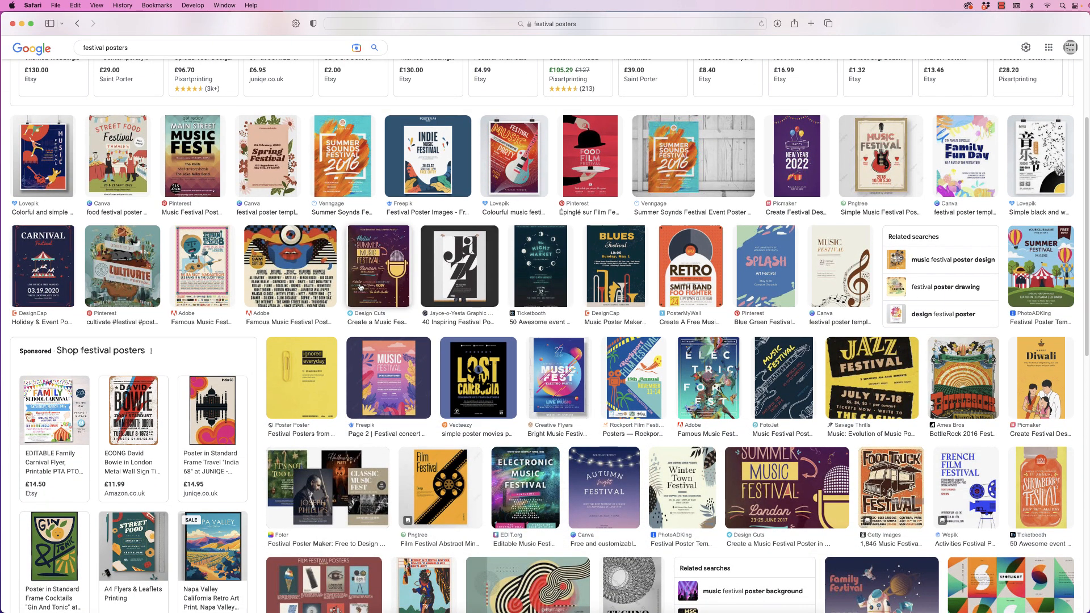
pyautogui.scroll(3)
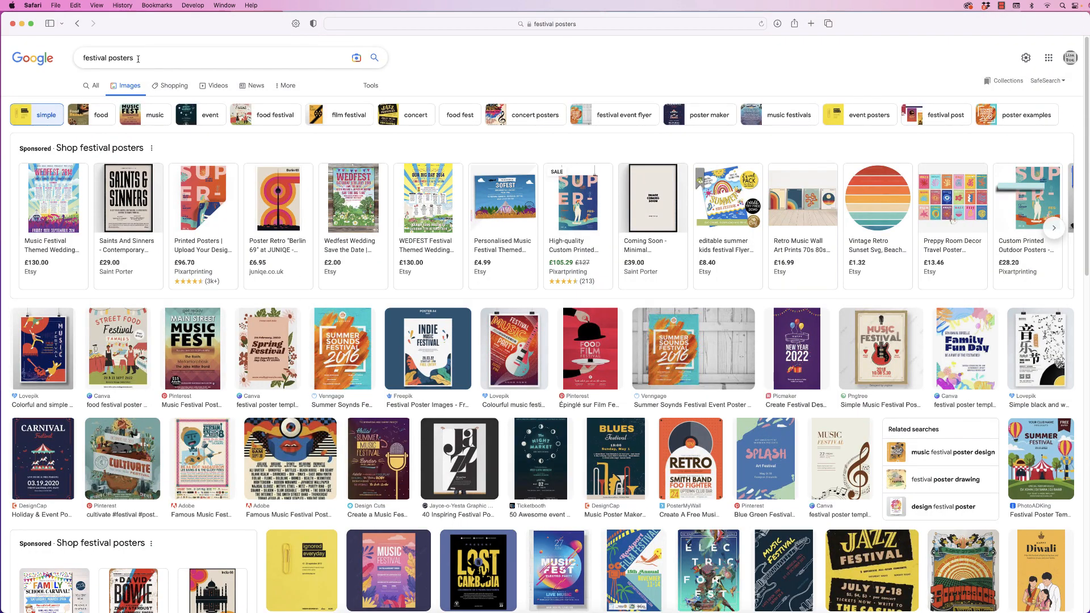
# Scroll through the Pinterest pin grid for 'festival poster ideas'.
pyautogui.click(208, 58)
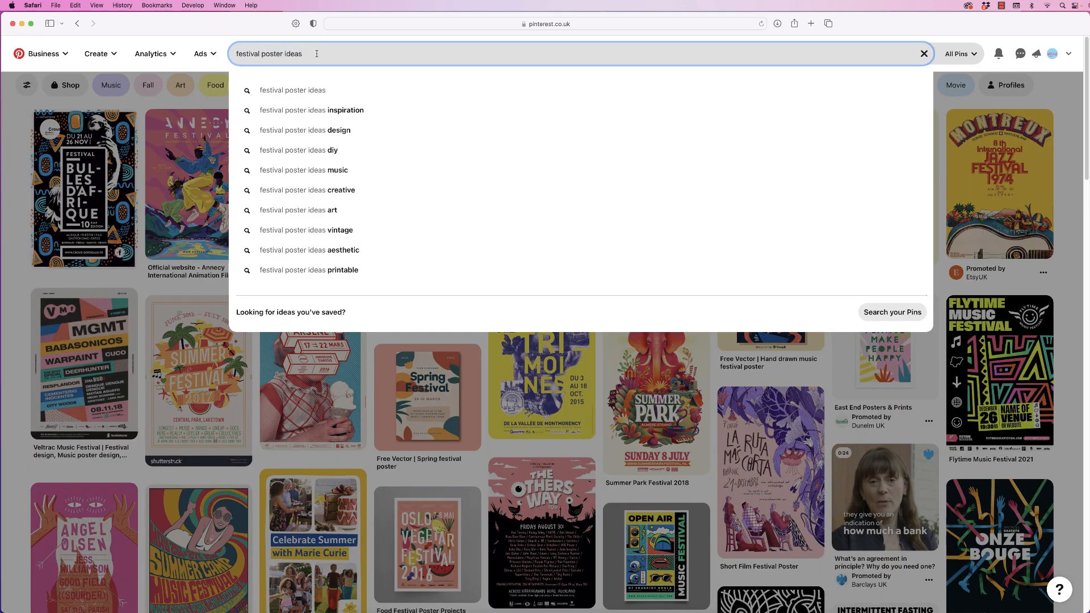
pyautogui.moveTo(184, 69)
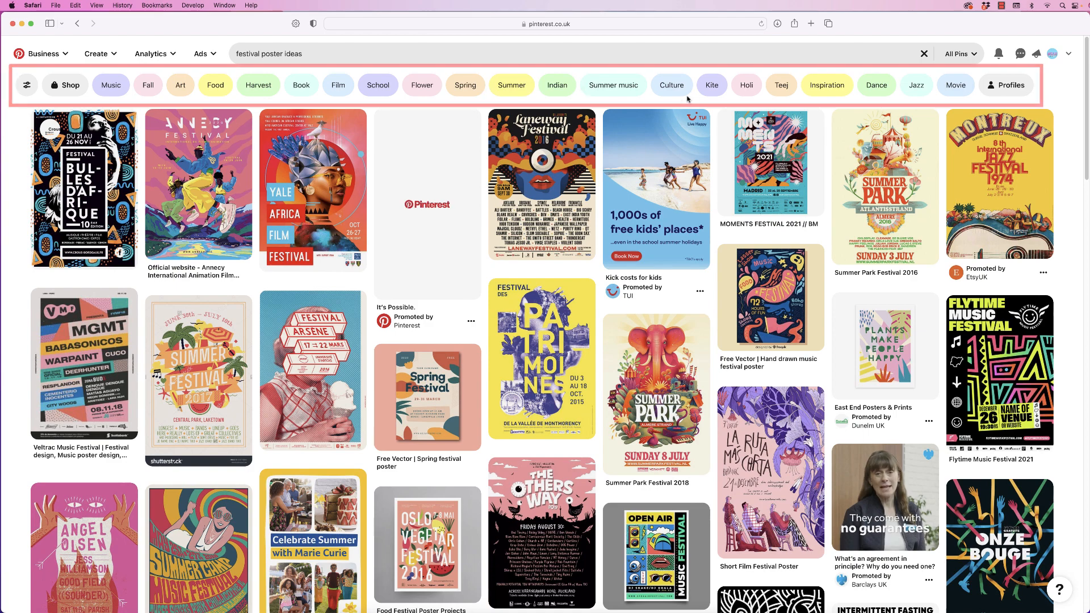
pyautogui.moveTo(312, 368)
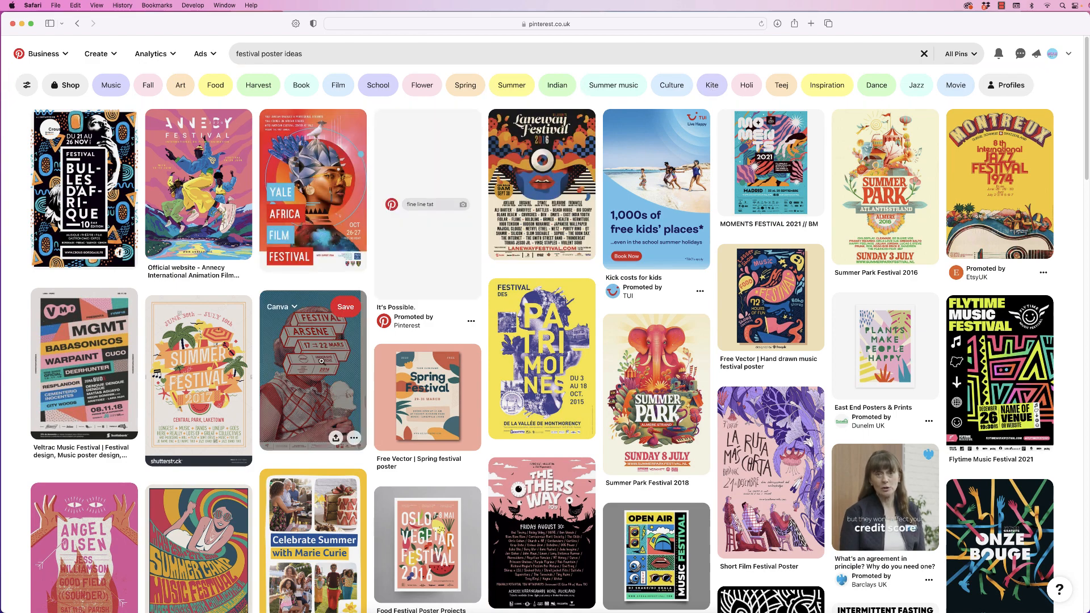
pyautogui.scroll(-3)
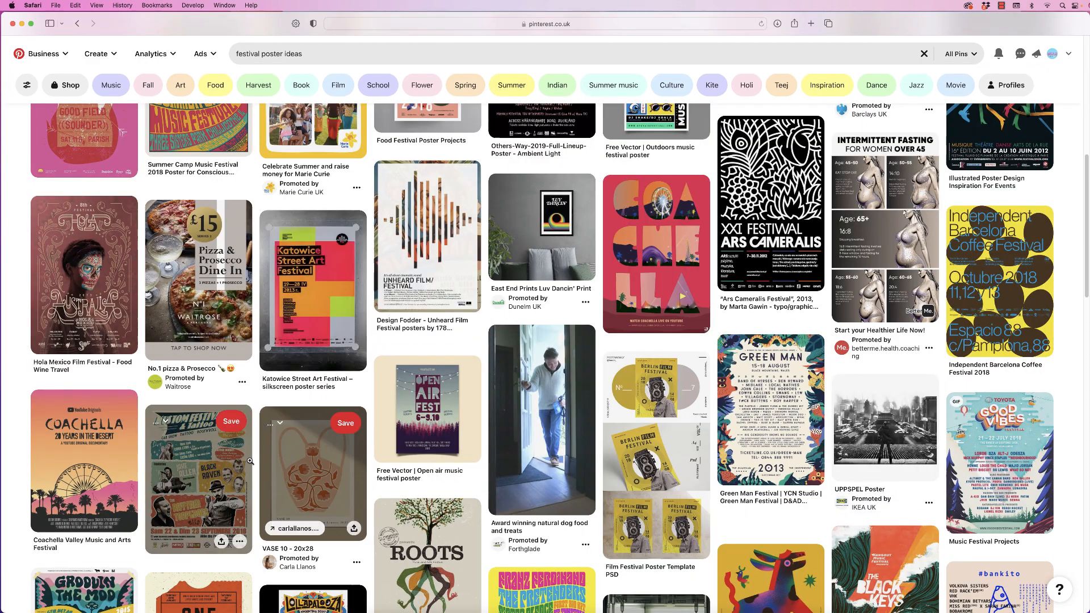
pyautogui.click(548, 23)
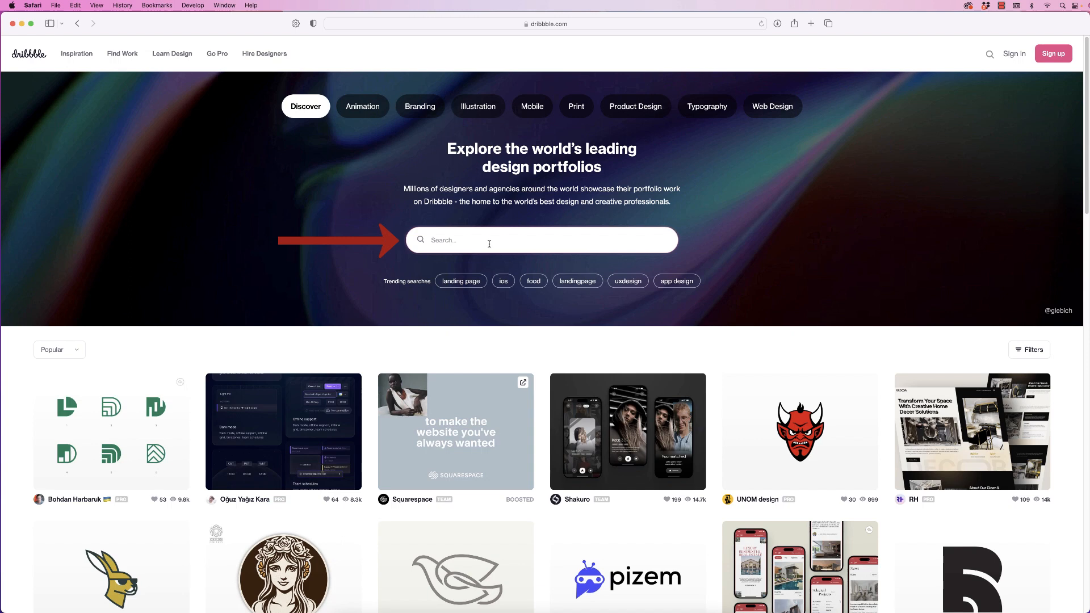
# Search Dribbble for 'festival poster ideas' and scroll through the shots.
pyautogui.write('festival poster ideas')
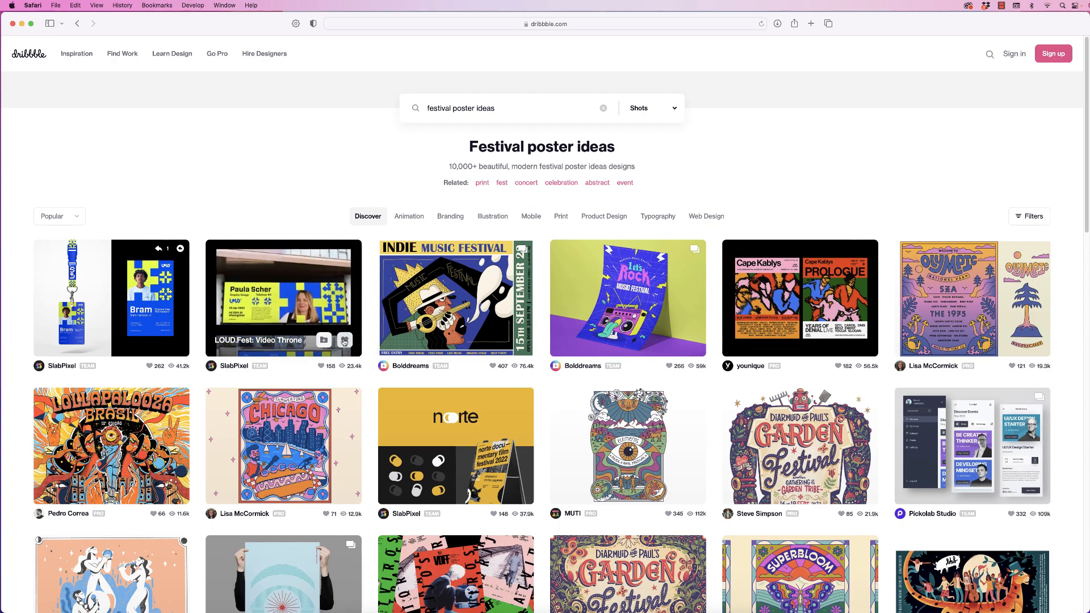
pyautogui.scroll(-3)
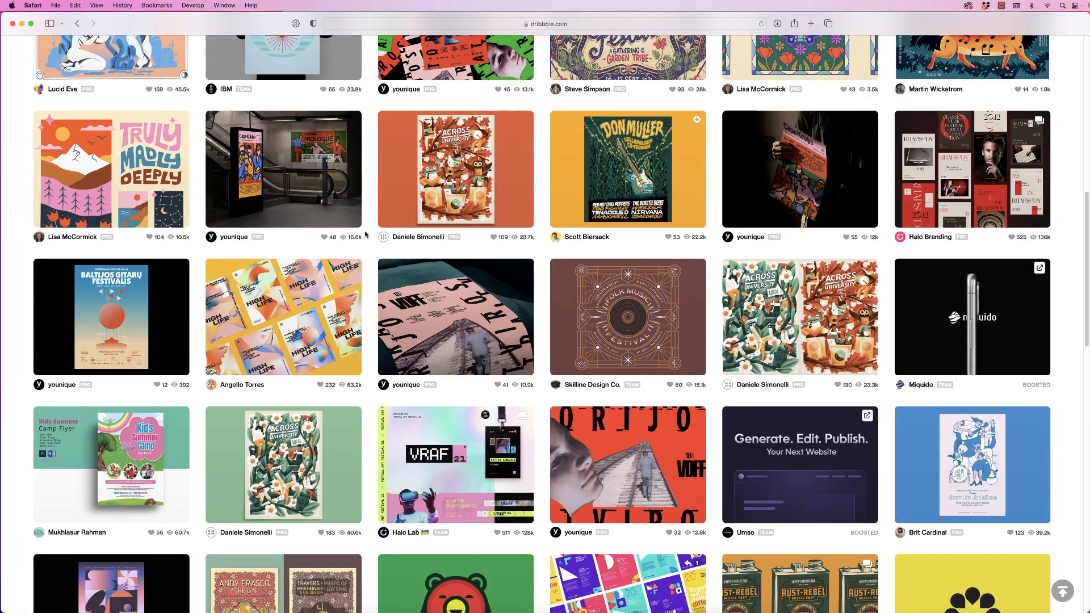
pyautogui.moveTo(283, 168)
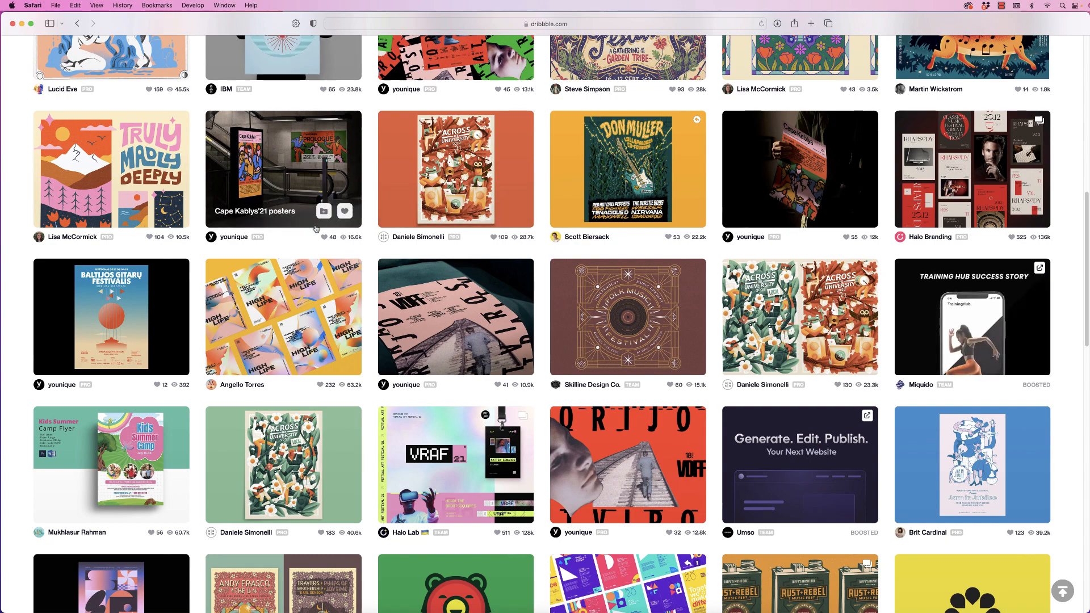
pyautogui.scroll(3)
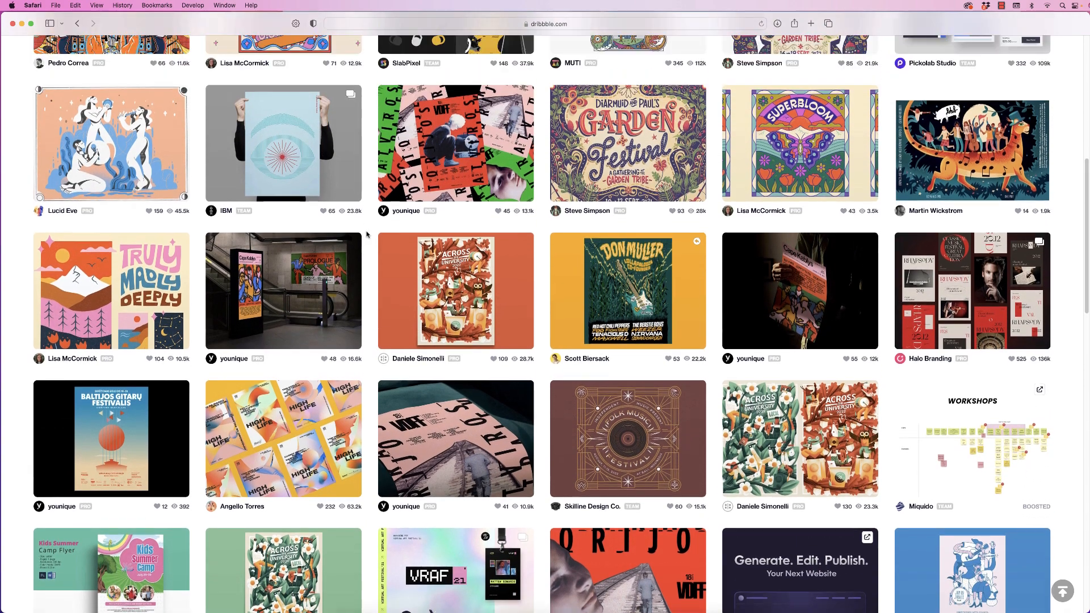
pyautogui.scroll(3)
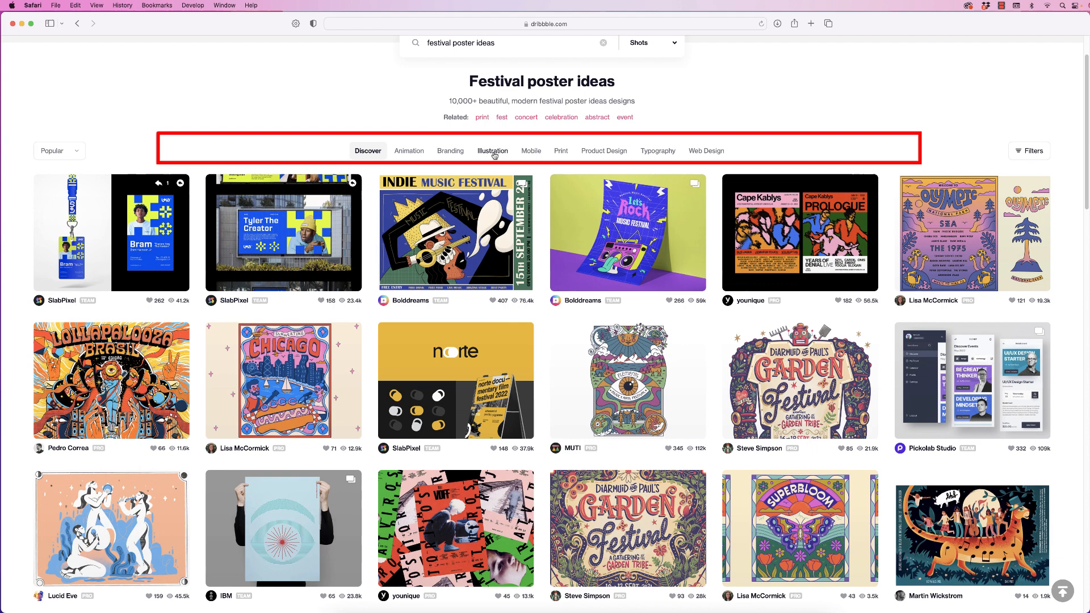
pyautogui.moveTo(515, 155)
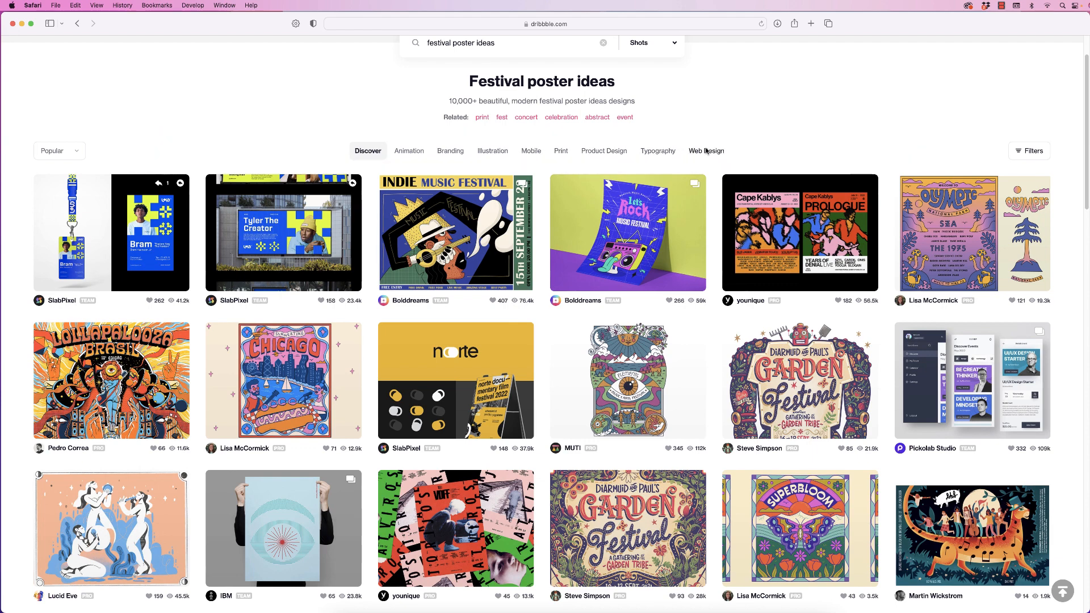
pyautogui.moveTo(498, 75)
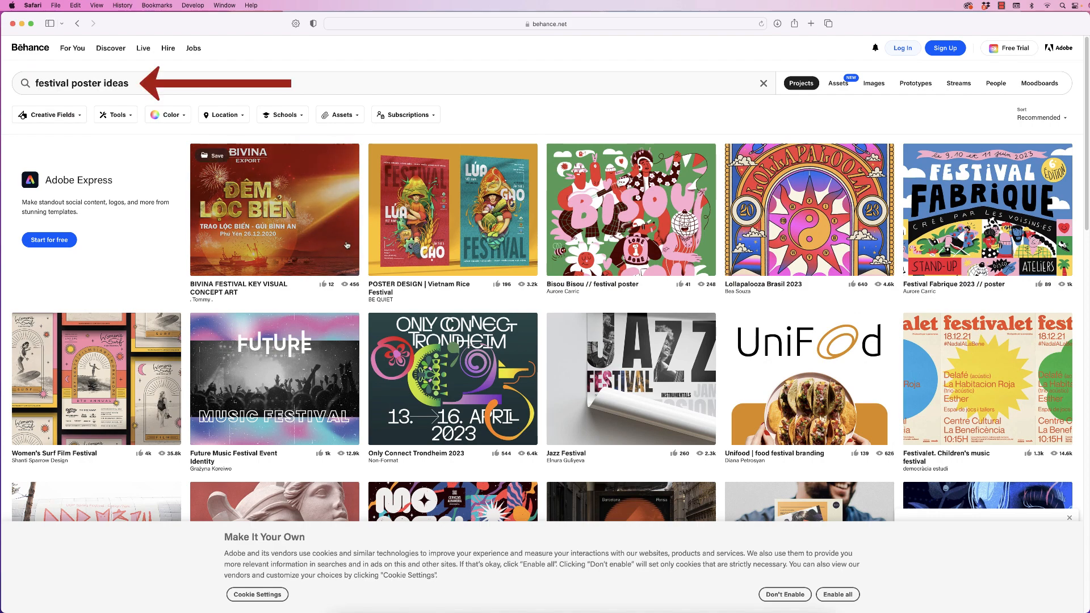
# Scroll down through Behance's 'festival poster ideas' project results.
pyautogui.scroll(-3)
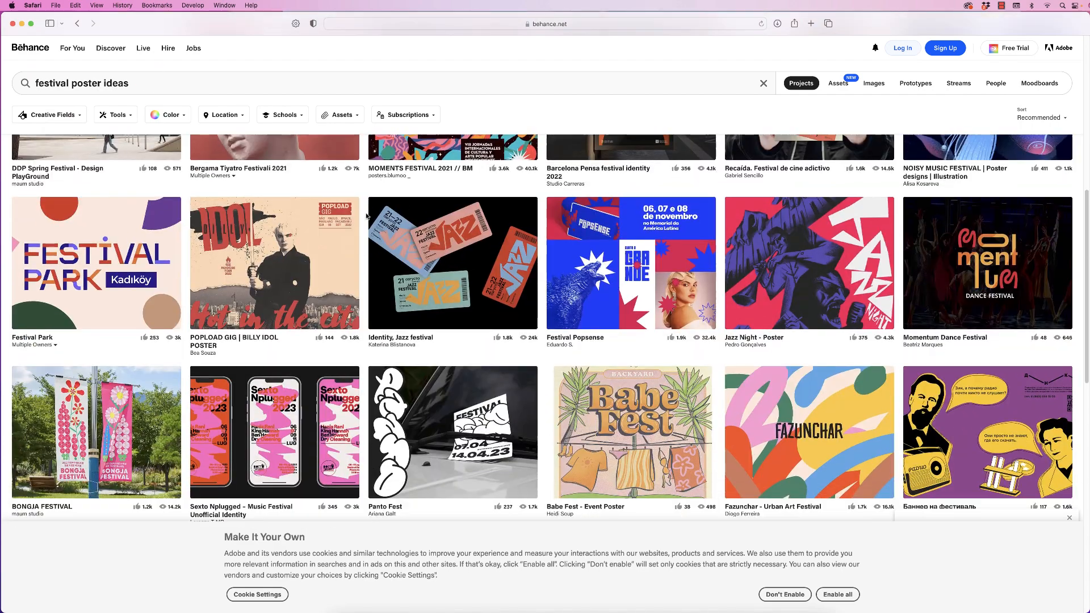
pyautogui.scroll(-3)
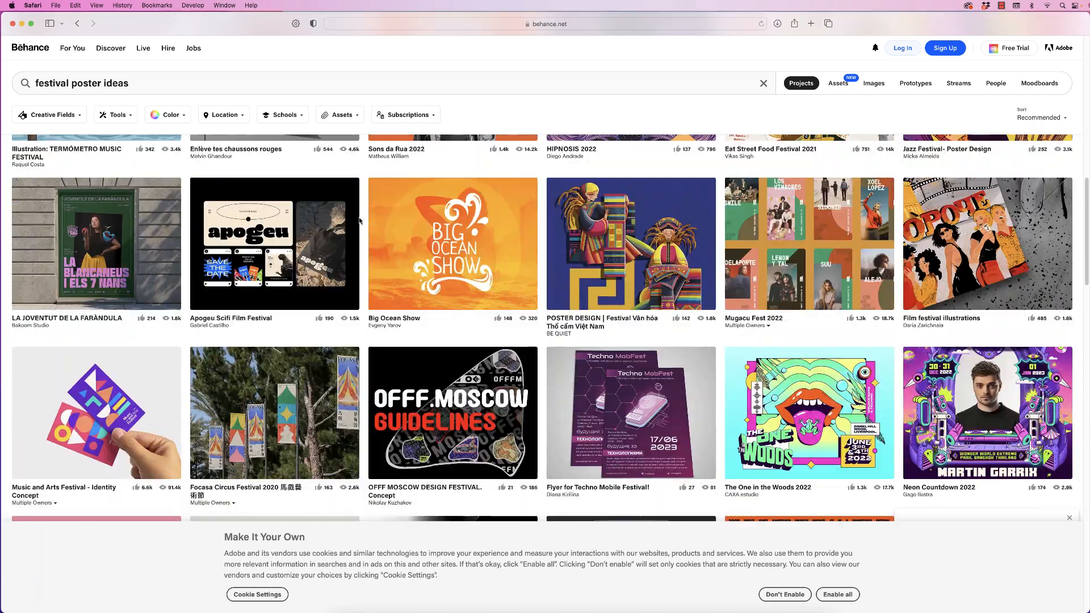
pyautogui.scroll(-3)
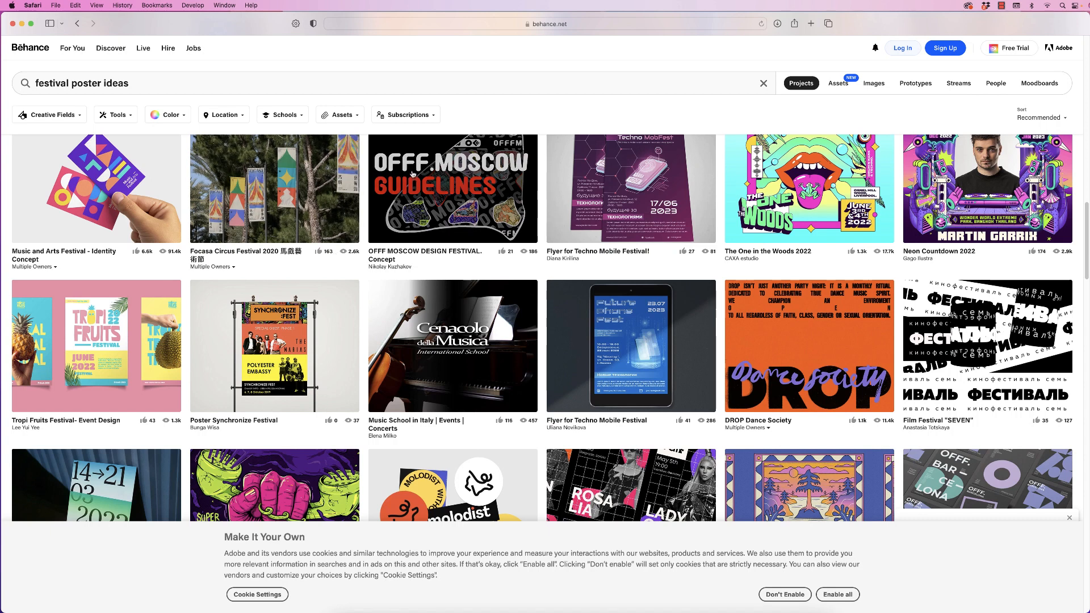
pyautogui.moveTo(478, 111)
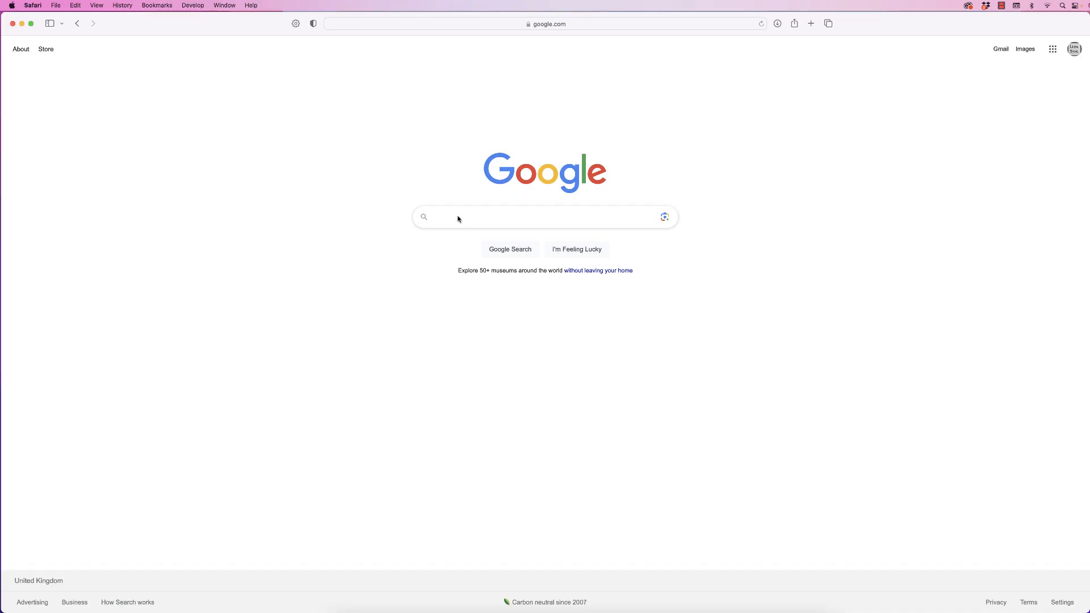
# Search 'poster grids' and scroll through the Google Images layout examples.
pyautogui.write('po')
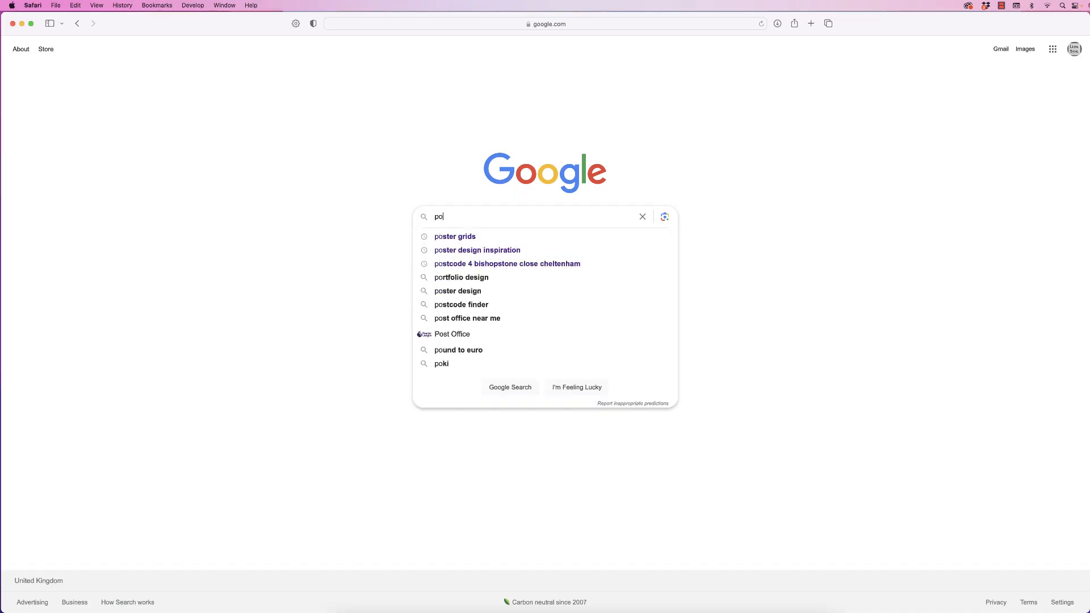
pyautogui.click(455, 236)
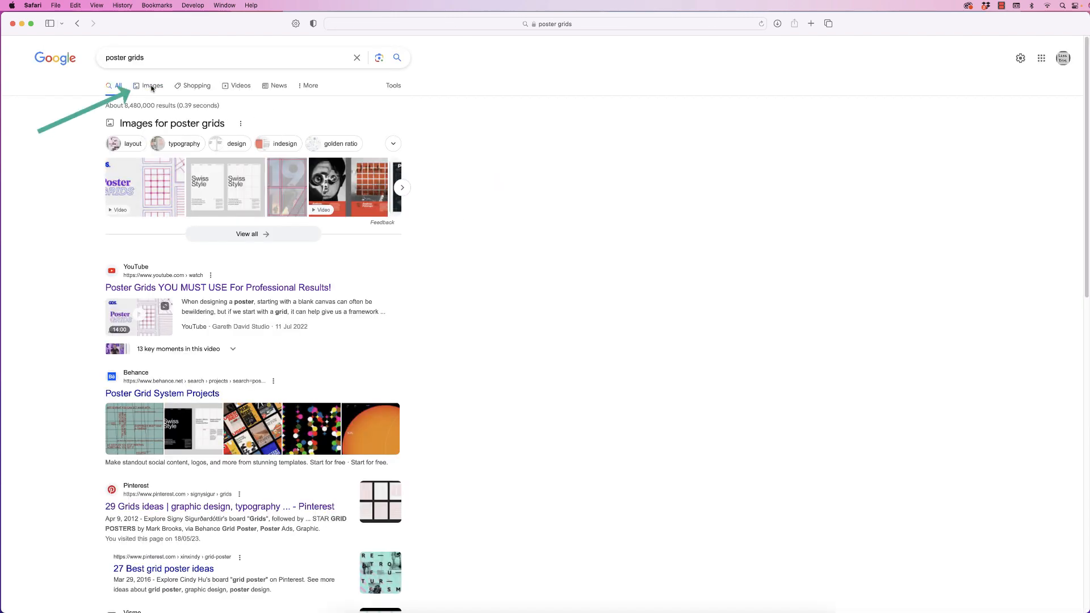
pyautogui.click(152, 84)
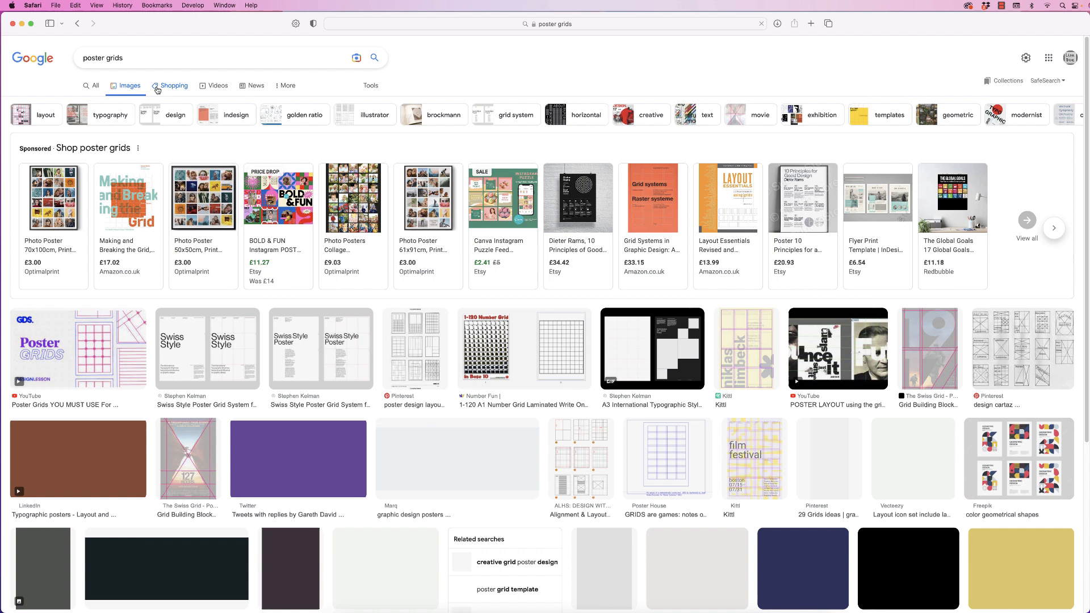
pyautogui.scroll(-3)
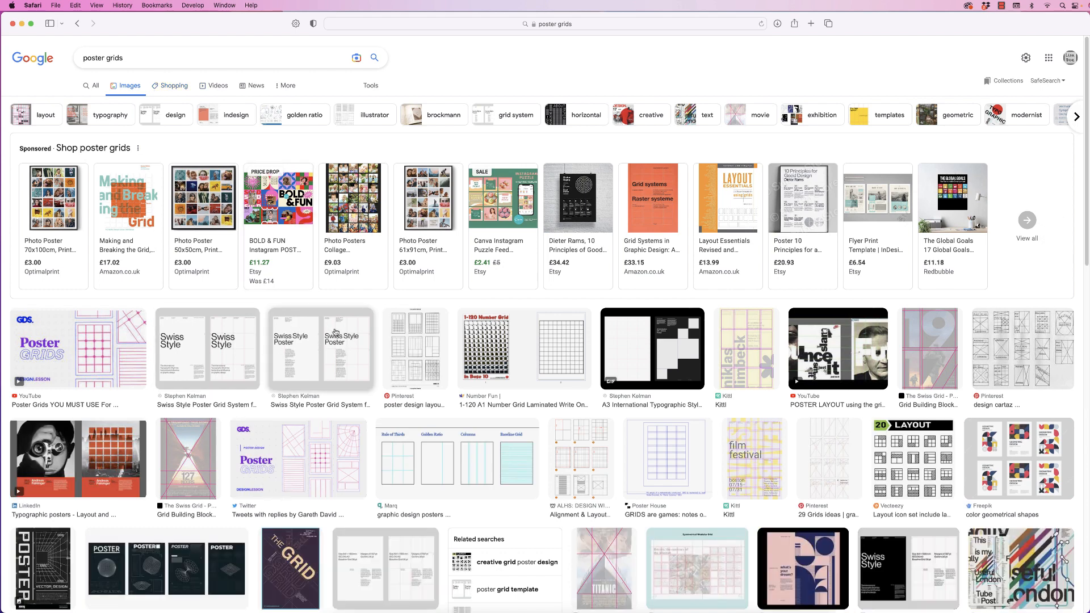
pyautogui.scroll(-3)
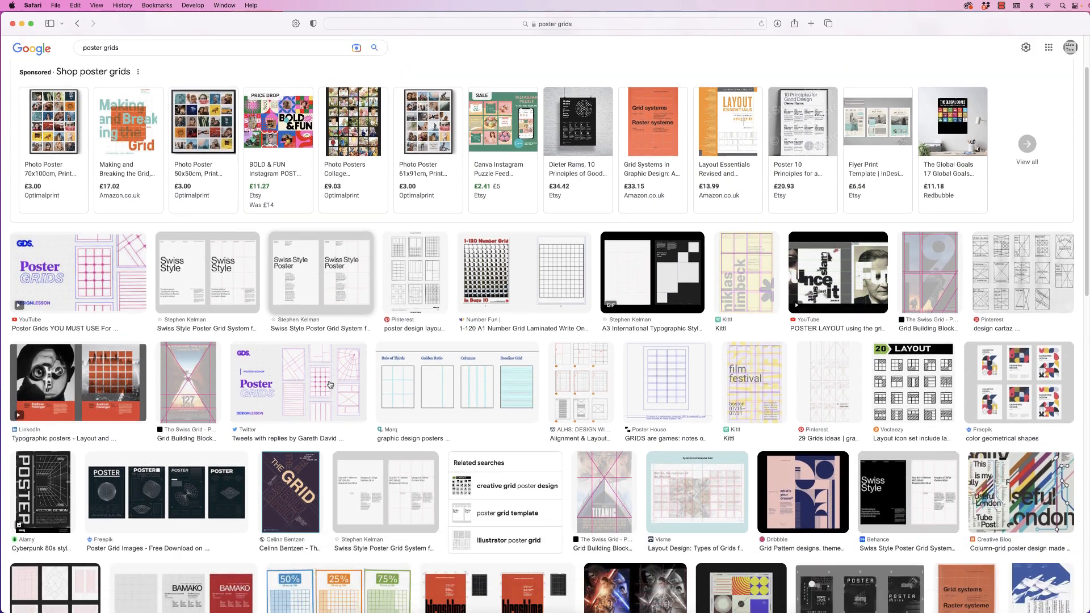
pyautogui.scroll(-3)
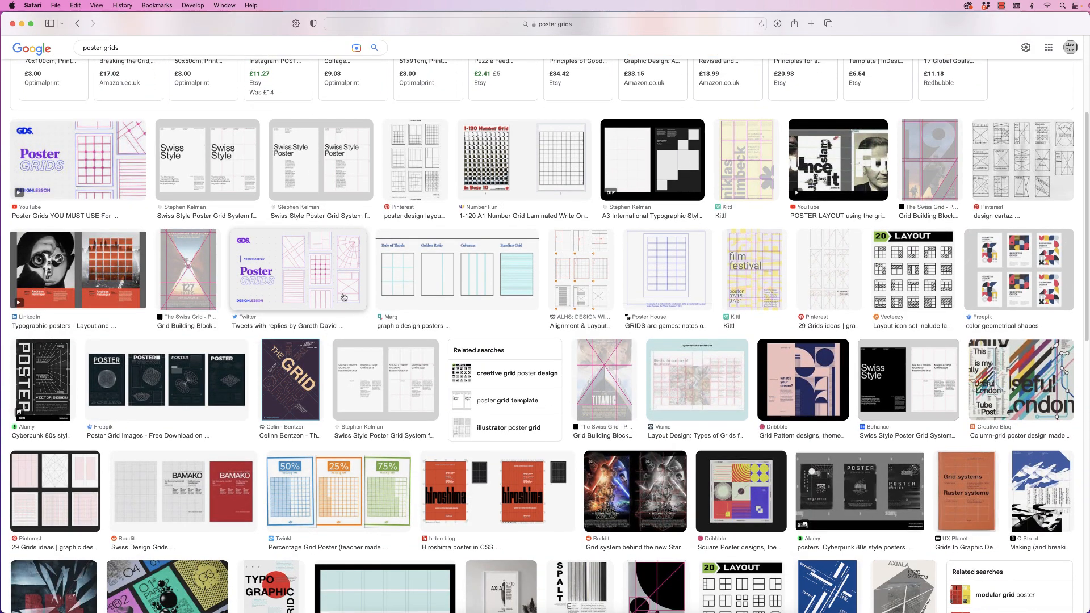
pyautogui.moveTo(310, 272)
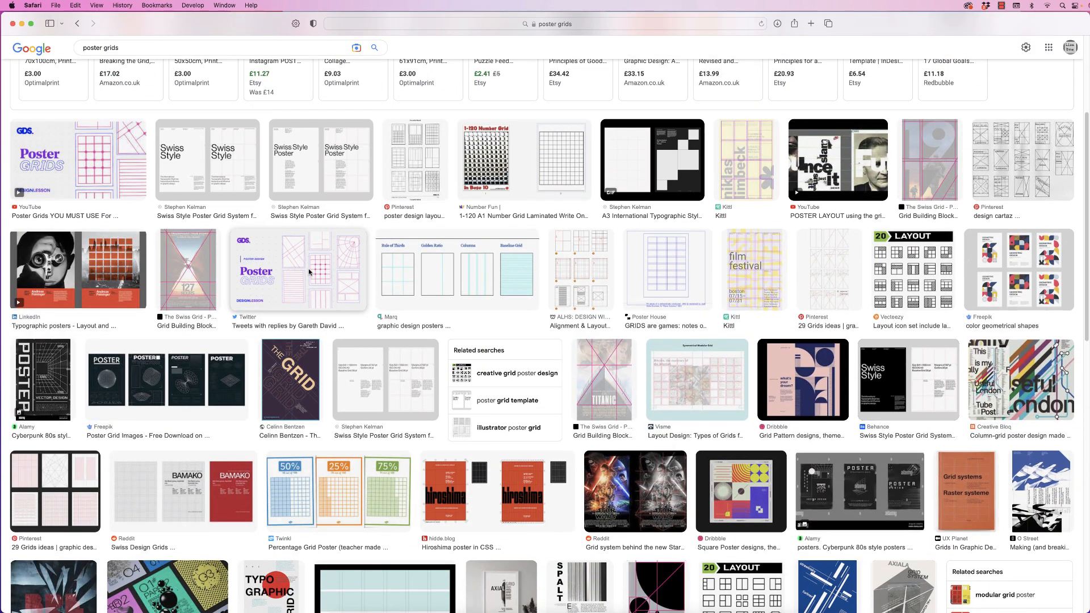
# Preview the GDS 'Poster Grids' image from Gareth David's Twitter.
pyautogui.click(297, 270)
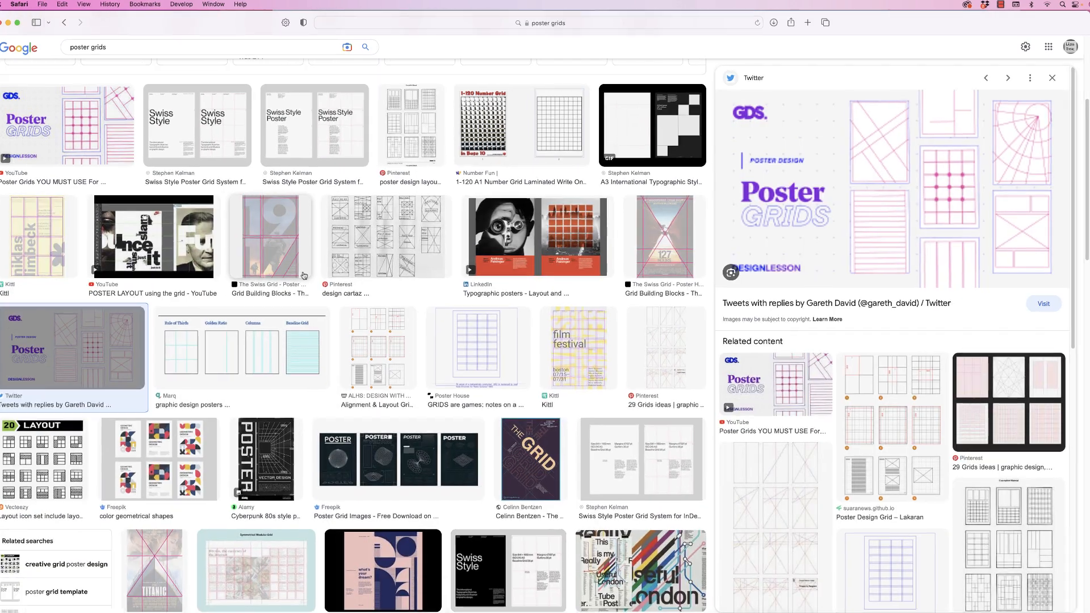
pyautogui.click(889, 191)
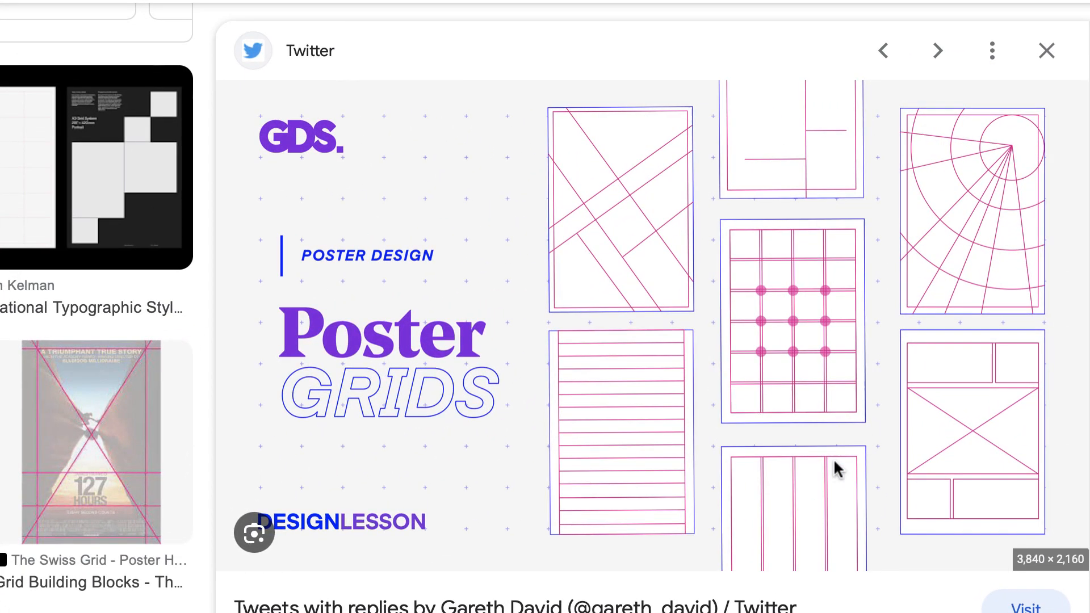
pyautogui.moveTo(760, 346)
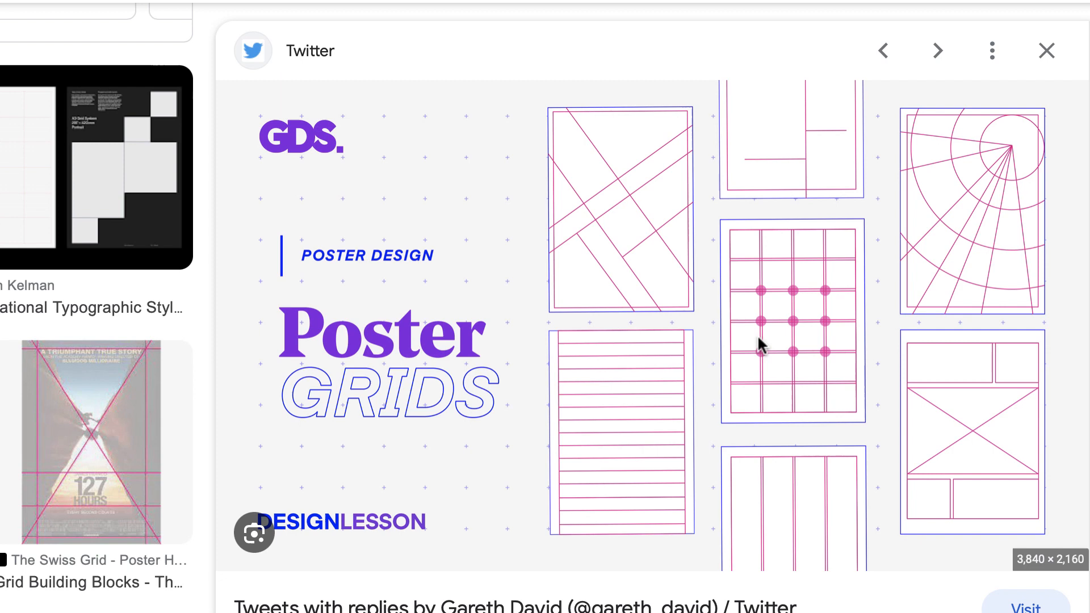
pyautogui.moveTo(699, 462)
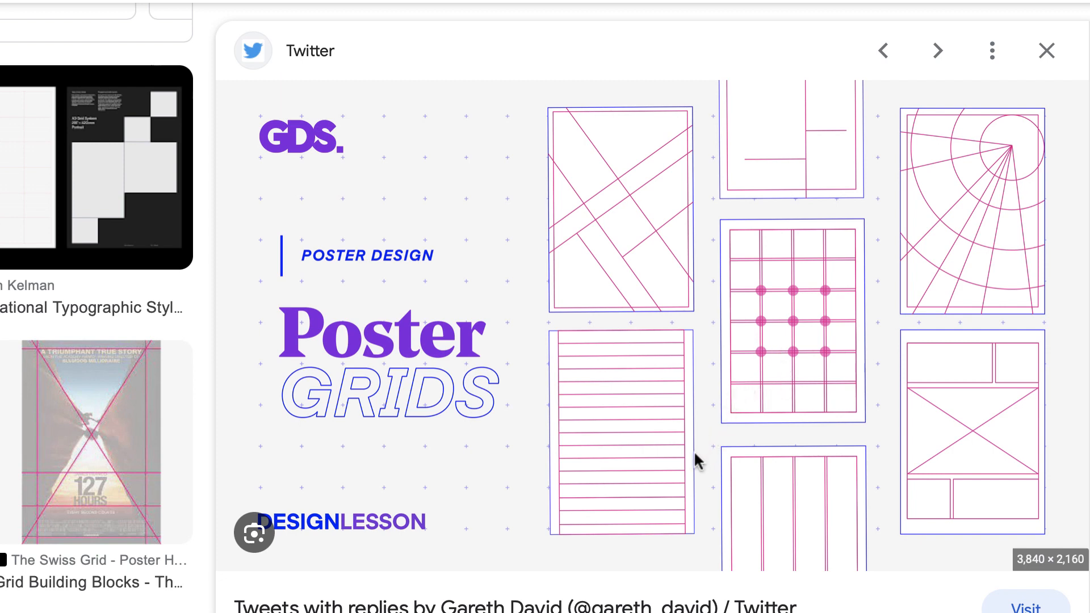
pyautogui.moveTo(678, 417)
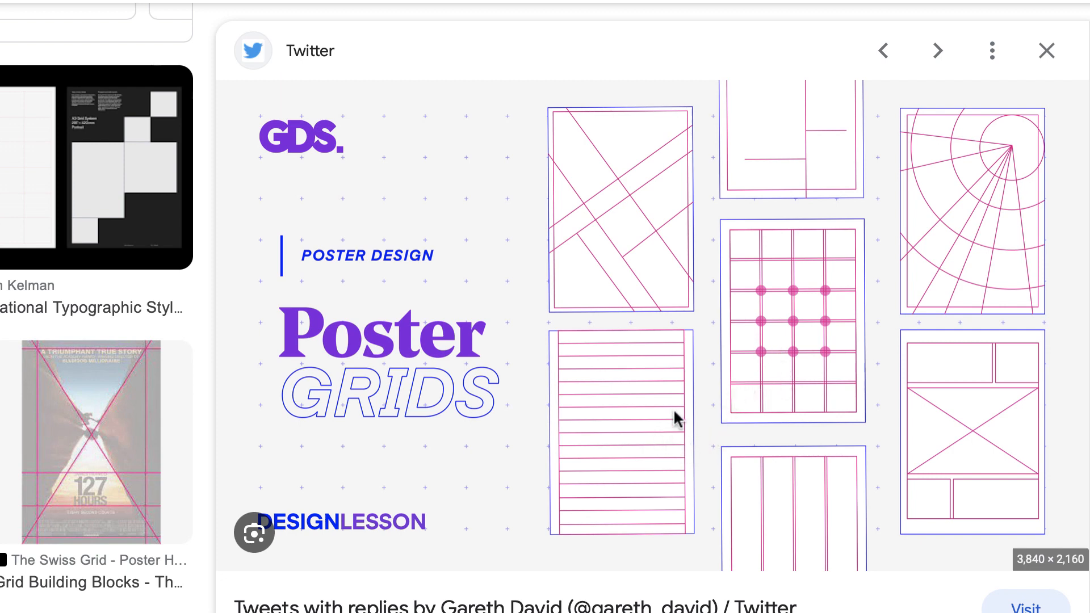
pyautogui.moveTo(698, 404)
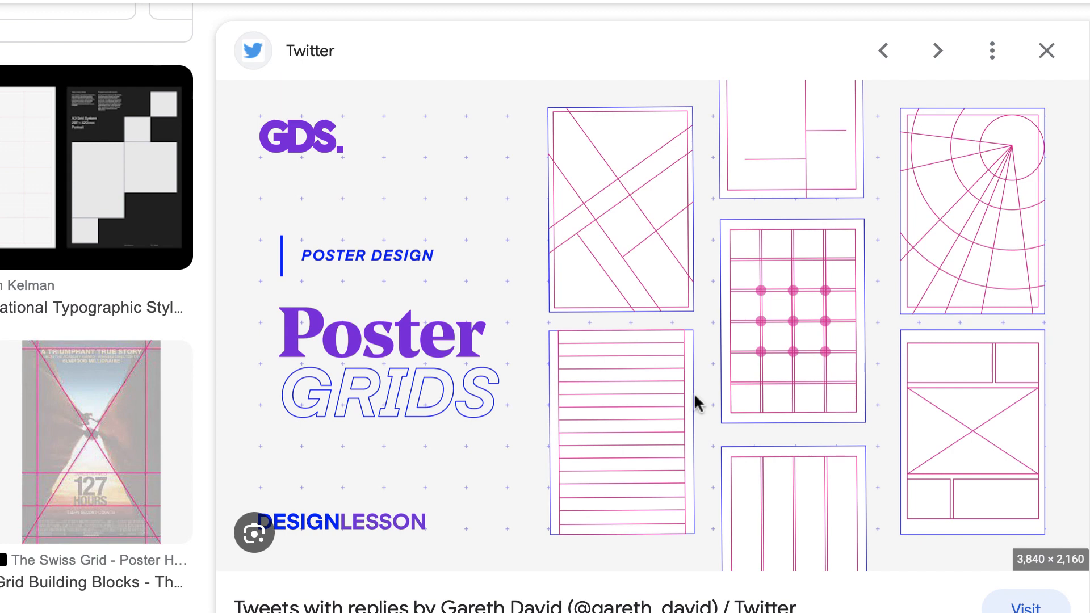
pyautogui.moveTo(725, 368)
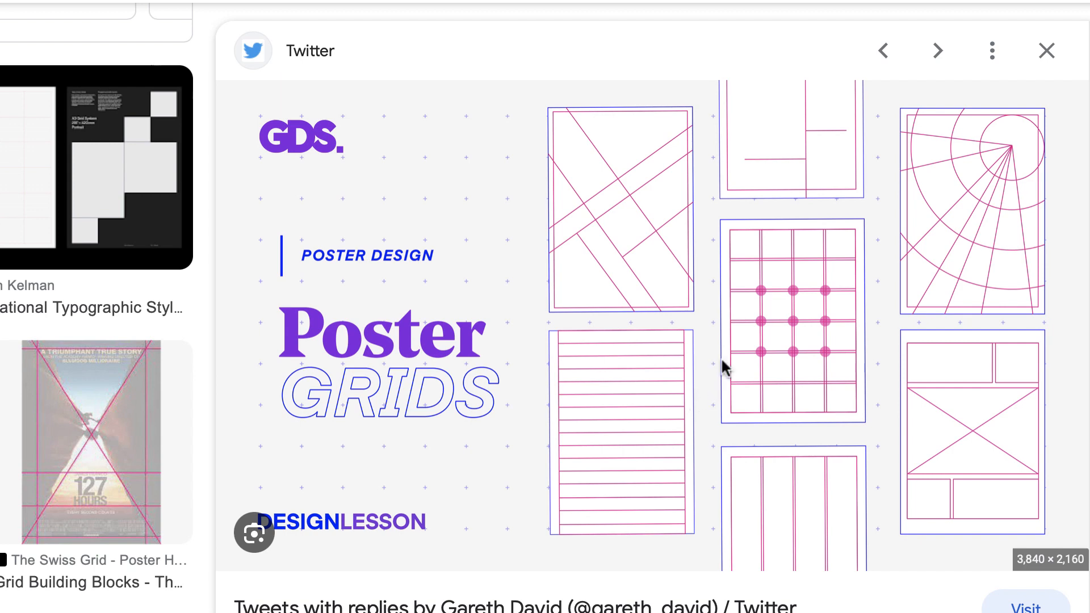
pyautogui.moveTo(779, 381)
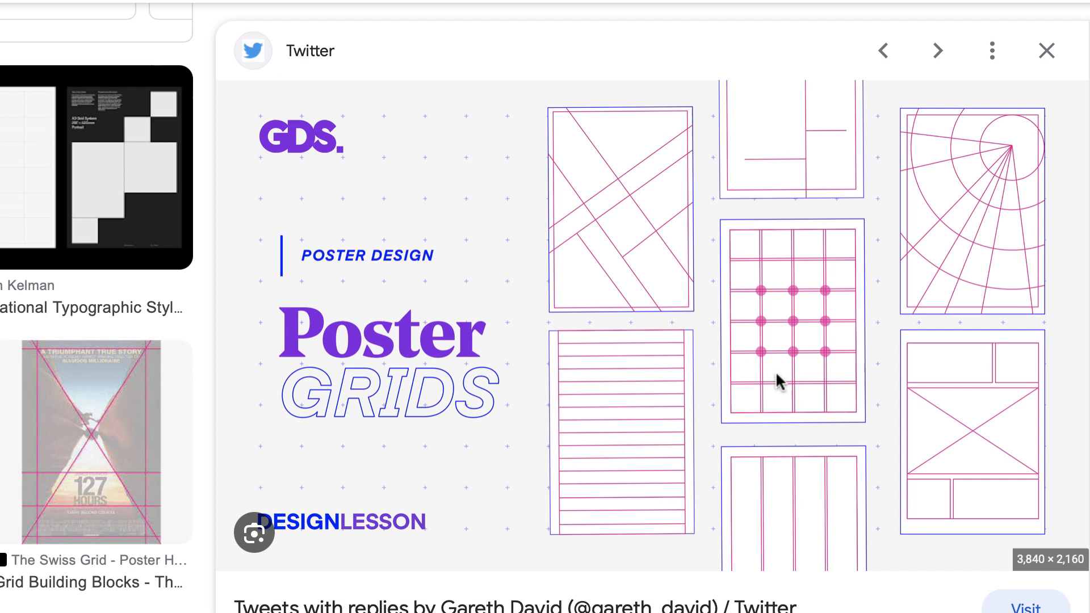
pyautogui.moveTo(708, 263)
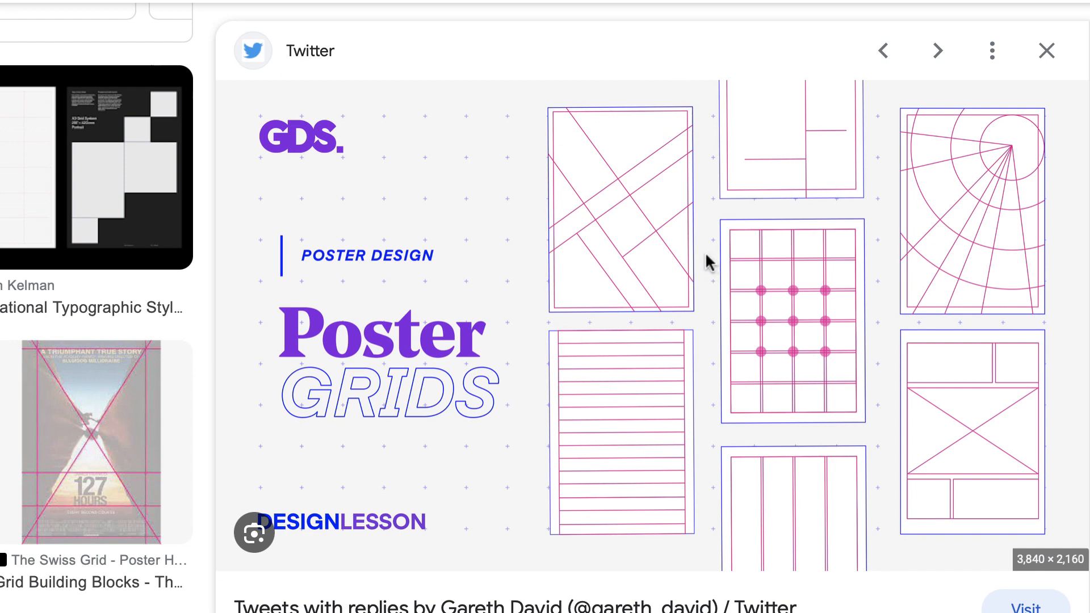
pyautogui.moveTo(580, 275)
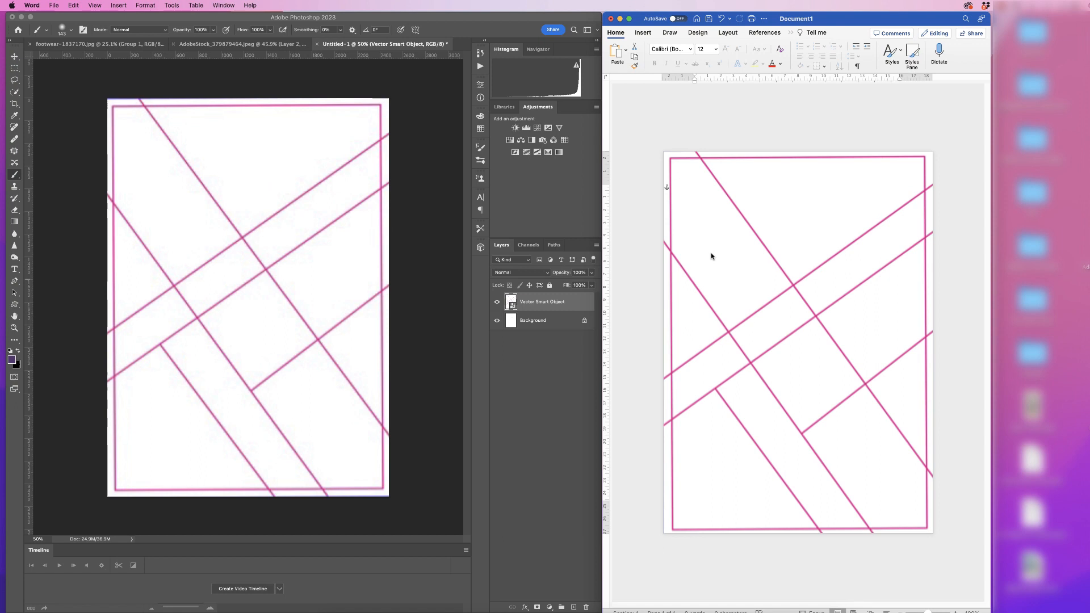
pyautogui.moveTo(245, 81)
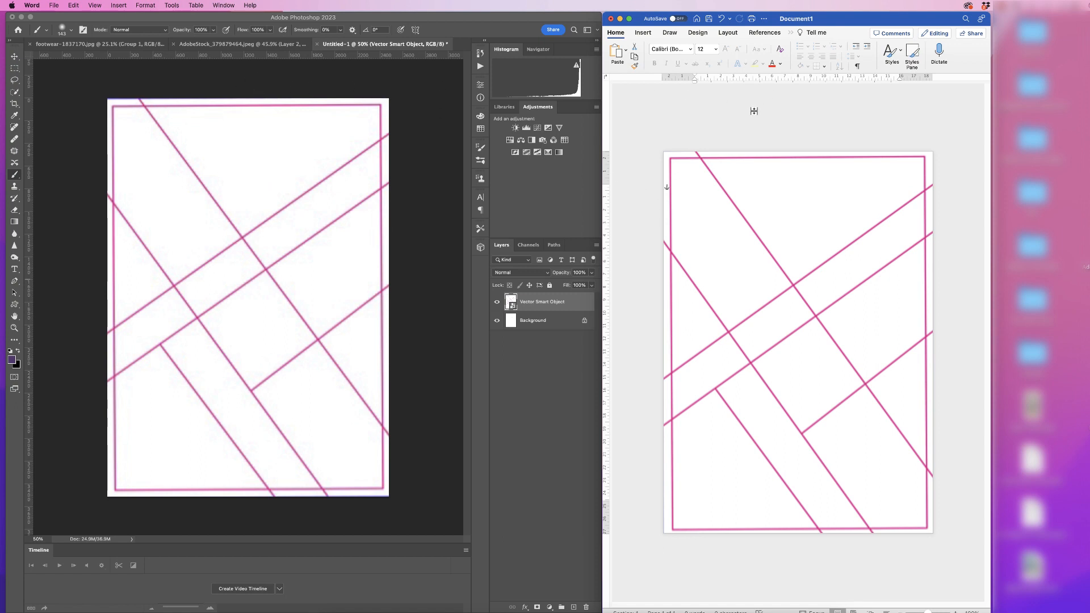
pyautogui.moveTo(280, 238)
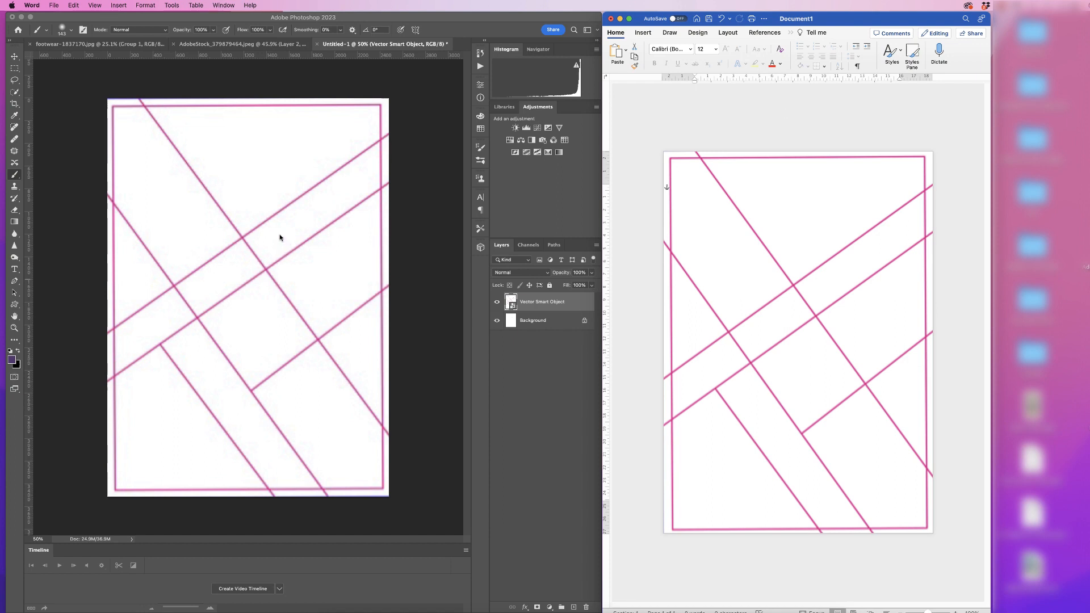
pyautogui.moveTo(243, 287)
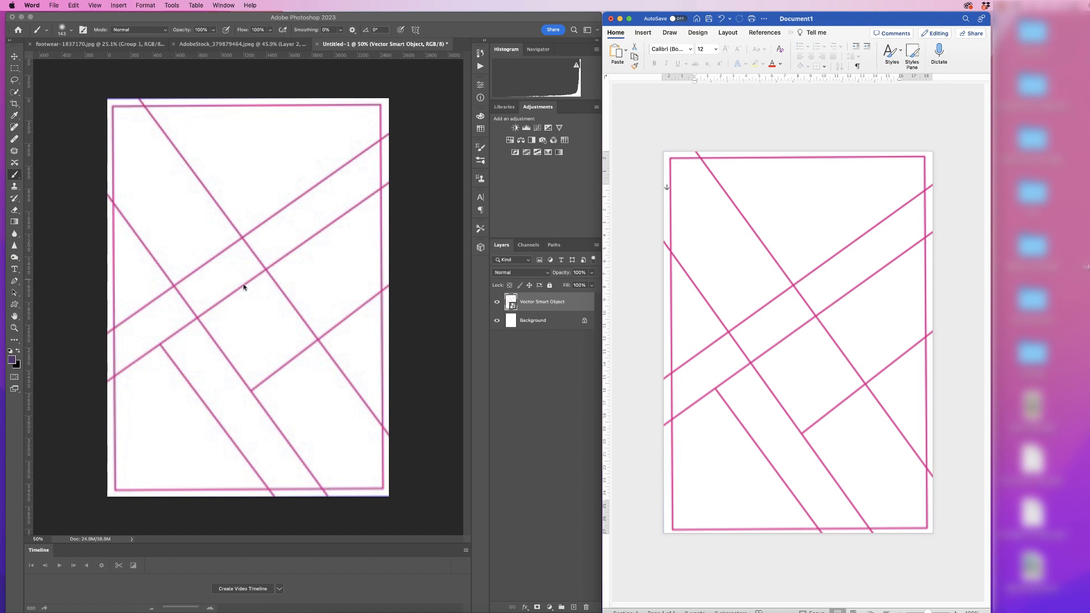
pyautogui.moveTo(258, 300)
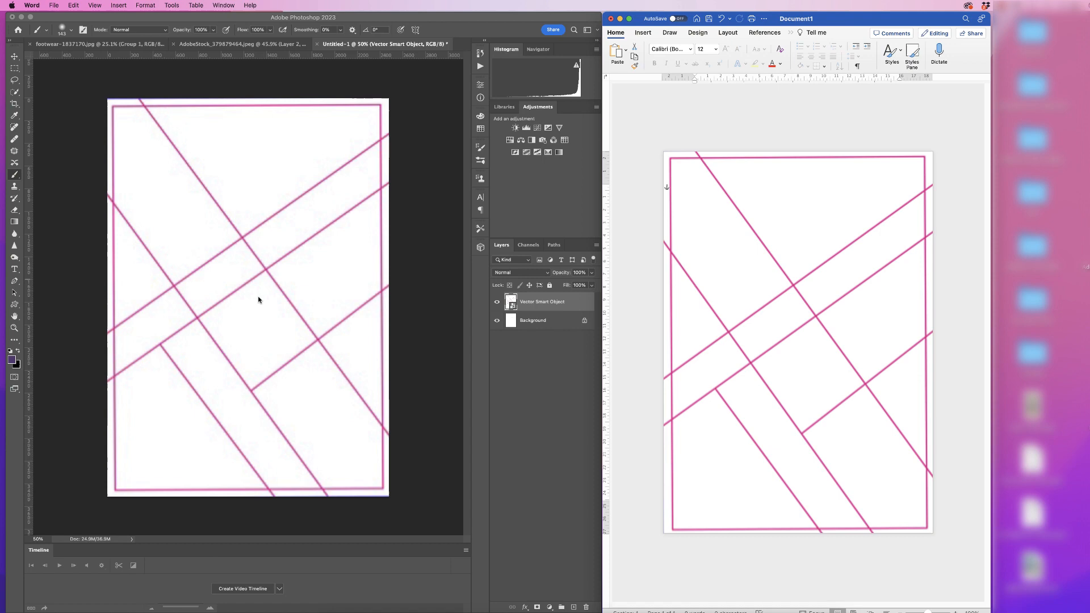
pyautogui.moveTo(262, 294)
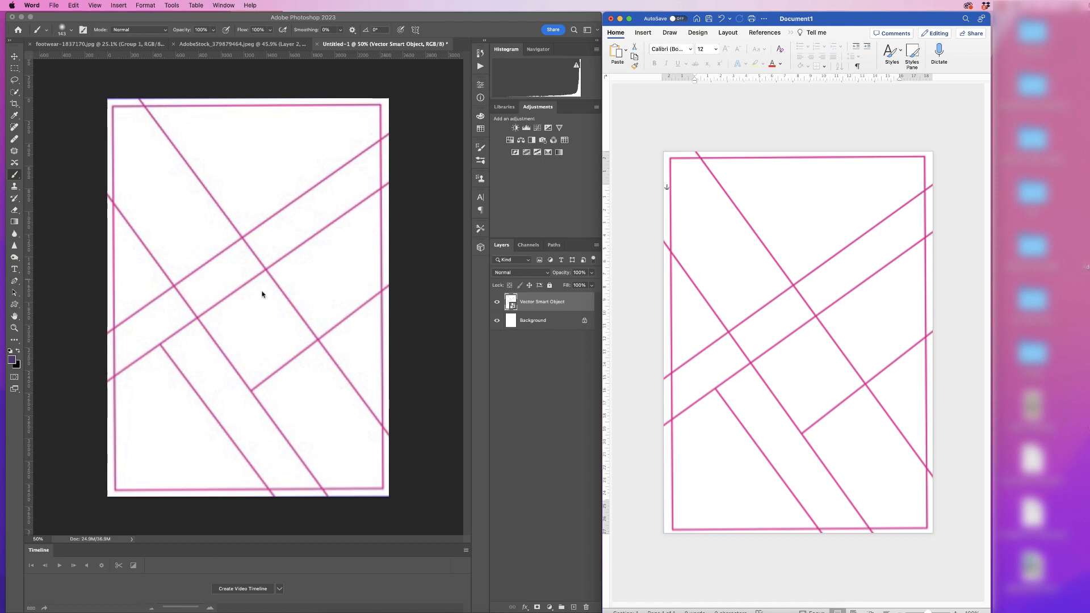
pyautogui.moveTo(272, 301)
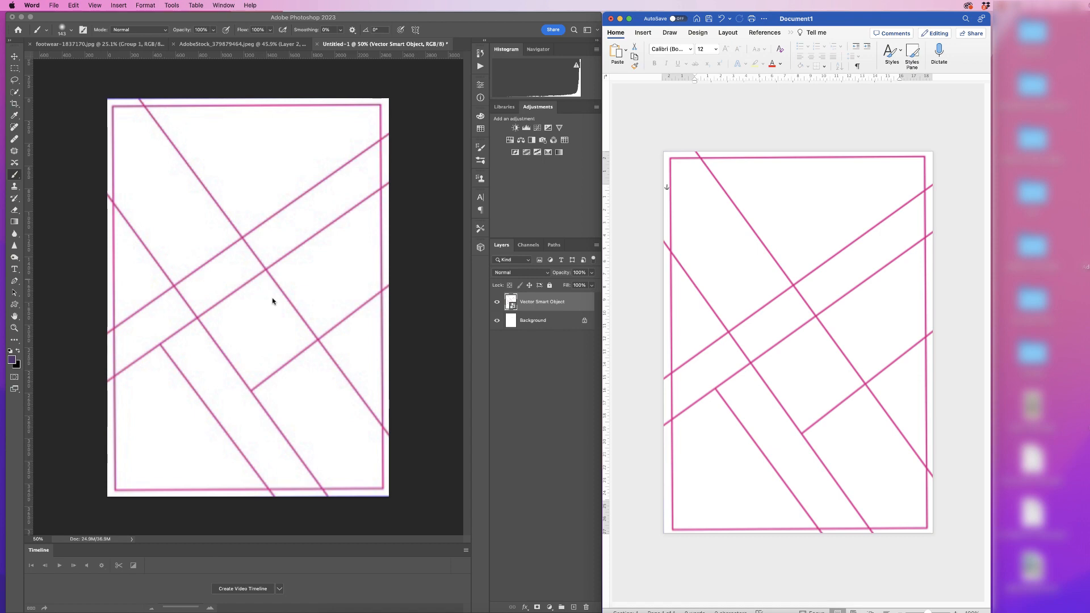
pyautogui.moveTo(285, 287)
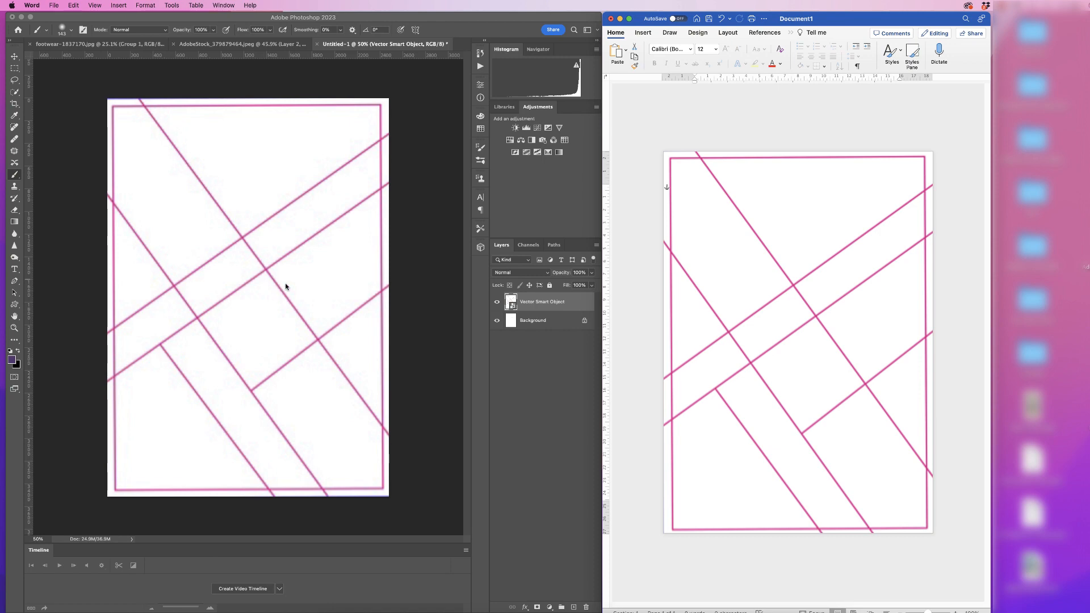
pyautogui.moveTo(278, 287)
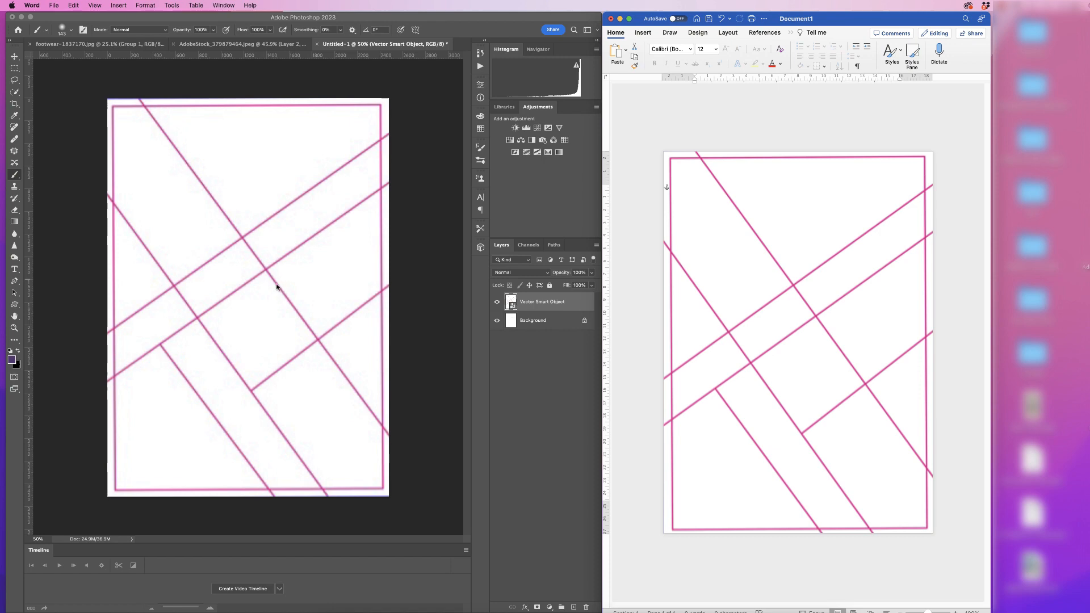
pyautogui.moveTo(275, 288)
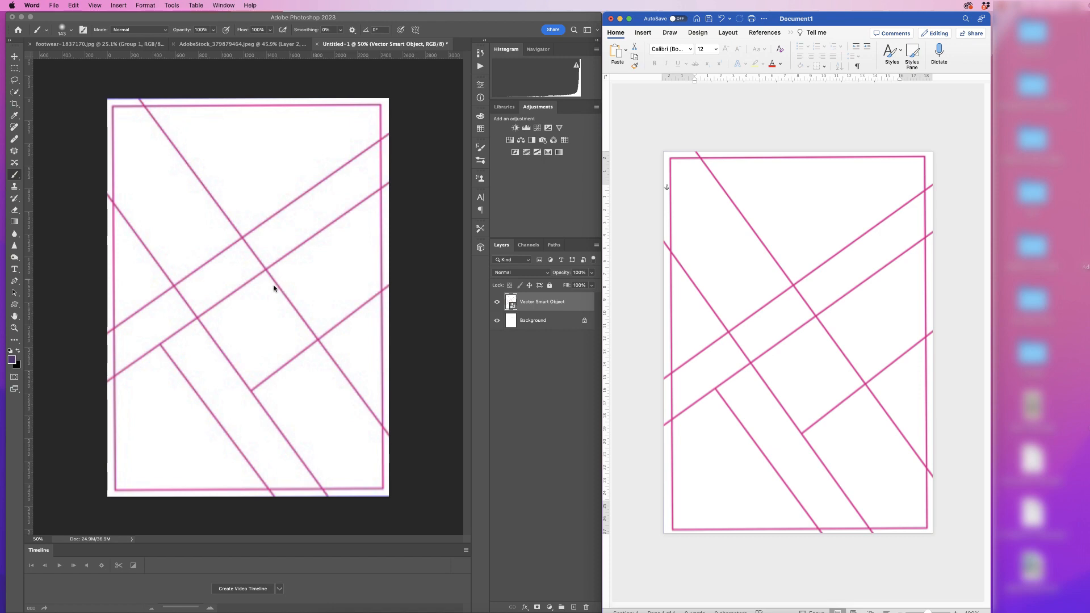
pyautogui.moveTo(271, 295)
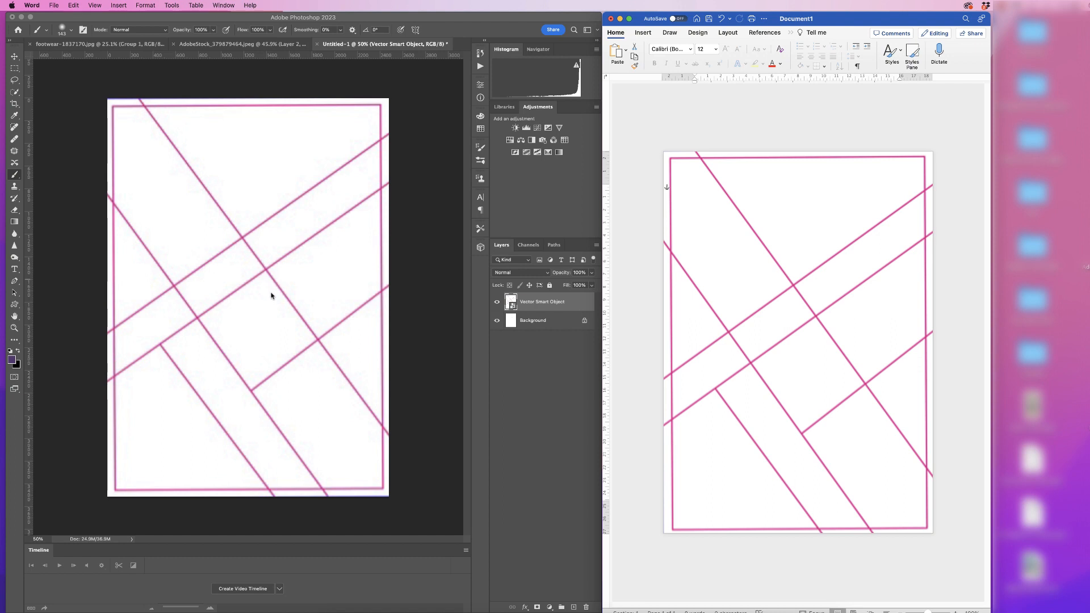
pyautogui.moveTo(264, 295)
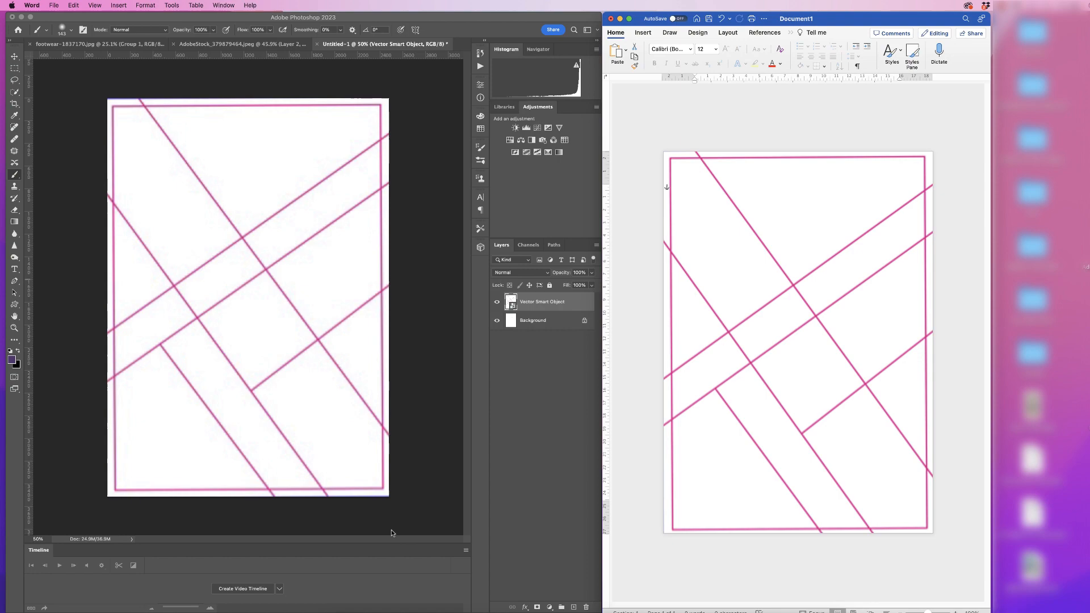
pyautogui.moveTo(391, 537)
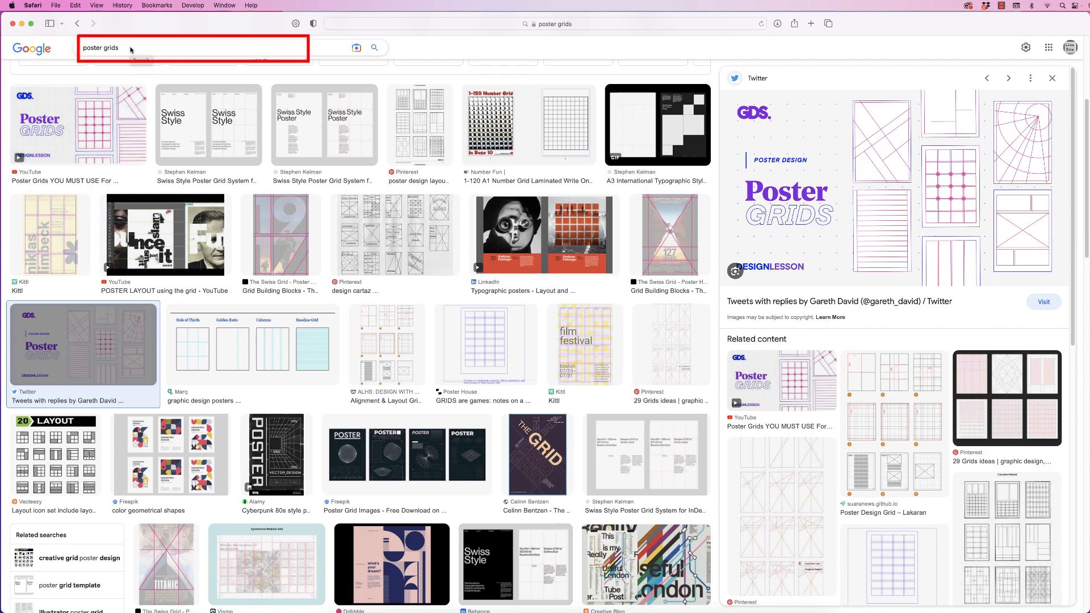
# Search Google Images for 'colour swatches' and scroll through the palette results.
pyautogui.click(193, 48)
pyautogui.write('colo')
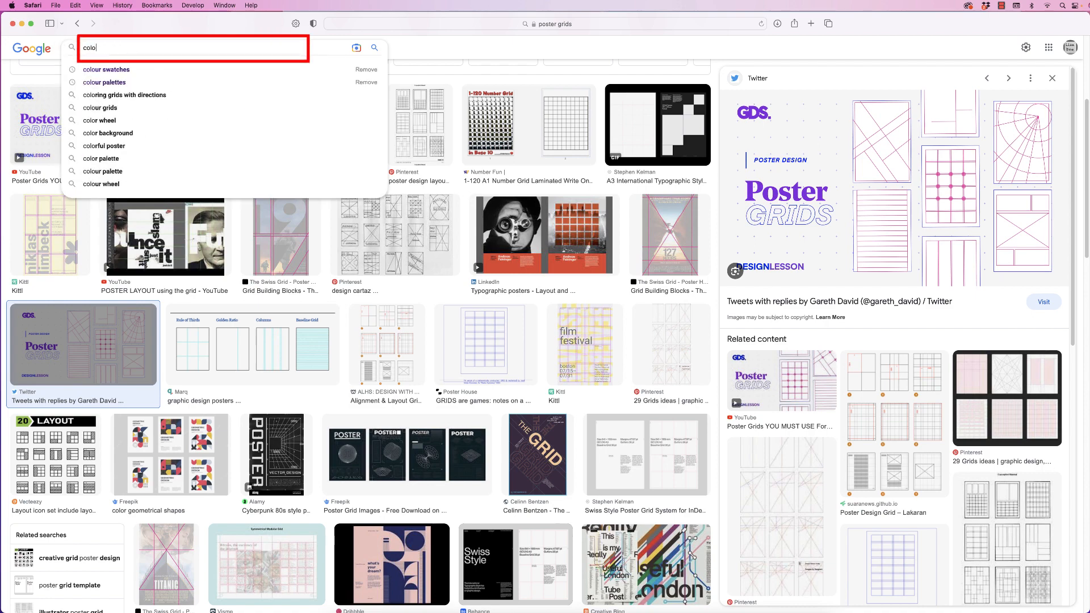
pyautogui.click(105, 68)
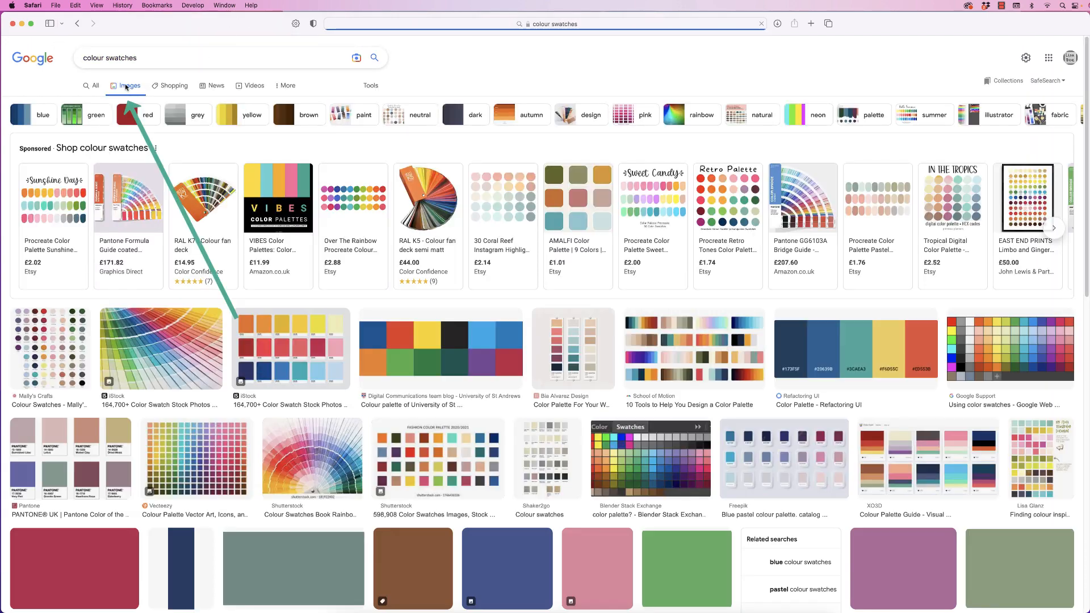
pyautogui.moveTo(278, 197)
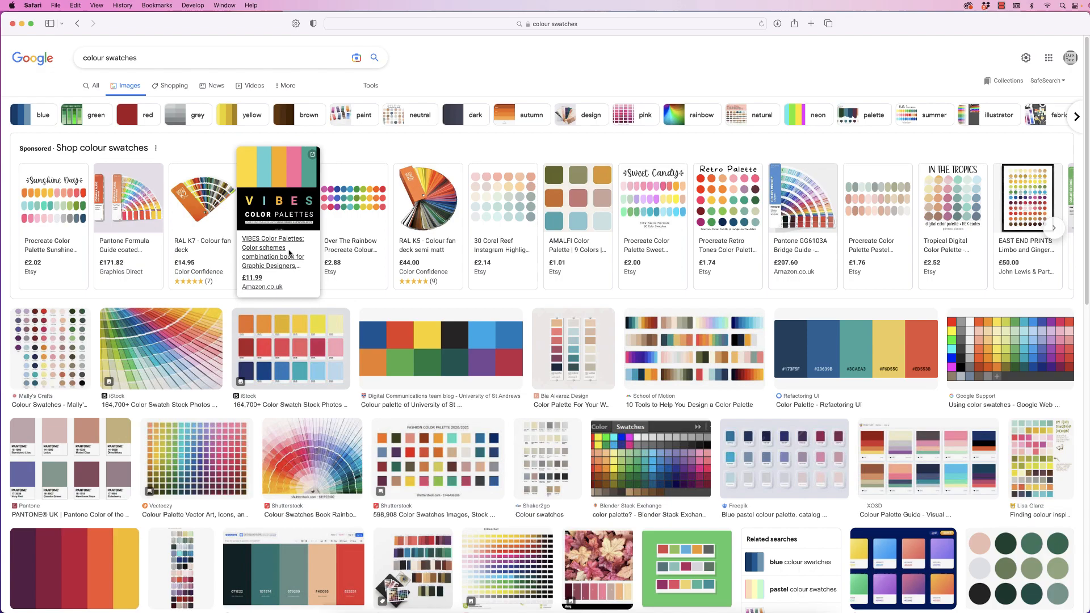
pyautogui.scroll(-3)
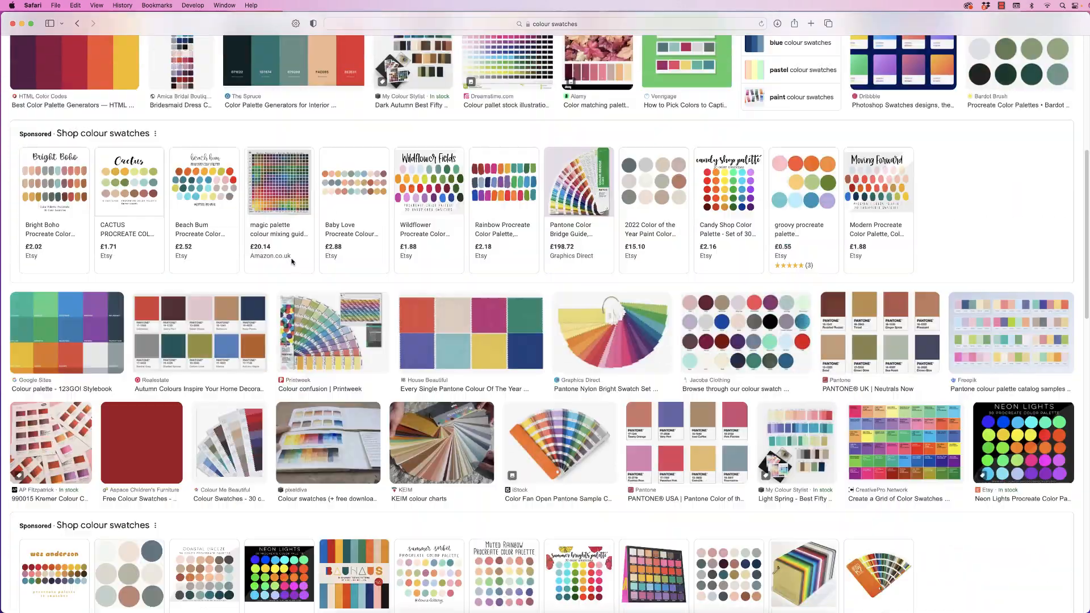
pyautogui.scroll(-3)
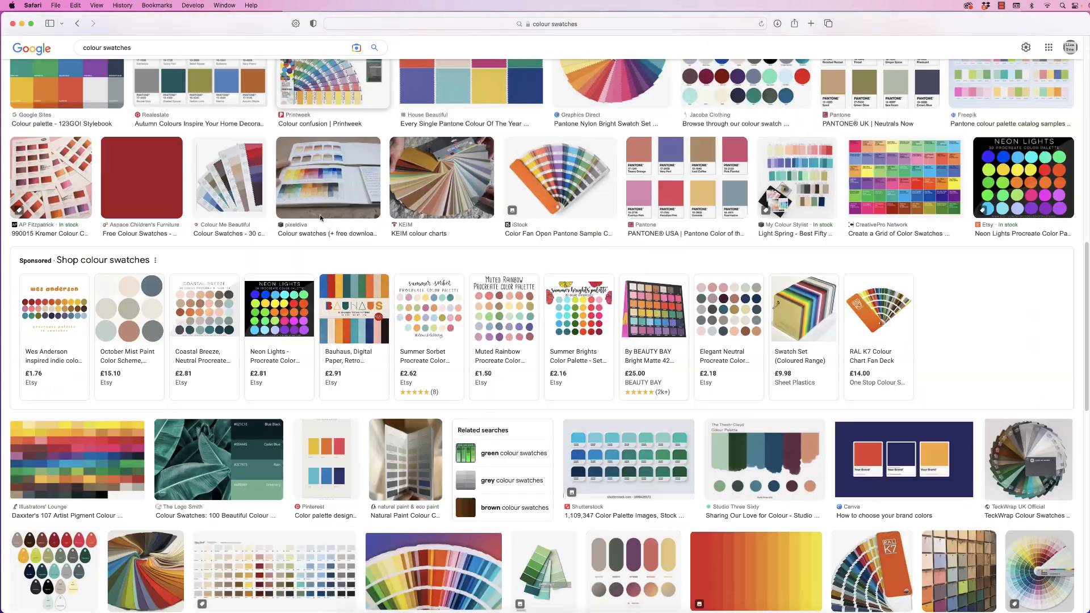
pyautogui.scroll(3)
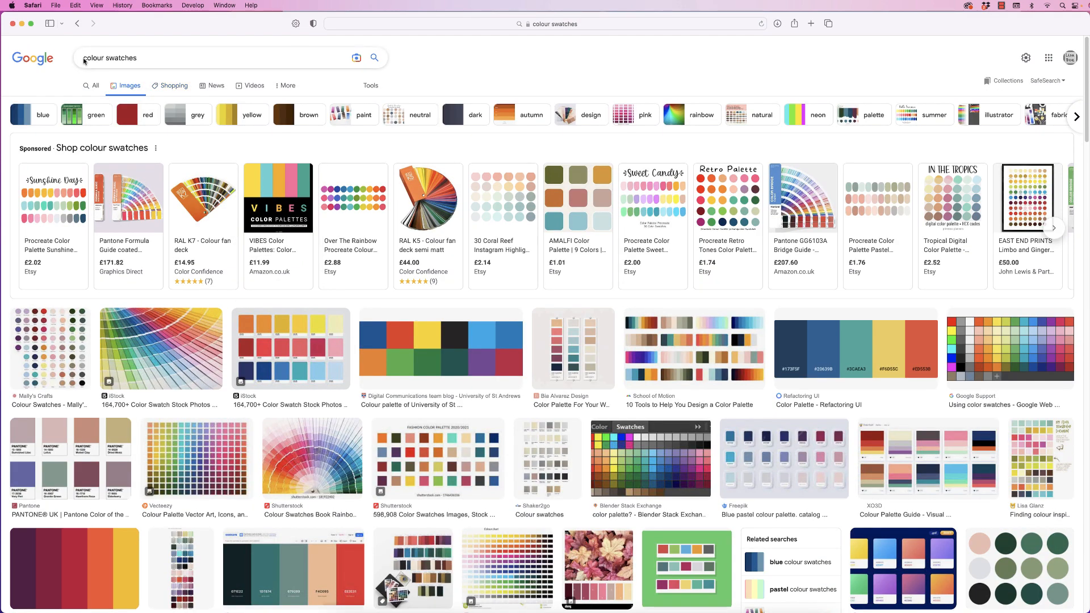
pyautogui.click(208, 58)
pyautogui.write('4 ')
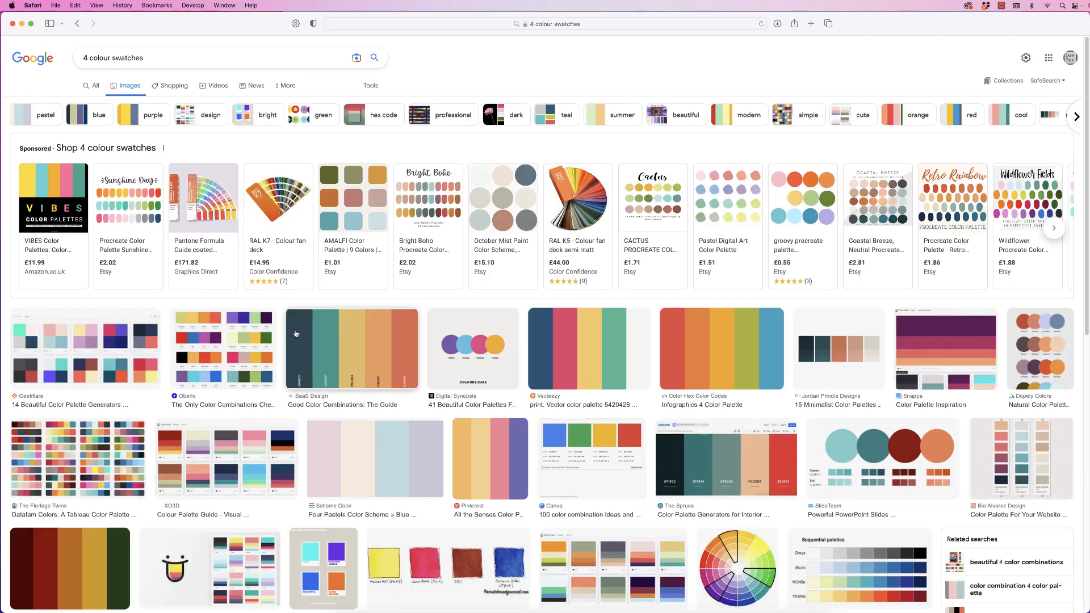
# Scroll through the '4 colour swatches' results, examining the striped palettes.
pyautogui.scroll(-3)
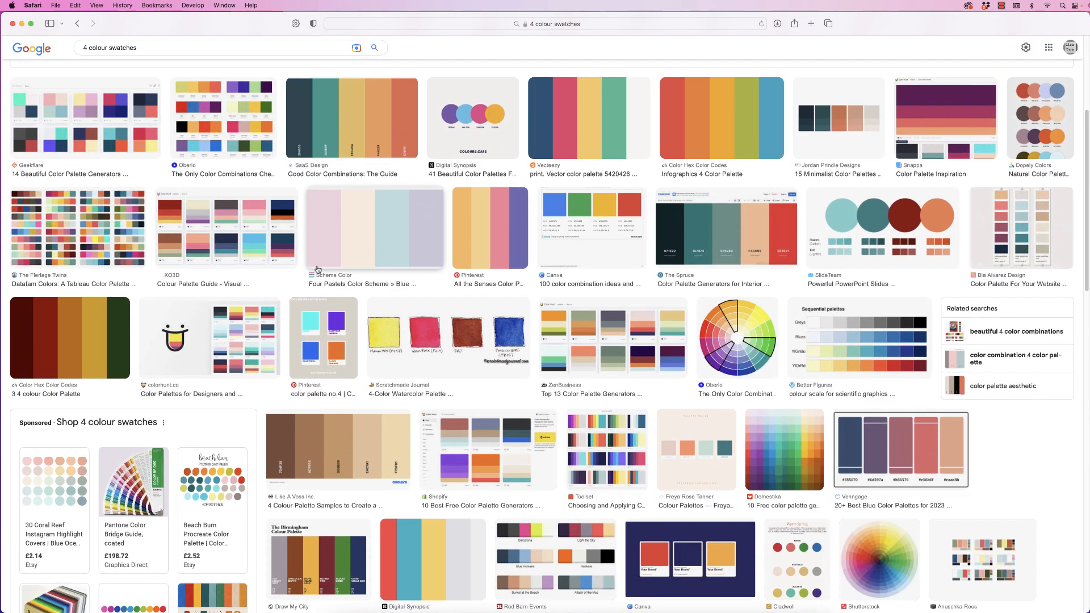
pyautogui.moveTo(340, 284)
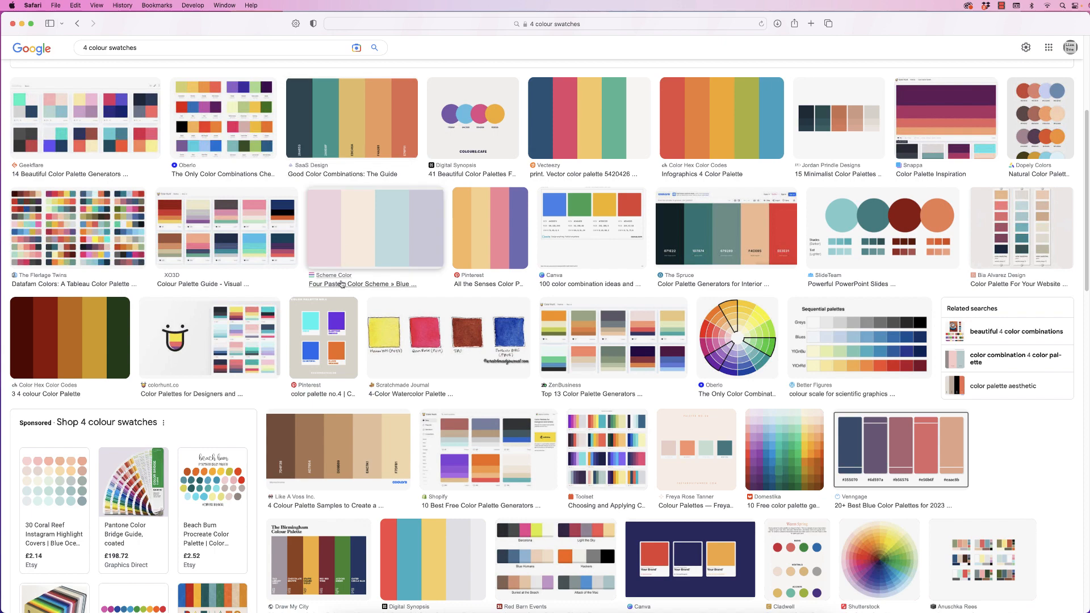
pyautogui.scroll(-3)
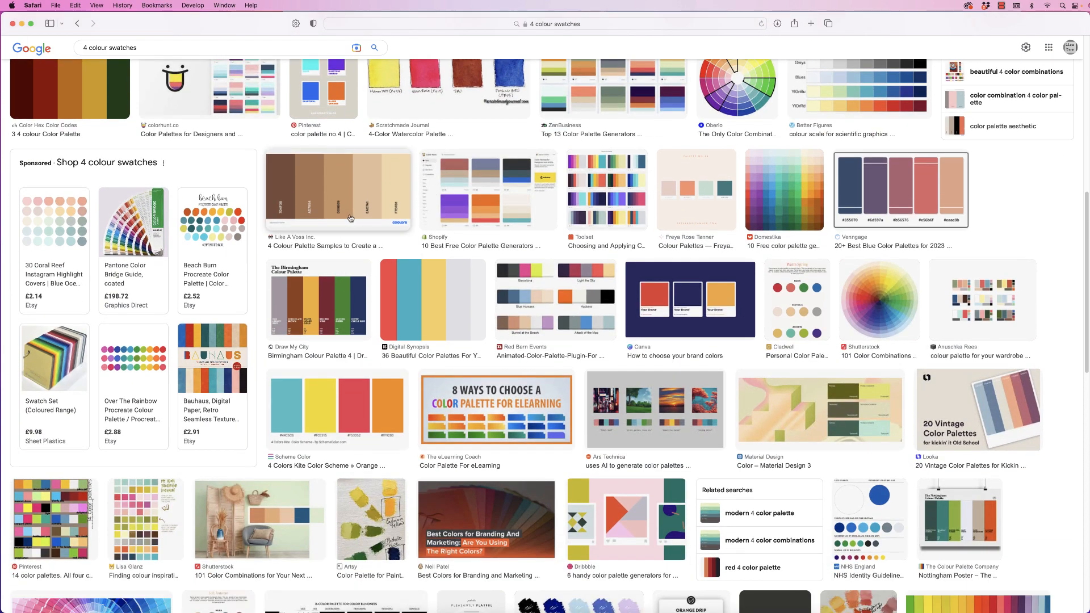
pyautogui.scroll(3)
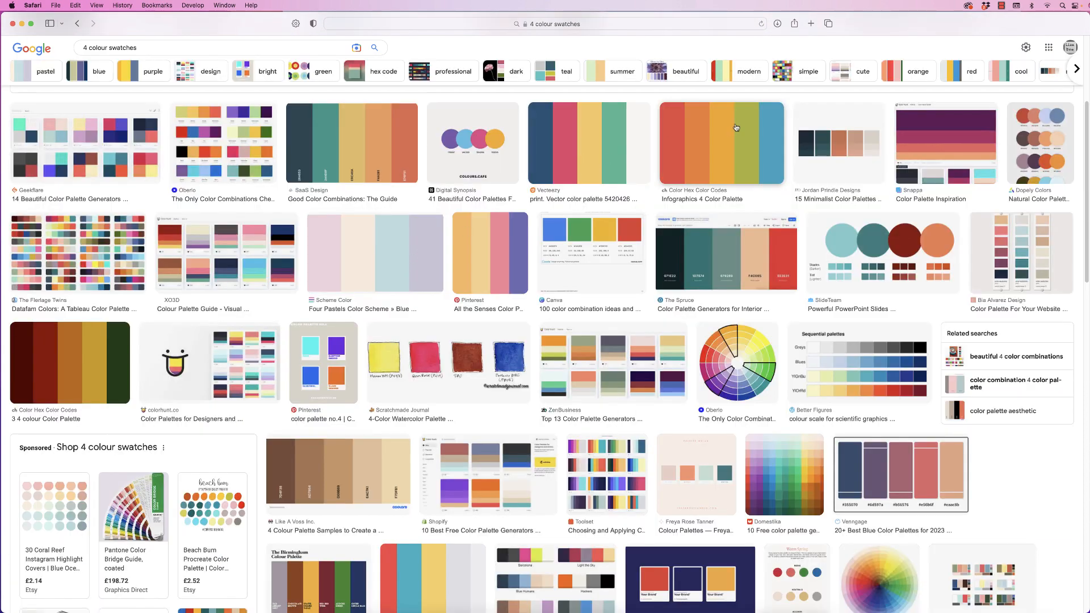
pyautogui.moveTo(646, 140)
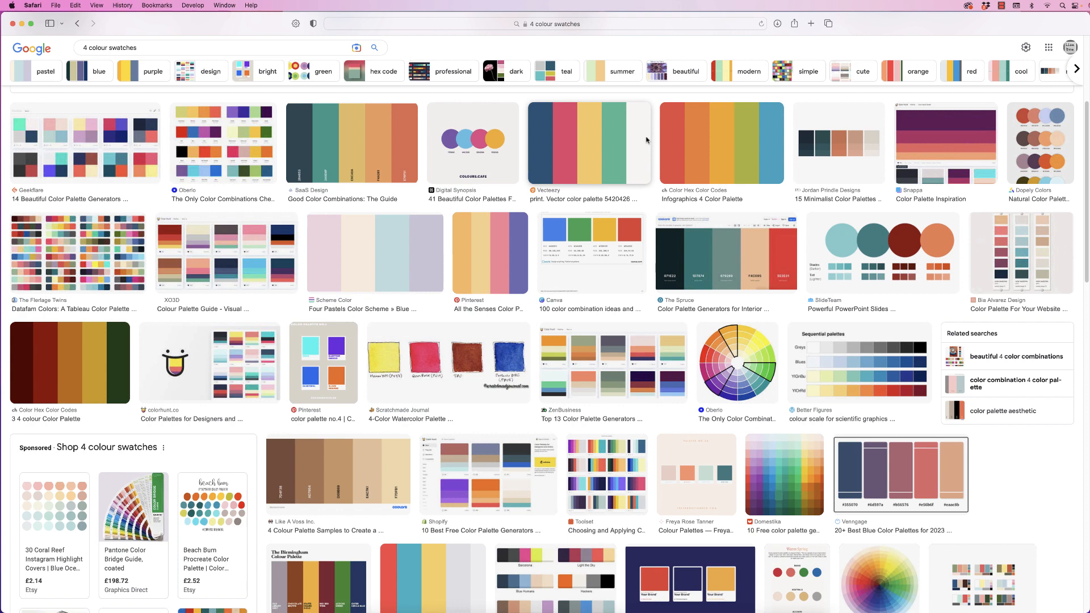
pyautogui.moveTo(675, 113)
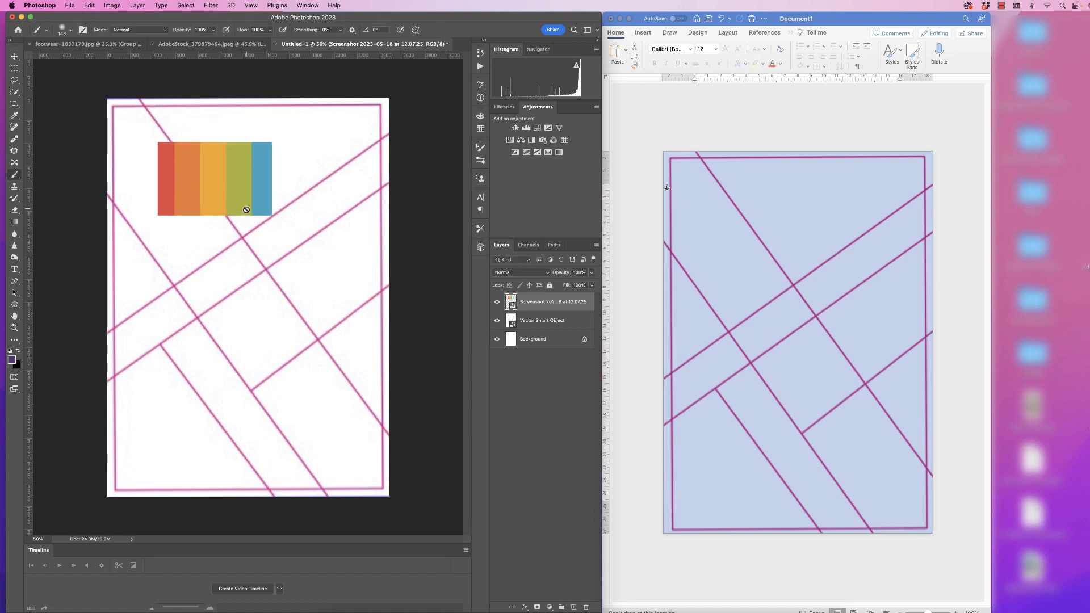
# Choose Photoshop's Eyedropper tool to sample a stripe of the five-stripe palette.
pyautogui.click(14, 116)
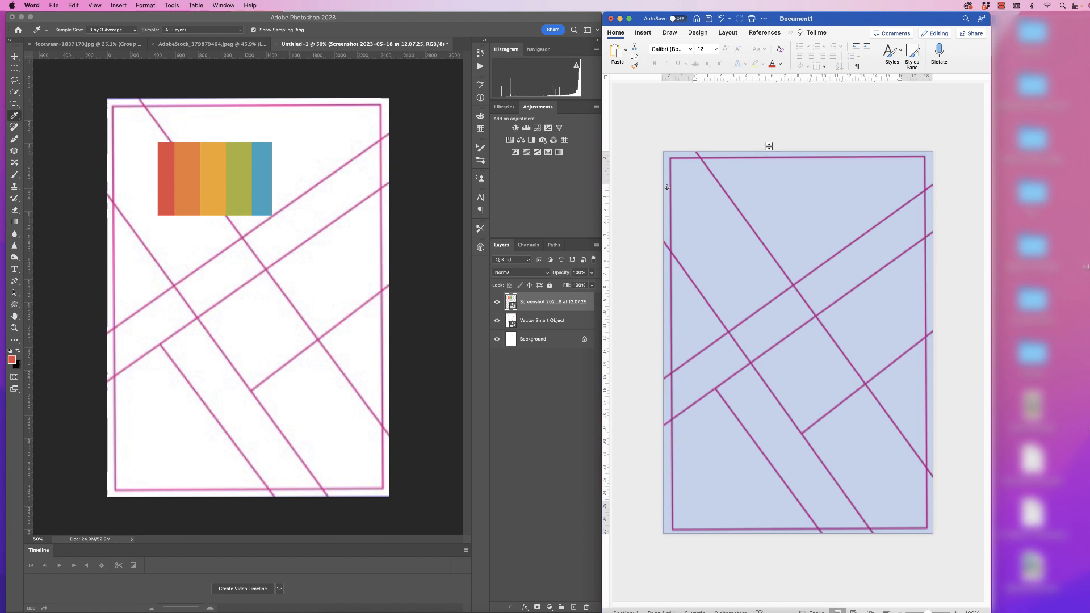
pyautogui.moveTo(777, 237)
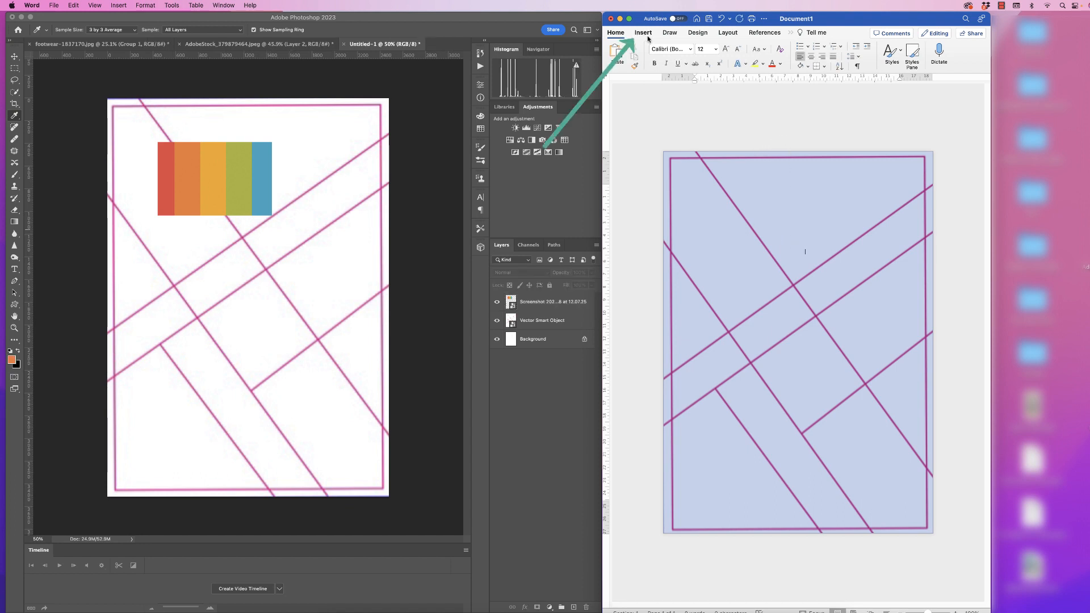
# Insert the rainbow palette screenshot onto the grid poster, wrapped In Front of Text.
pyautogui.click(642, 33)
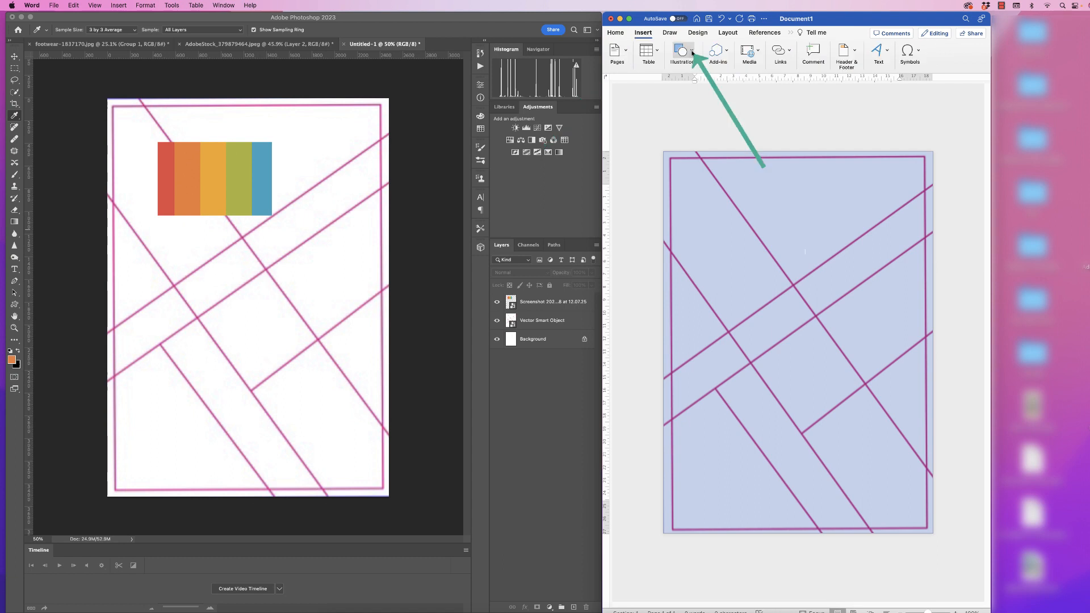
pyautogui.click(683, 55)
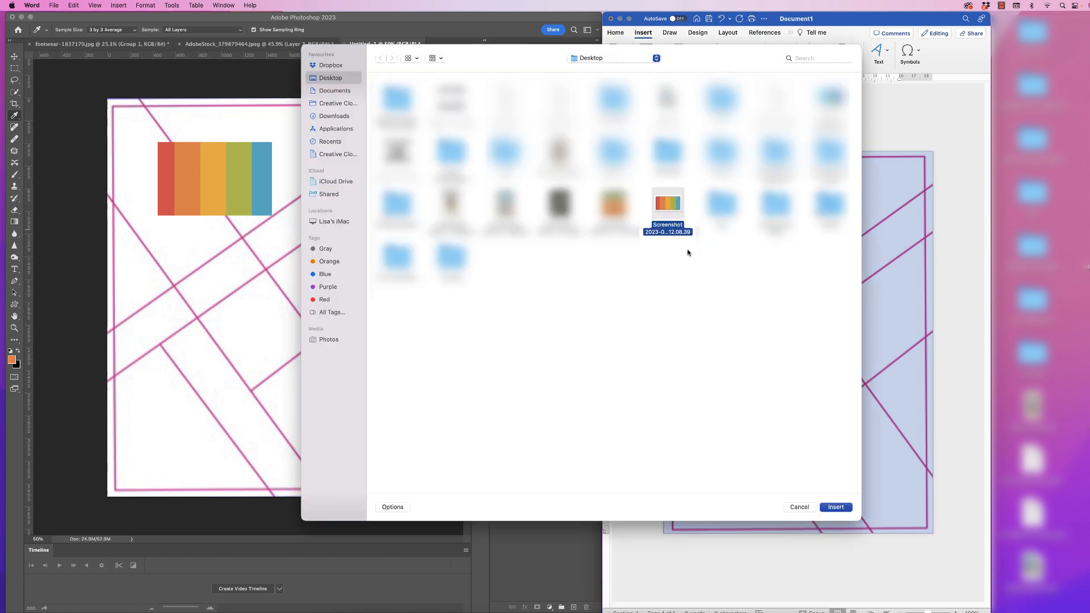
pyautogui.click(835, 507)
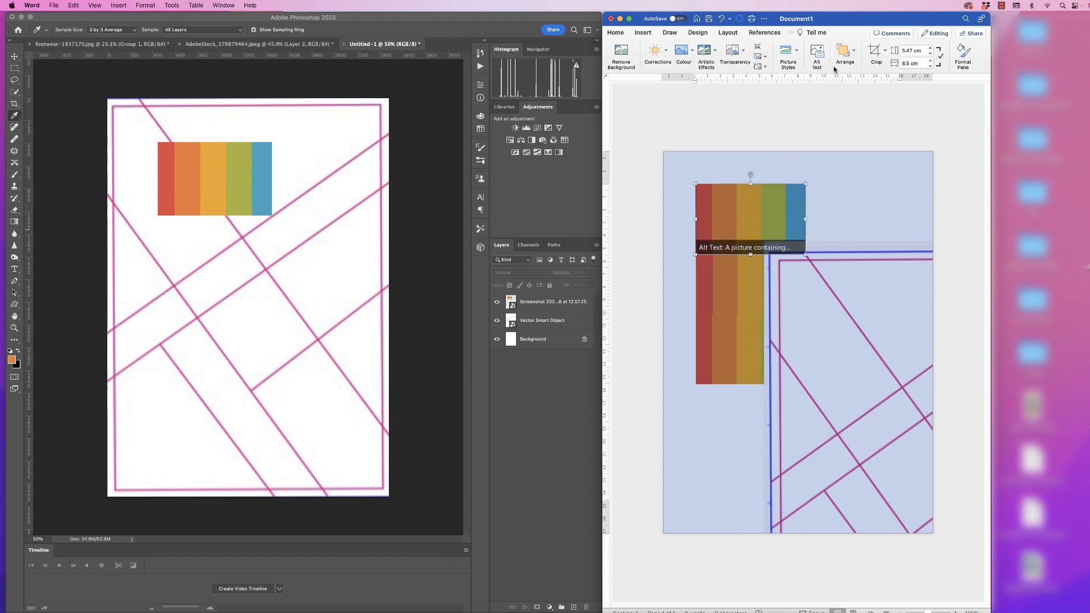
pyautogui.click(845, 55)
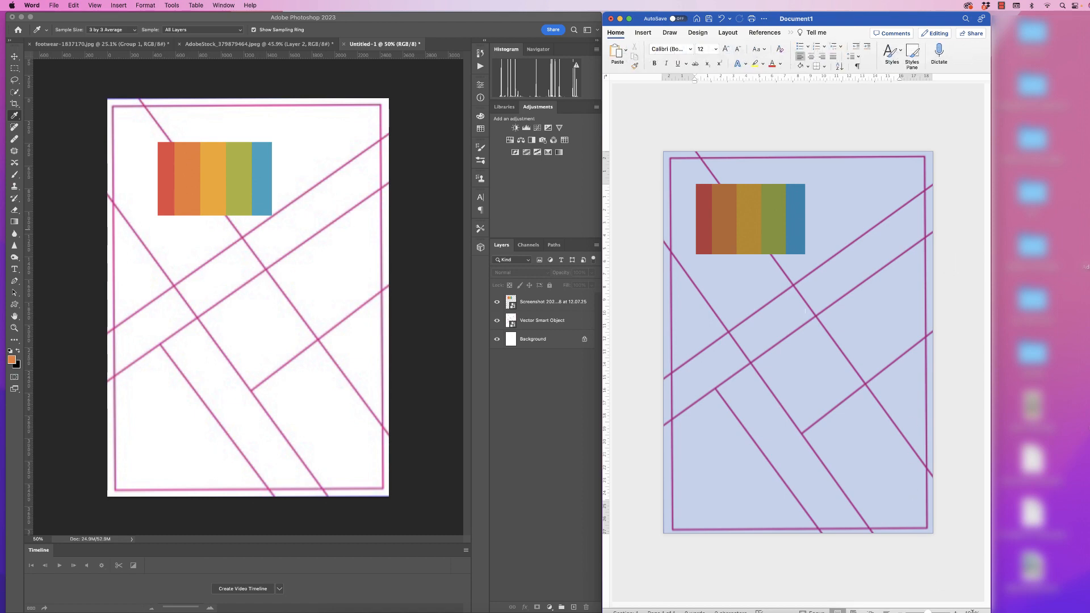
pyautogui.click(641, 33)
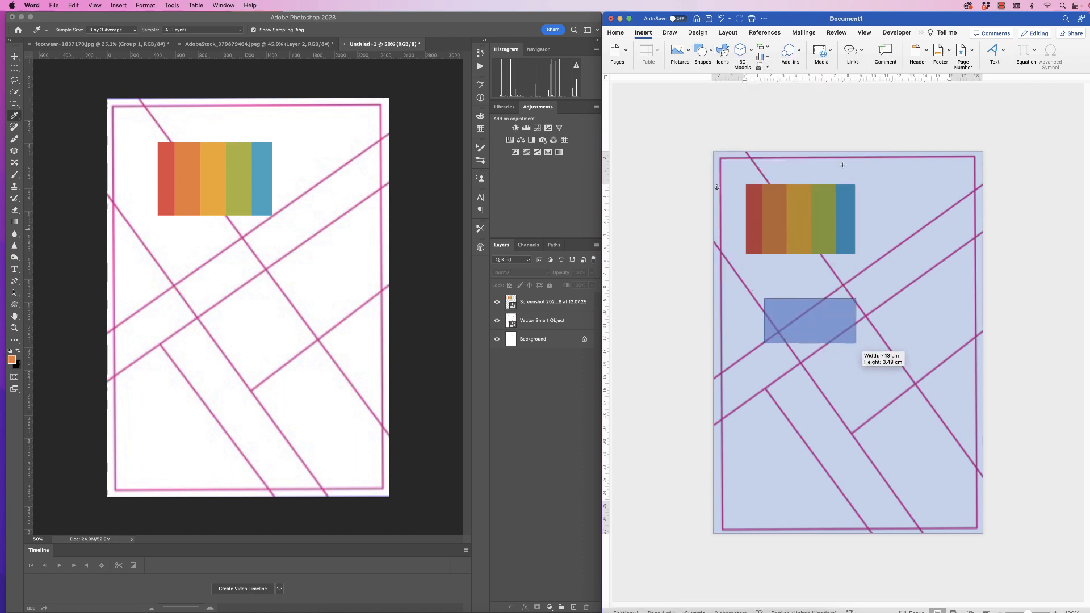
# Fill the rectangle with brown sampled by eyedropper from the palette's second stripe.
pyautogui.click(768, 49)
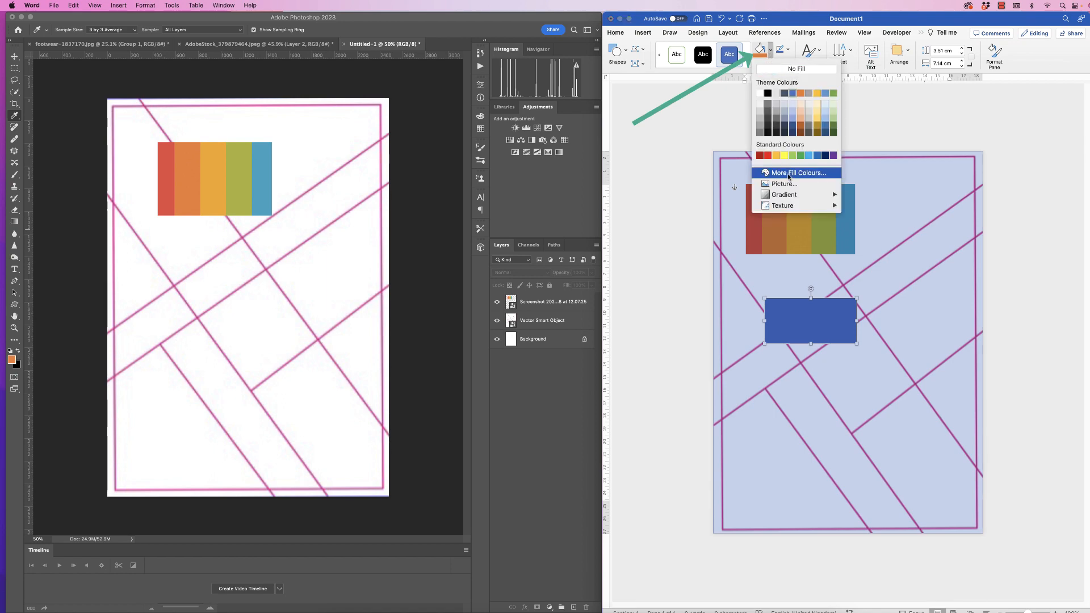
pyautogui.click(798, 173)
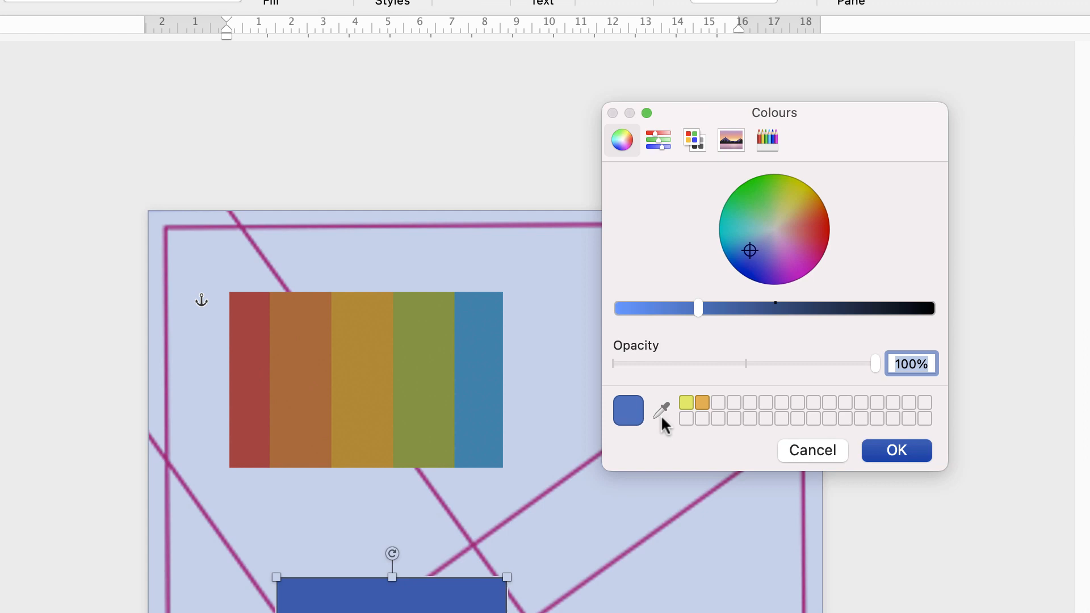
pyautogui.moveTo(659, 424)
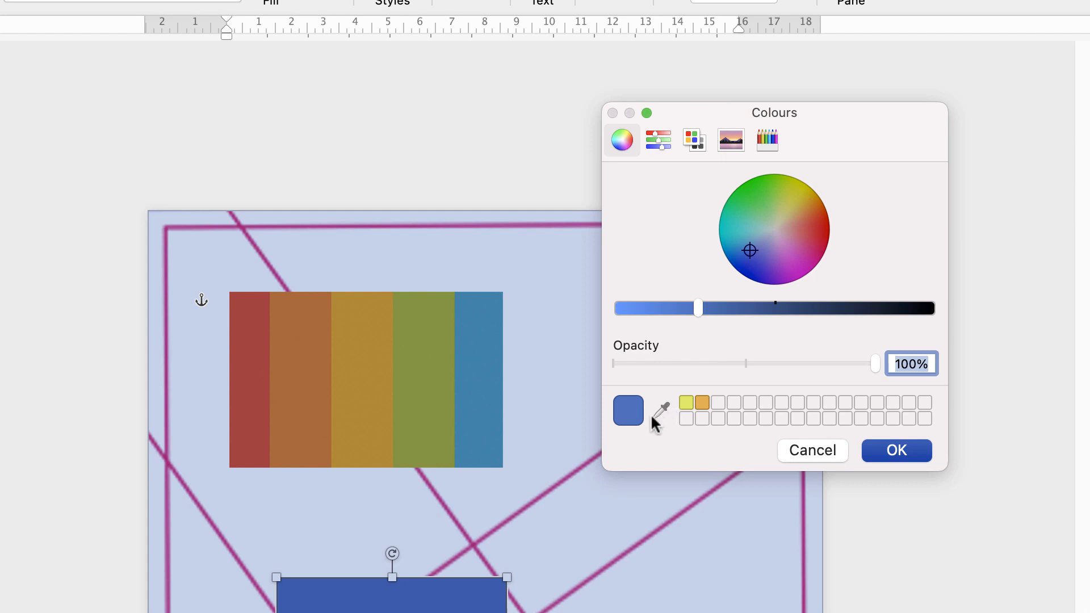
pyautogui.moveTo(660, 422)
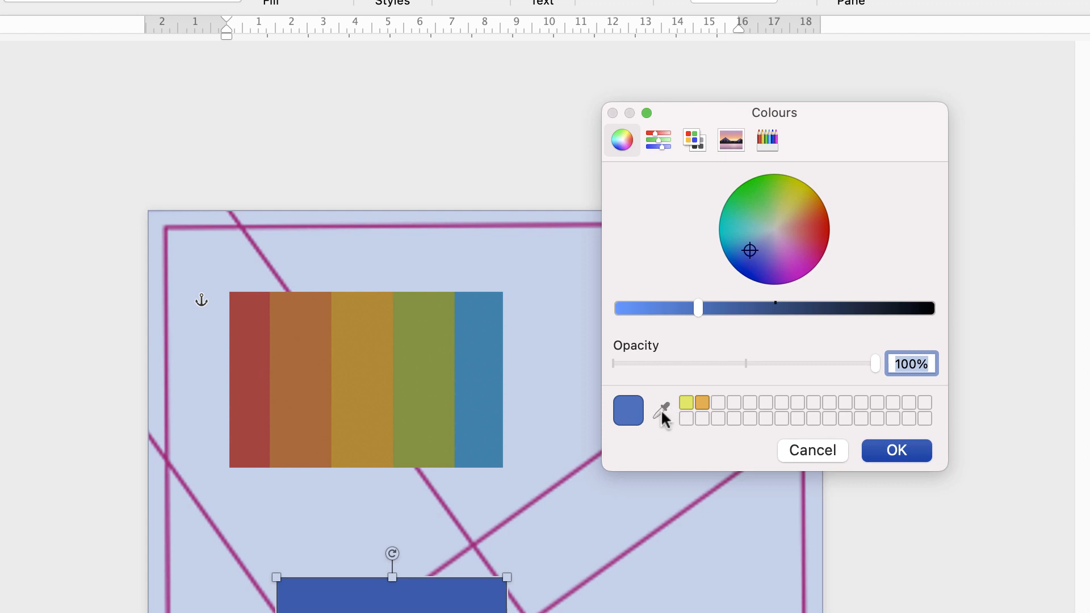
pyautogui.click(661, 411)
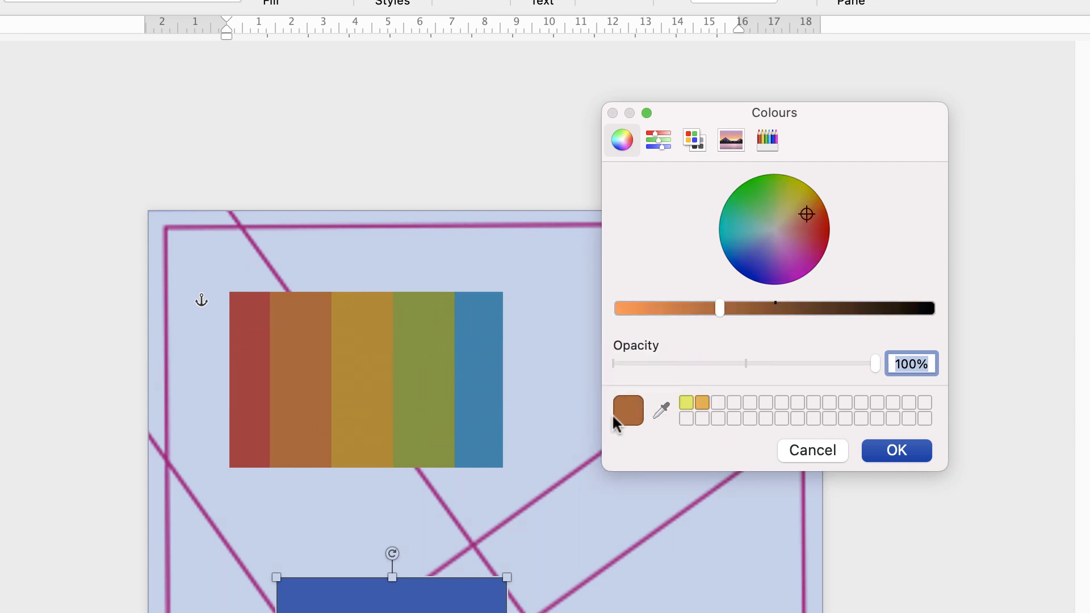
pyautogui.click(896, 450)
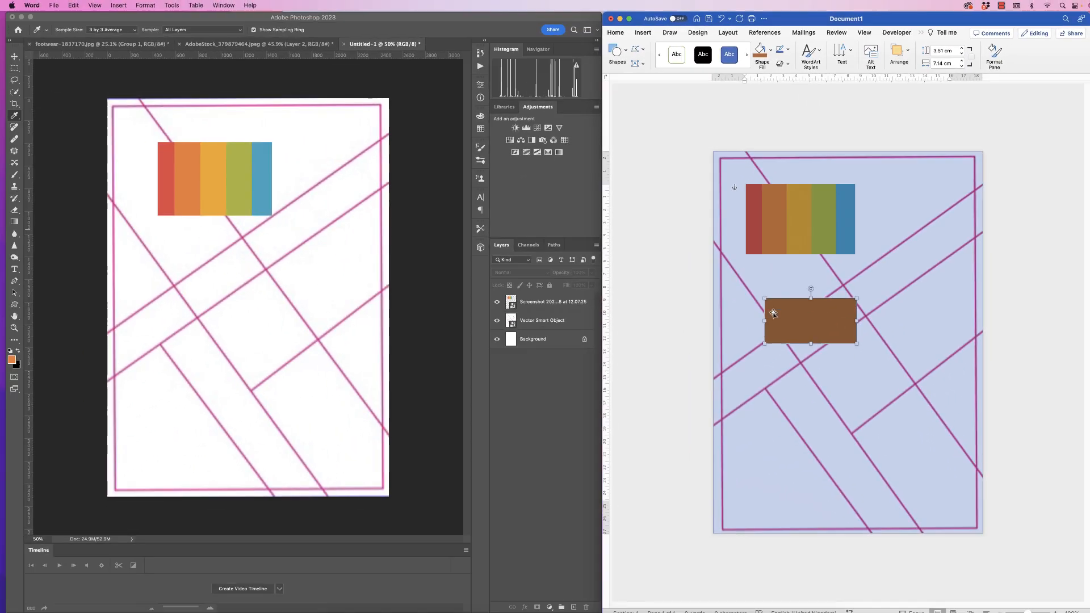
pyautogui.click(883, 305)
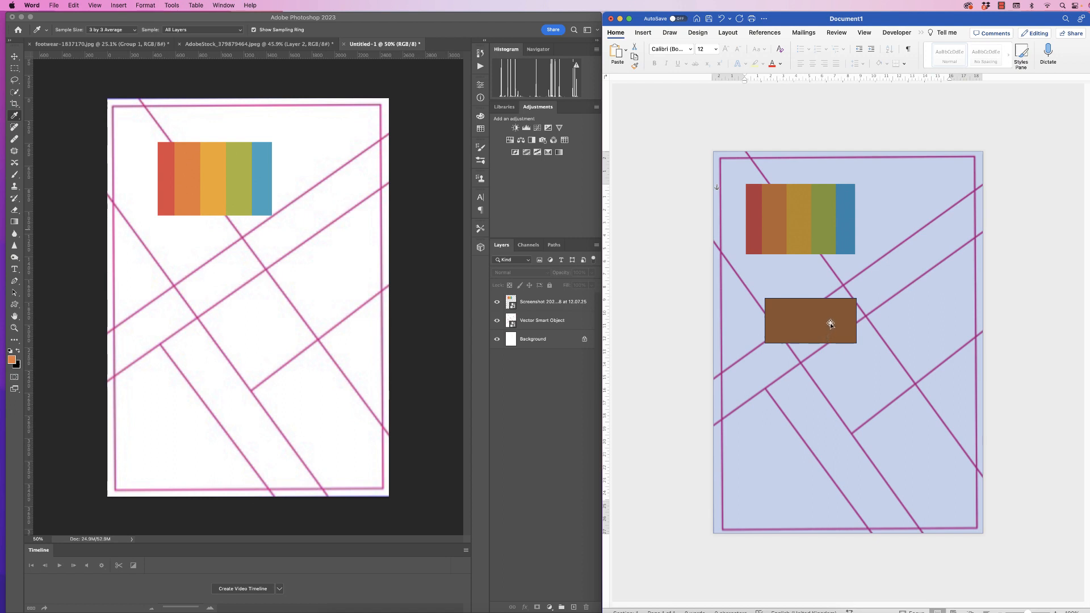
pyautogui.moveTo(703, 67)
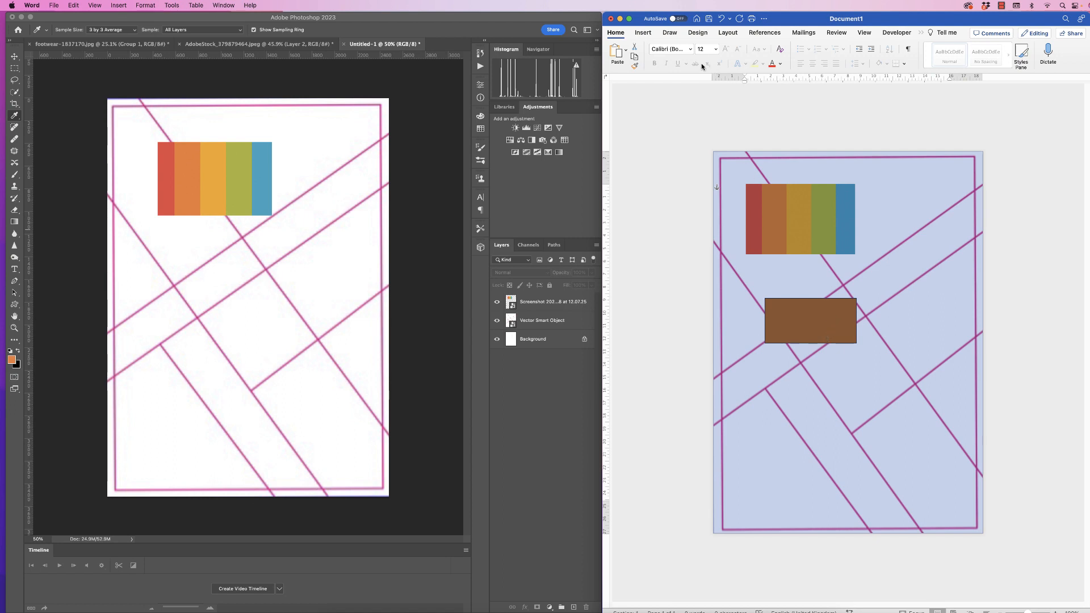
pyautogui.moveTo(356, 604)
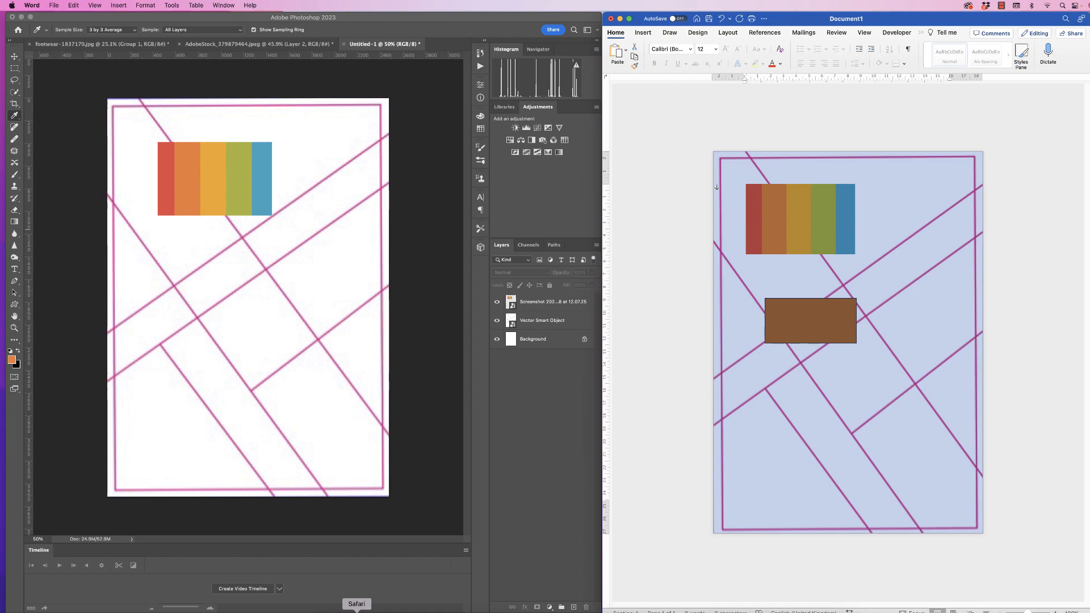
# Search Google for 'adobe colour' in Safari and open the Adobe Color site.
pyautogui.click(356, 604)
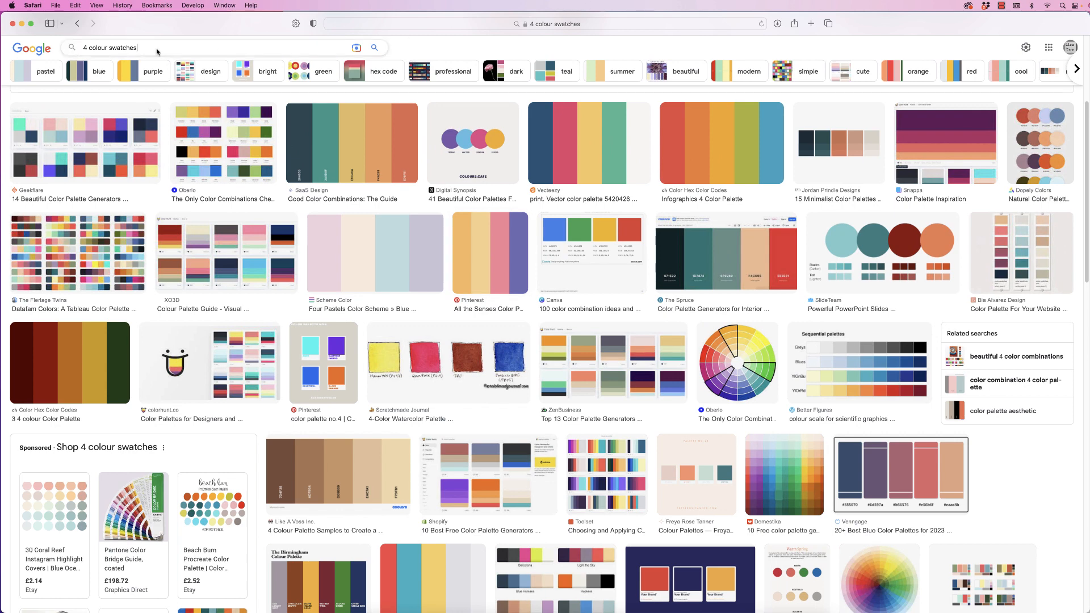
pyautogui.write('adb')
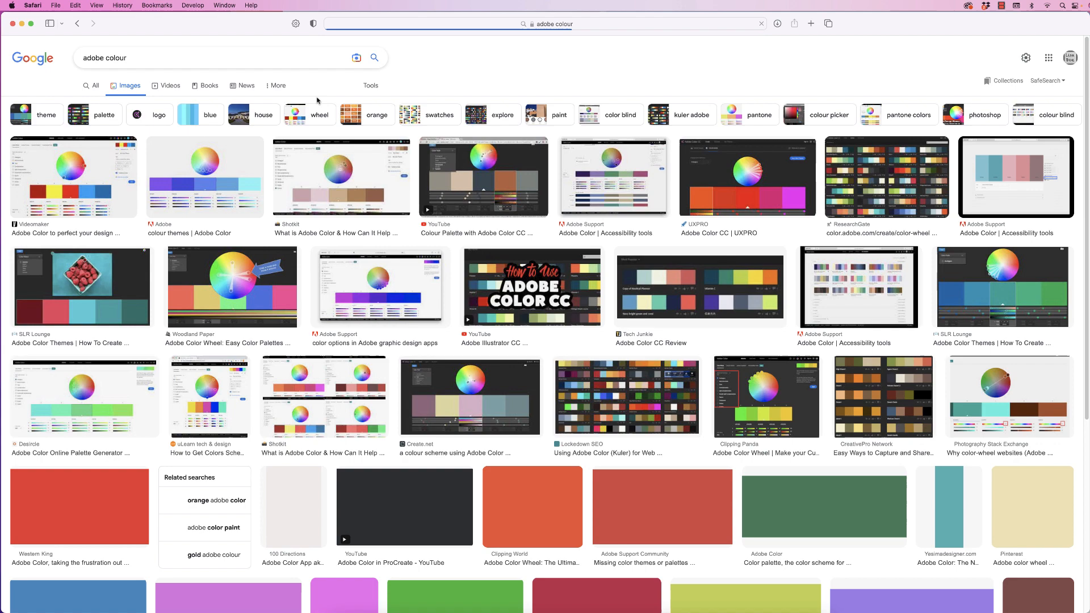
pyautogui.click(95, 85)
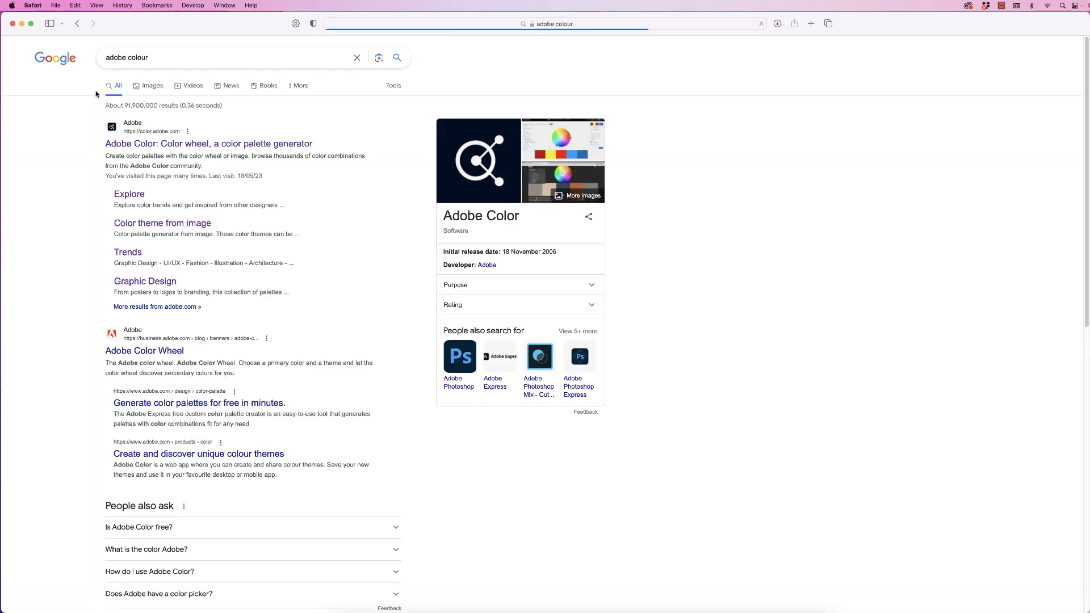
pyautogui.click(209, 143)
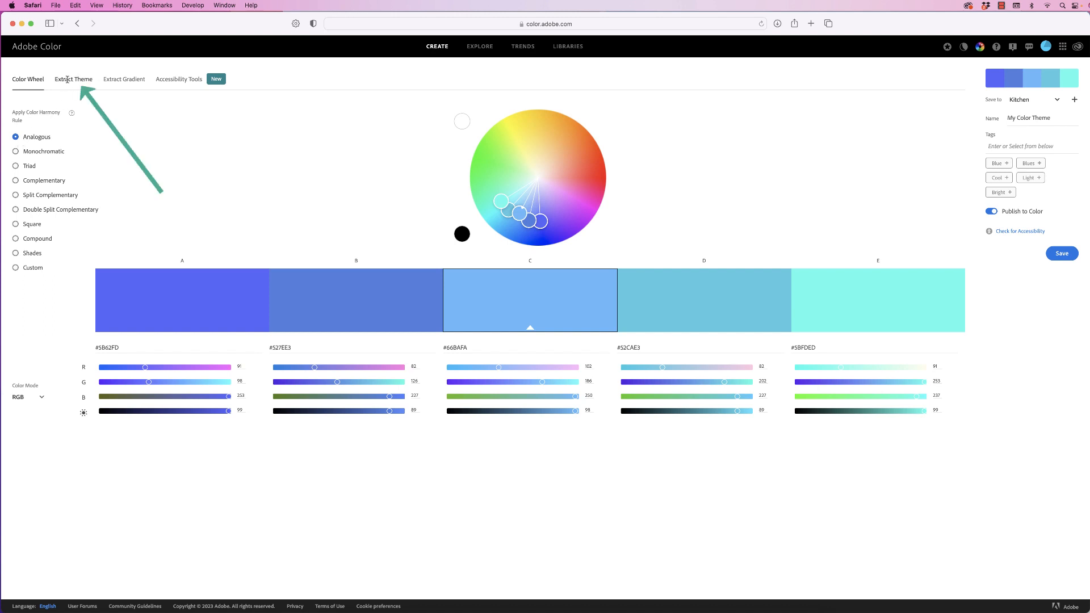
# Upload the colour-bar screenshot to Extract Theme, yielding red, orange, yellow, green and blue.
pyautogui.click(73, 78)
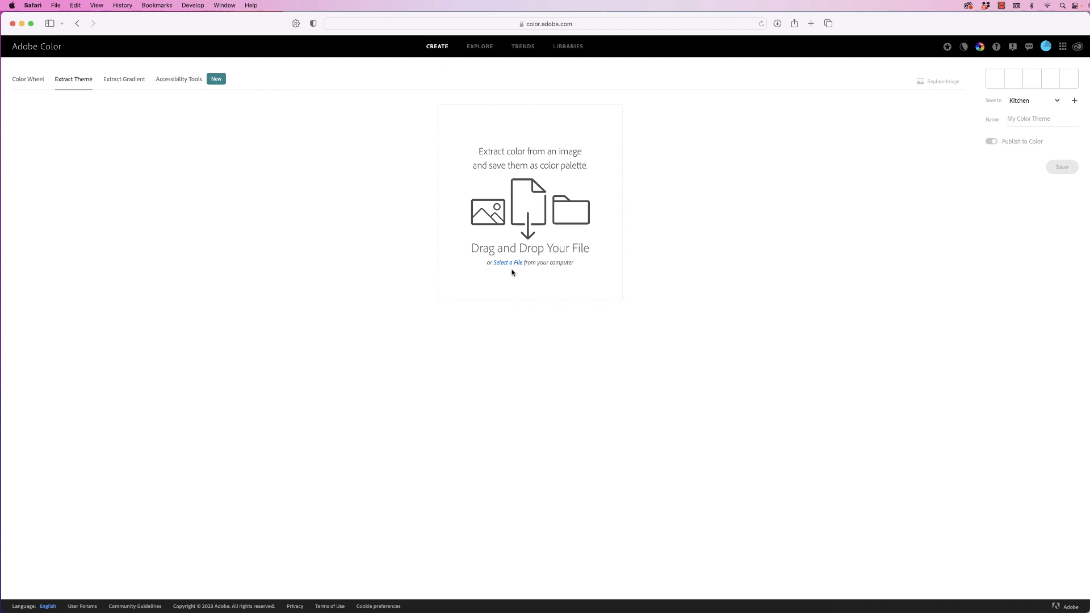
pyautogui.moveTo(511, 263)
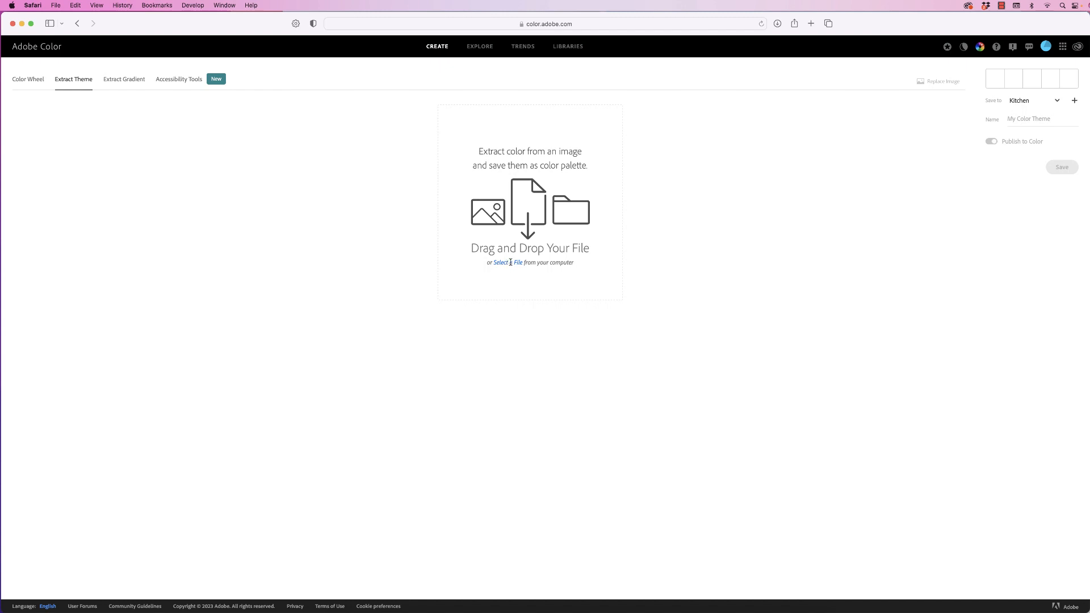
pyautogui.click(508, 262)
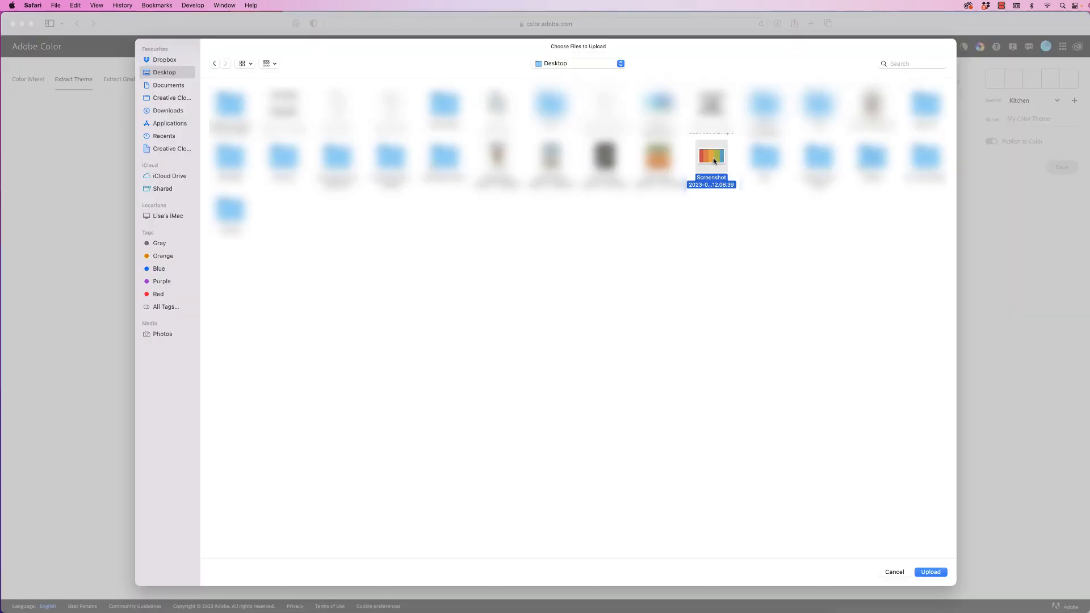
pyautogui.click(930, 571)
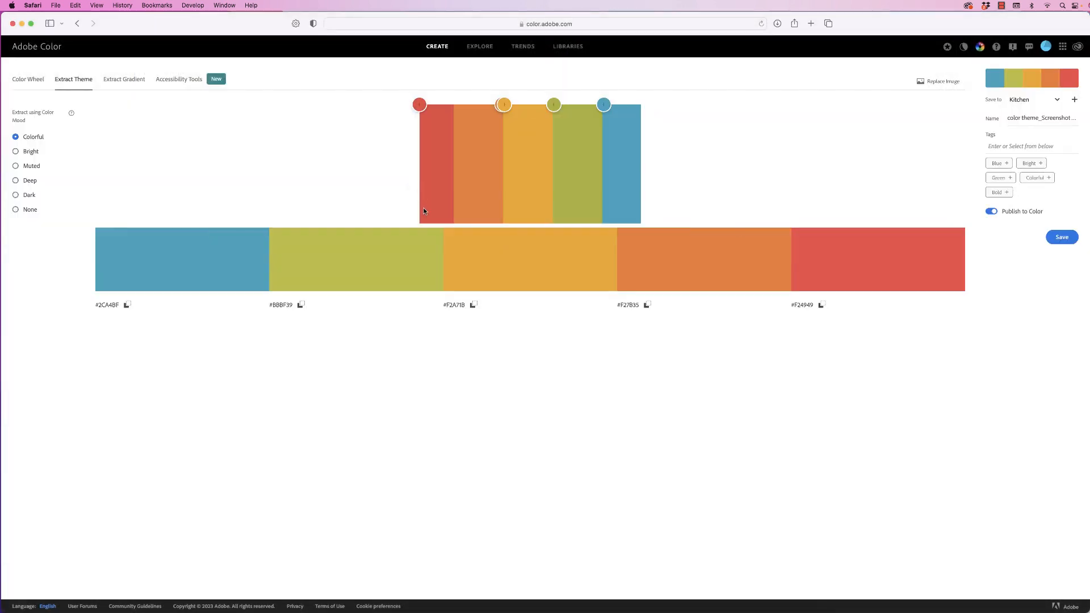
pyautogui.moveTo(461, 310)
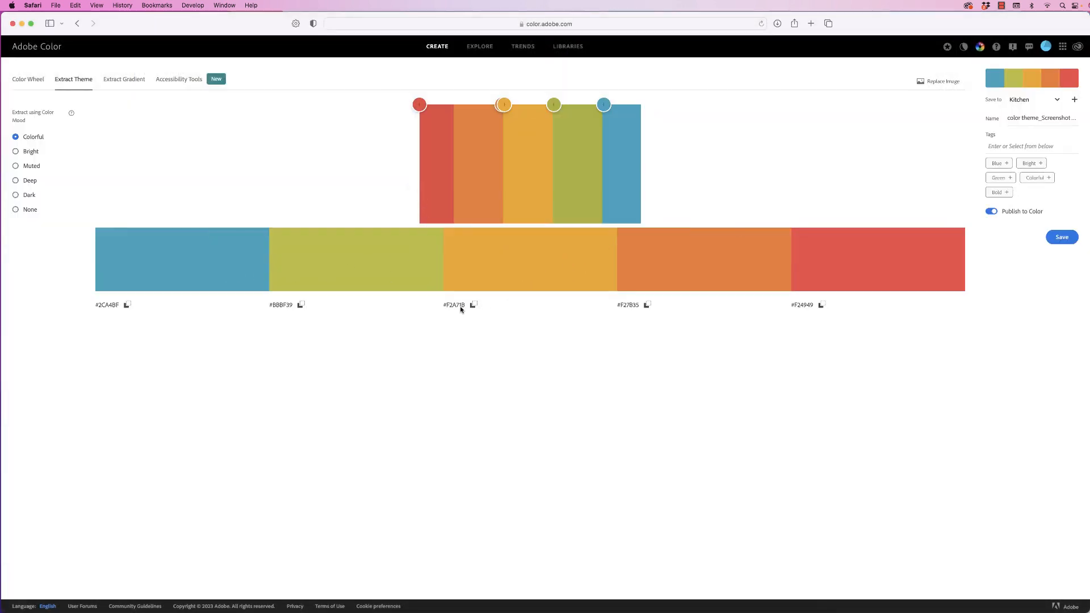
pyautogui.moveTo(470, 306)
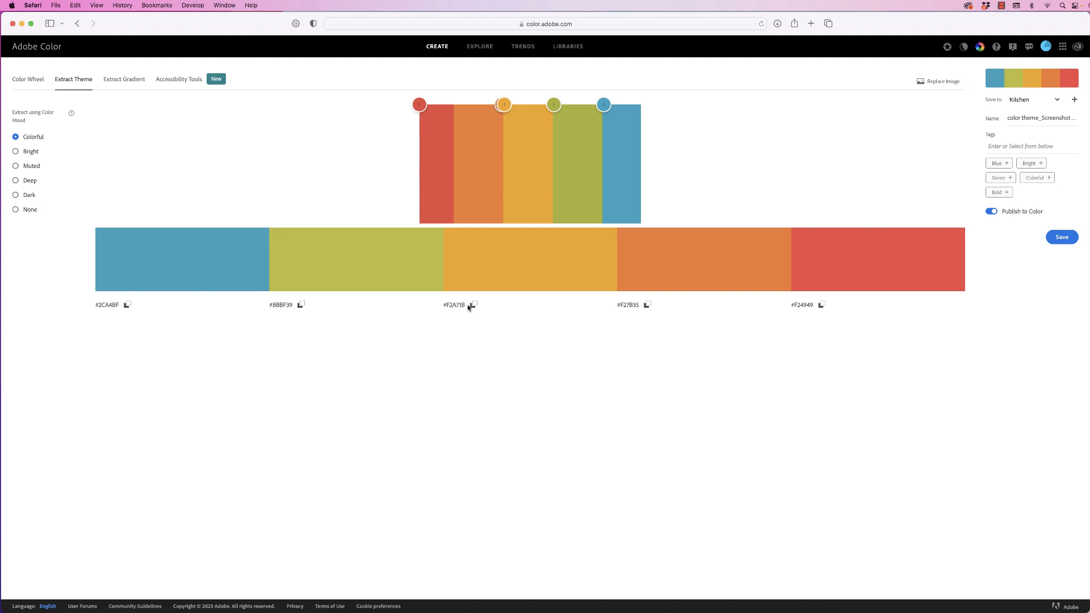
pyautogui.moveTo(451, 312)
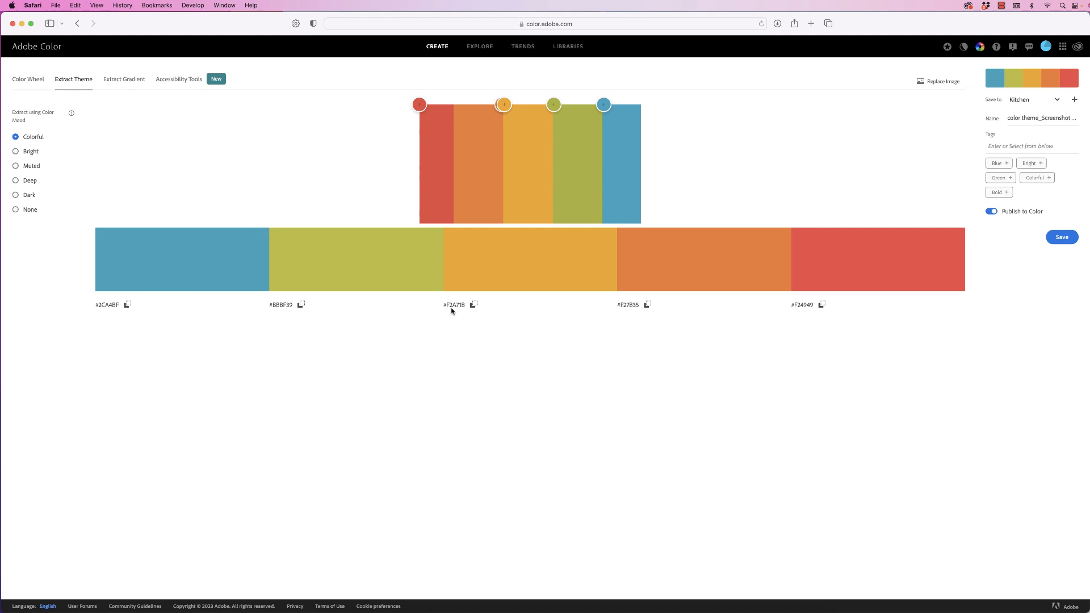
pyautogui.moveTo(772, 207)
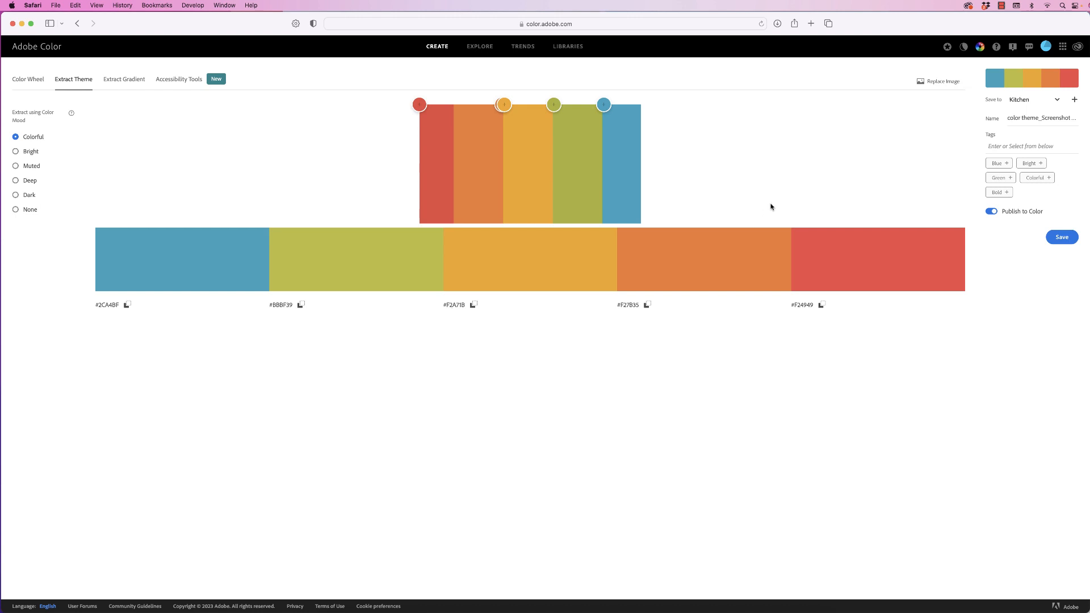
pyautogui.moveTo(938, 82)
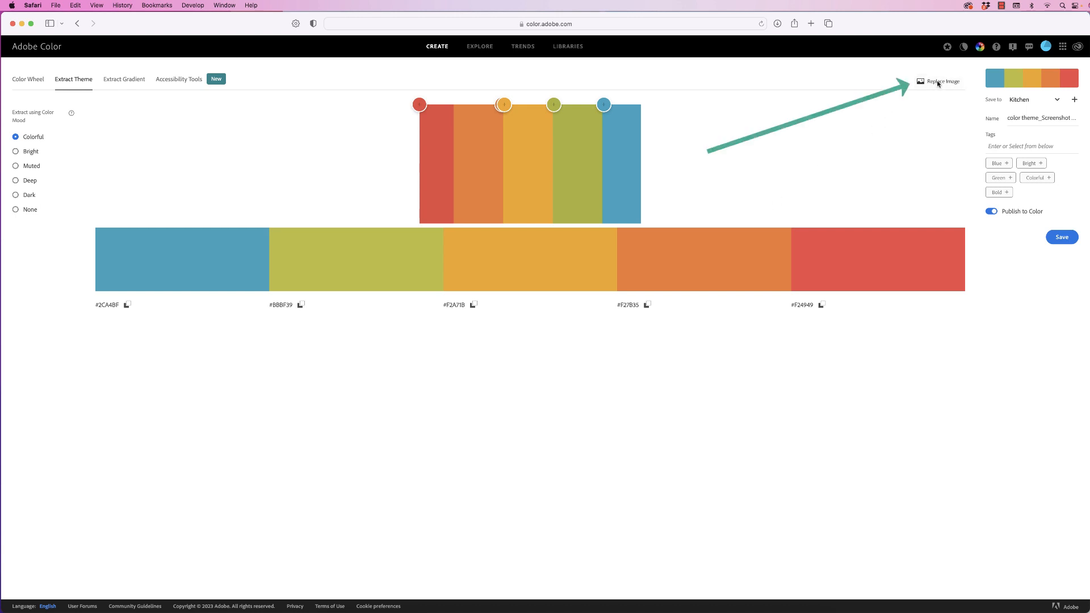
# Replace the source with the marigold photo and open its teal-orange theme on the colour wheel.
pyautogui.click(942, 82)
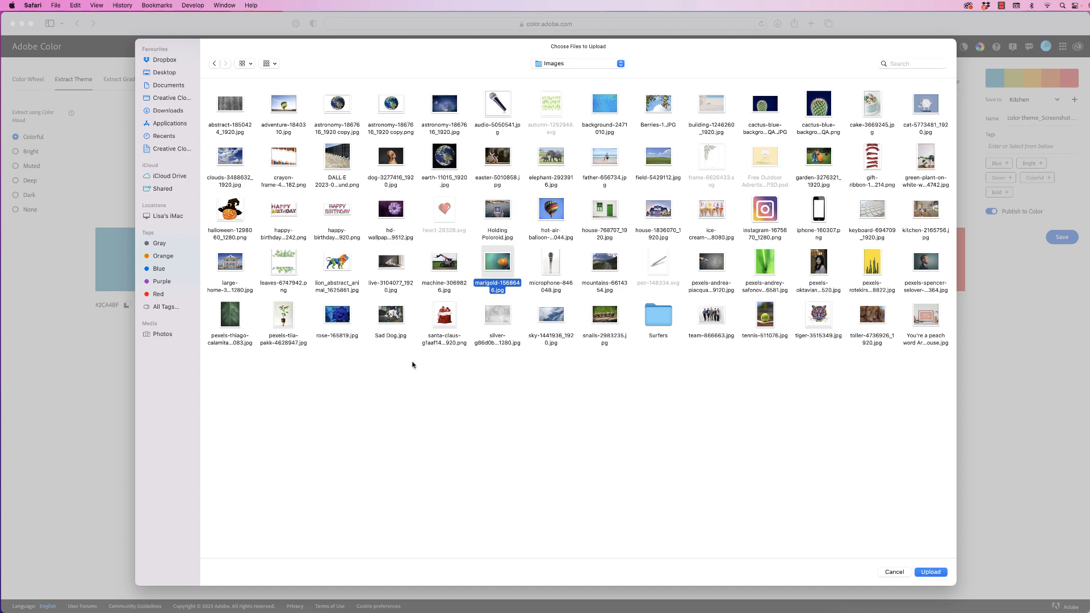
pyautogui.click(931, 571)
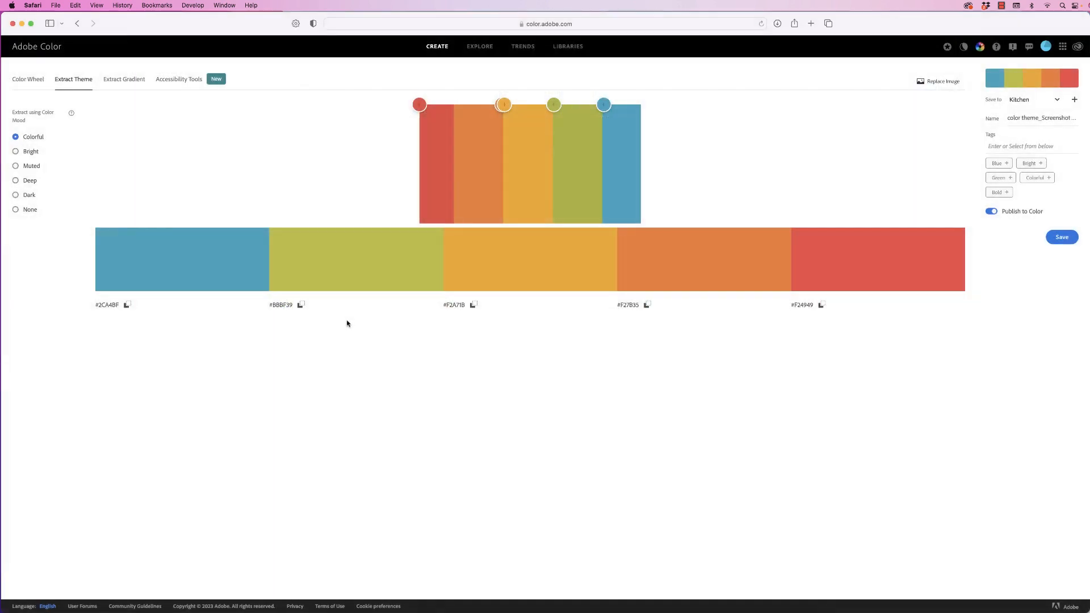
pyautogui.click(943, 81)
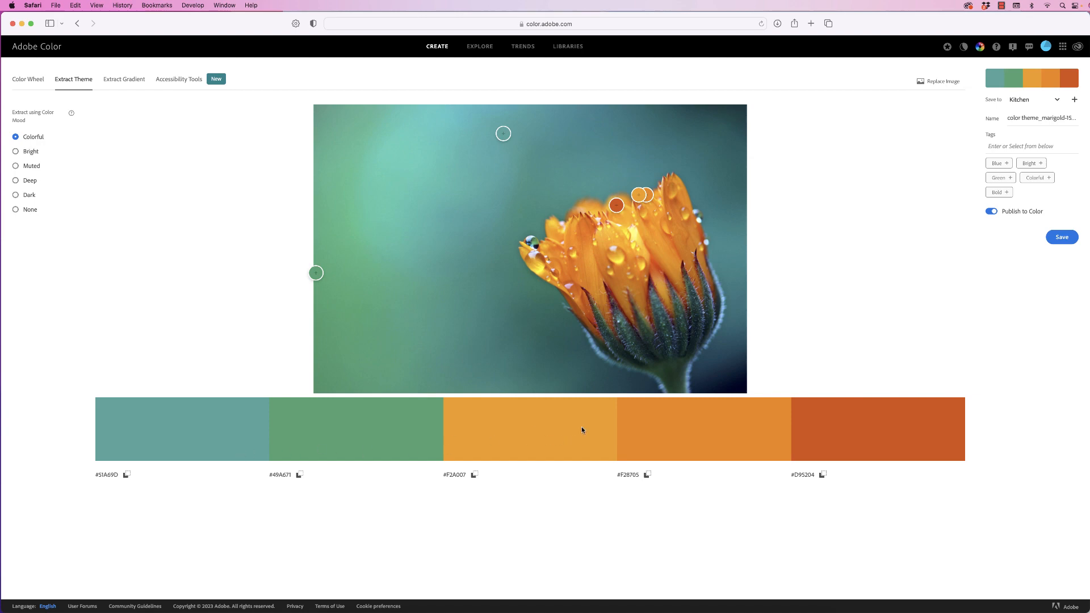
pyautogui.moveTo(641, 300)
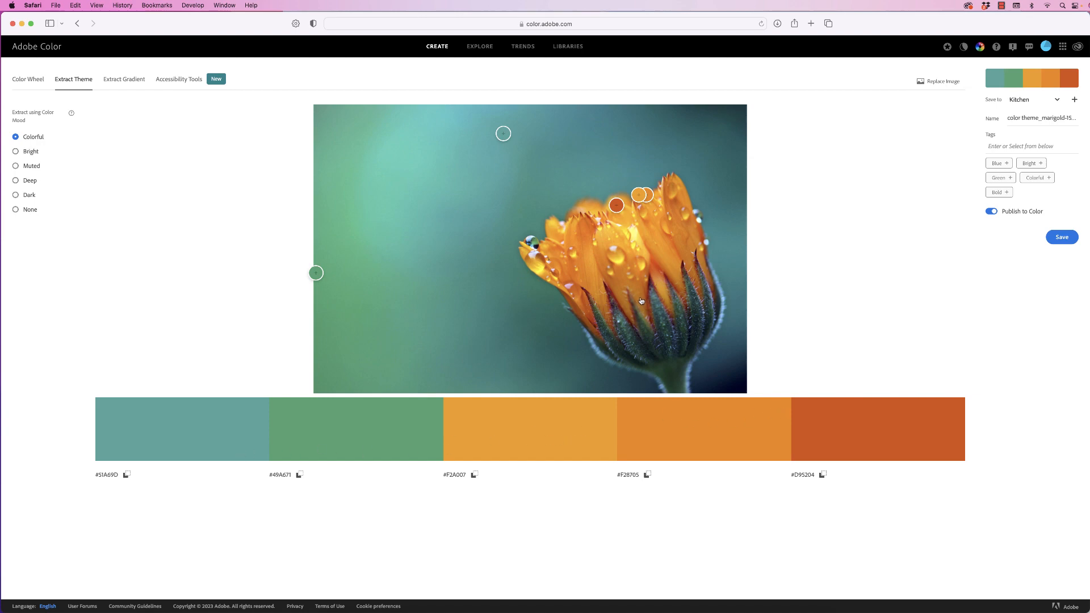
pyautogui.moveTo(600, 292)
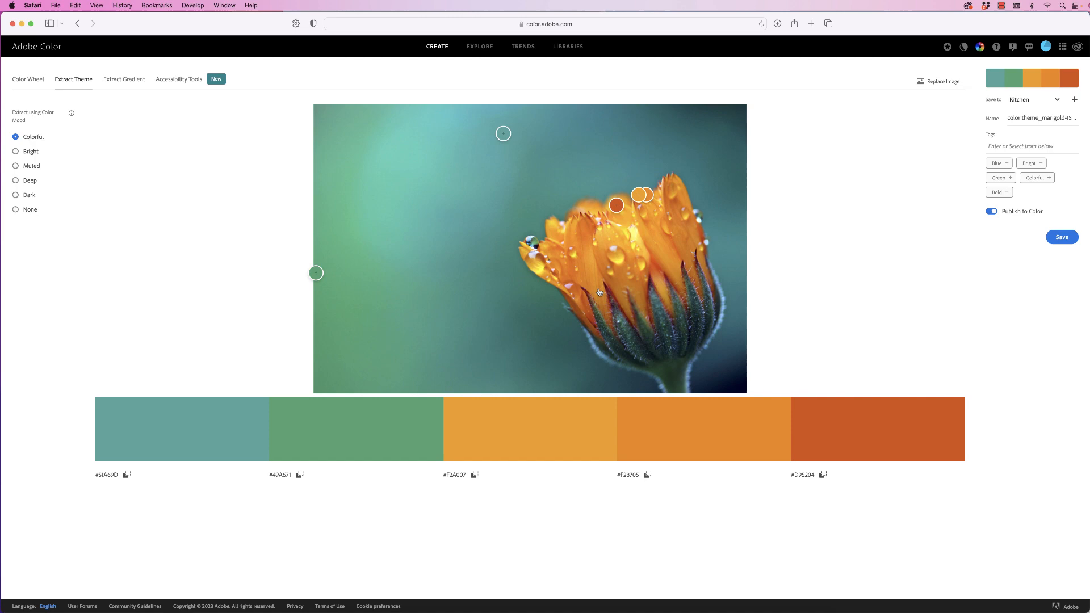
pyautogui.moveTo(536, 437)
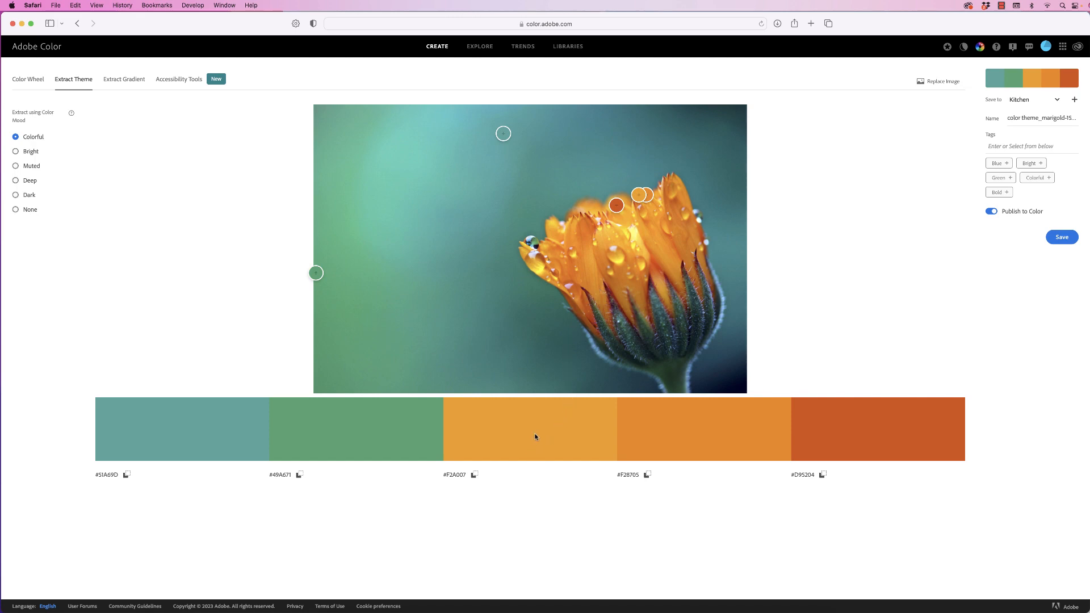
pyautogui.moveTo(478, 431)
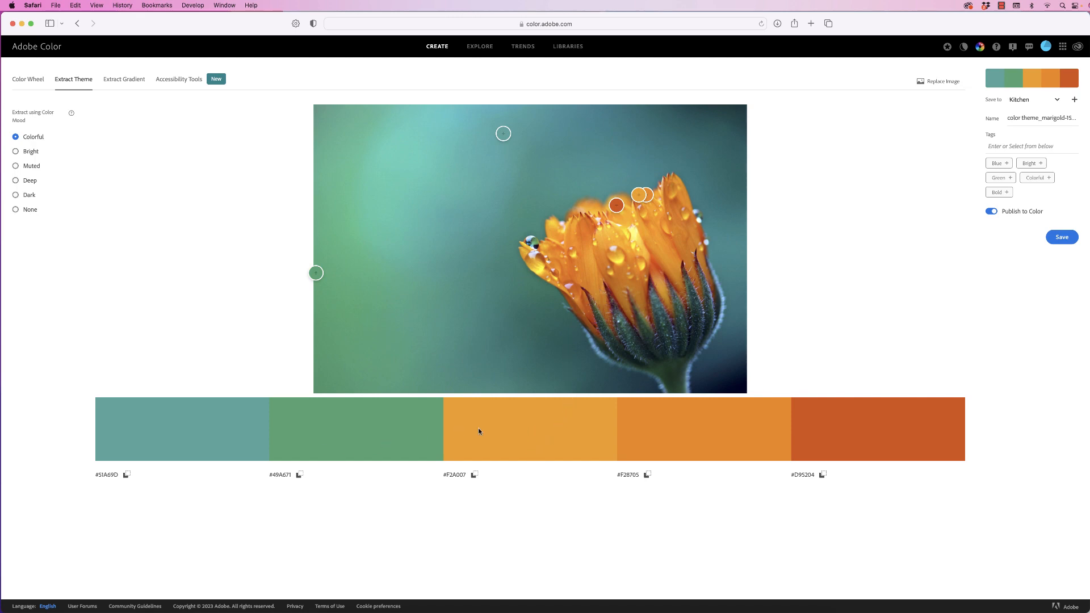
pyautogui.moveTo(589, 437)
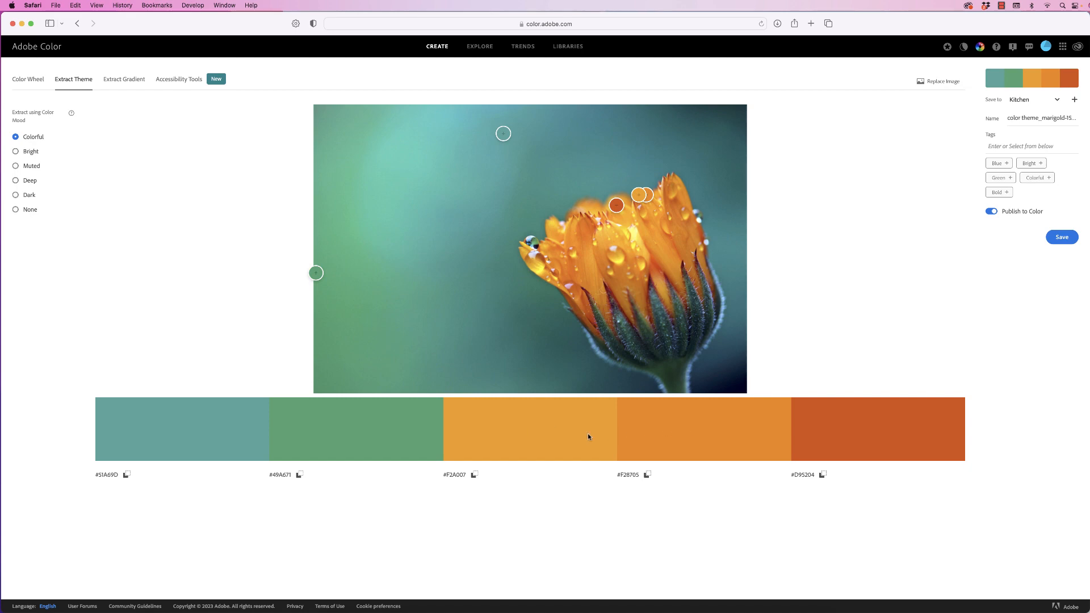
pyautogui.moveTo(604, 421)
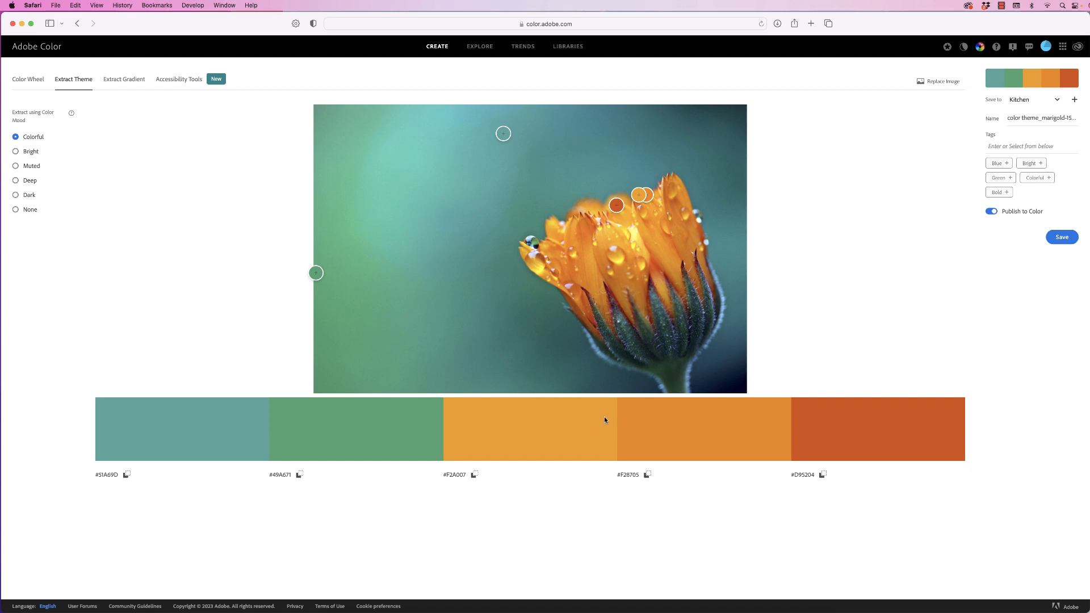
pyautogui.moveTo(589, 422)
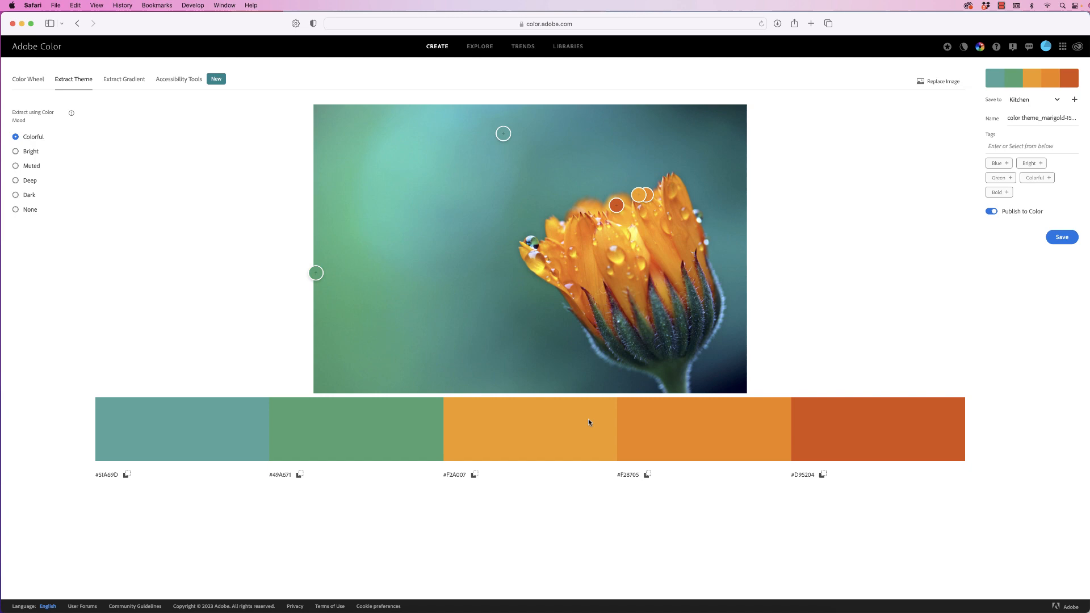
pyautogui.click(28, 78)
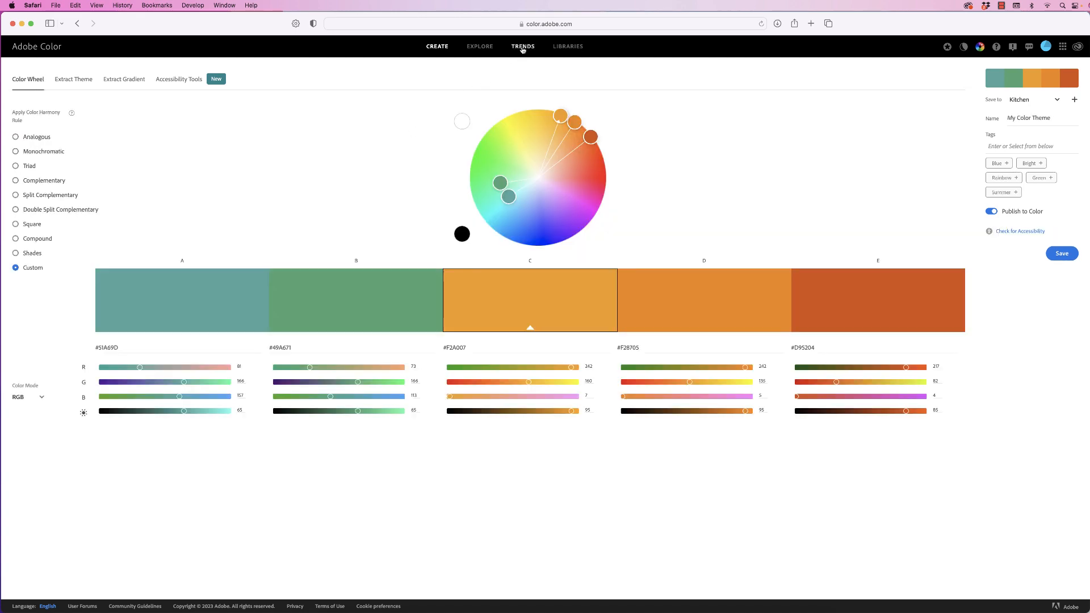
# Open Adobe Color Trends and expand the Illustration palettes with View More.
pyautogui.click(520, 47)
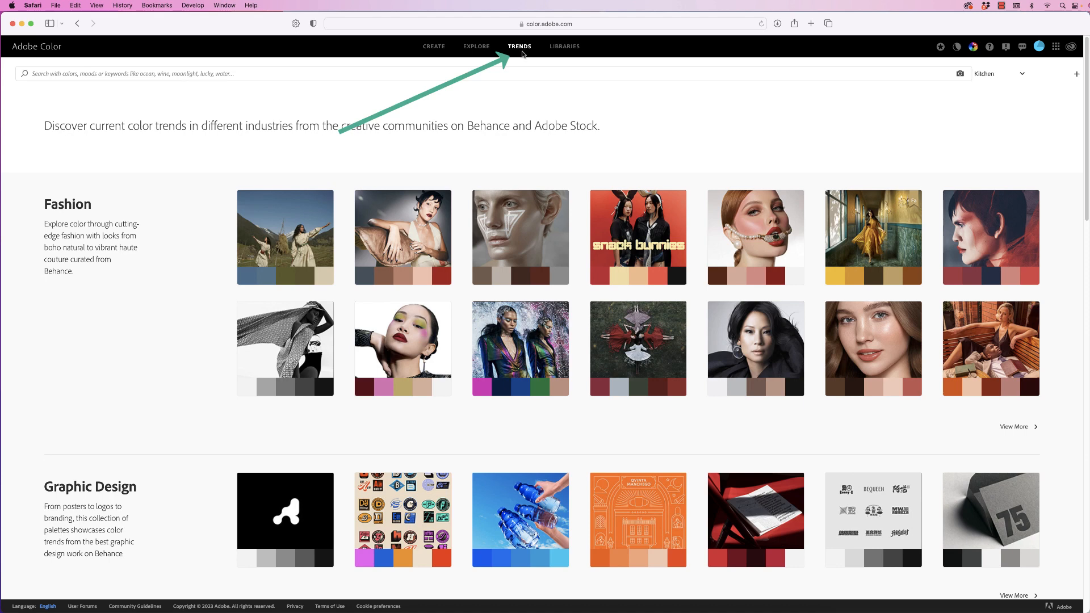
pyautogui.moveTo(139, 347)
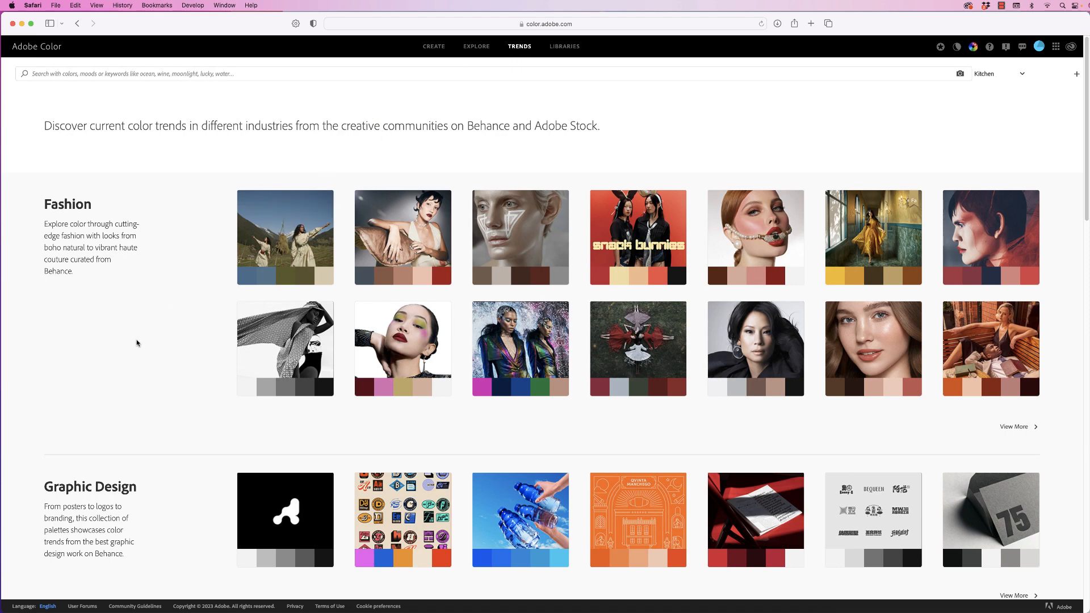
pyautogui.scroll(-3)
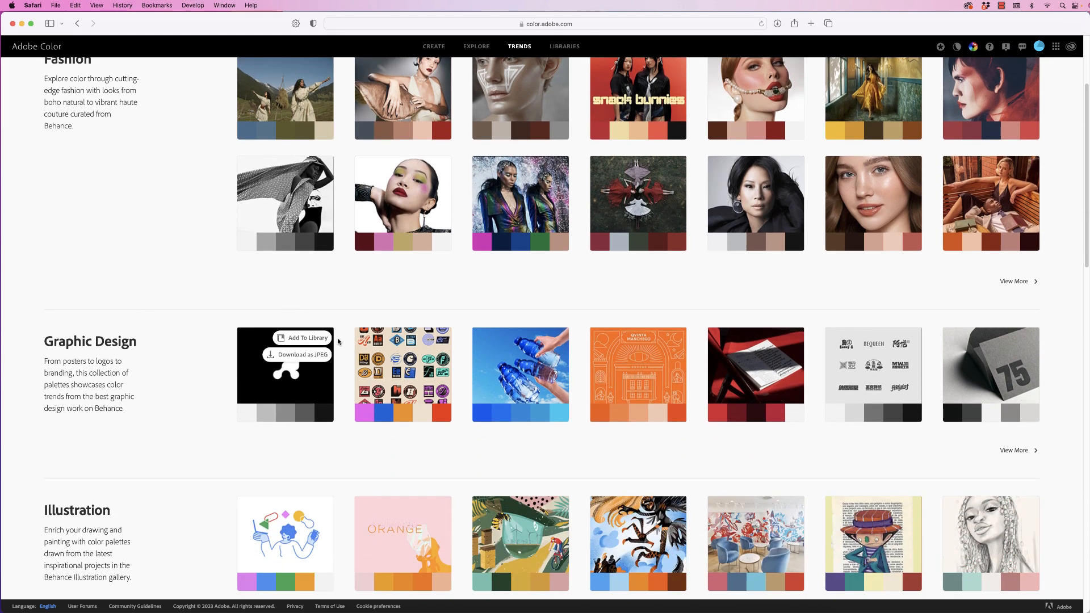
pyautogui.moveTo(410, 396)
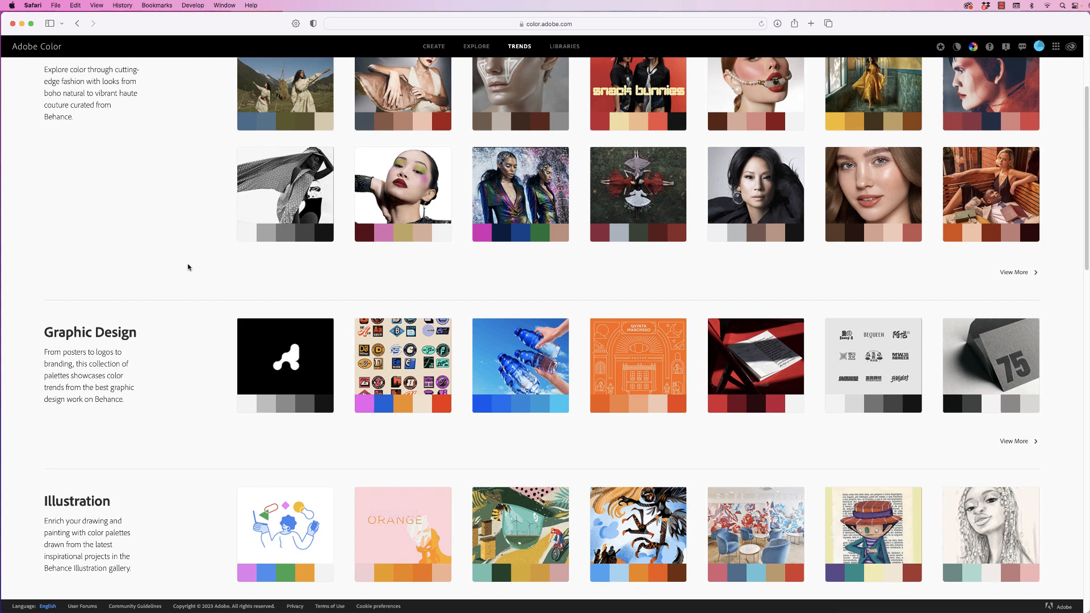
pyautogui.scroll(-3)
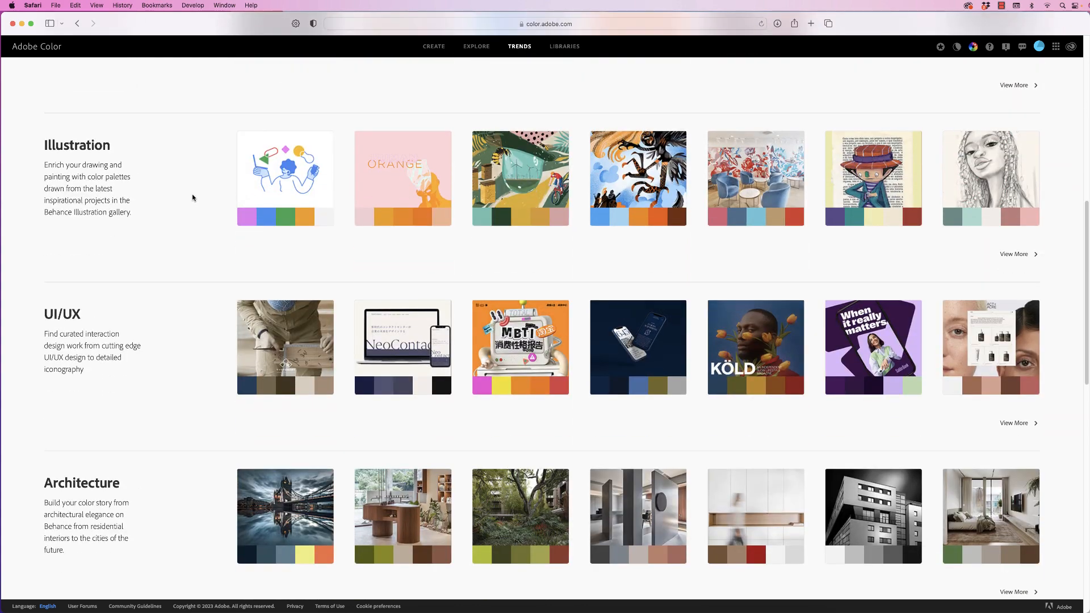
pyautogui.scroll(3)
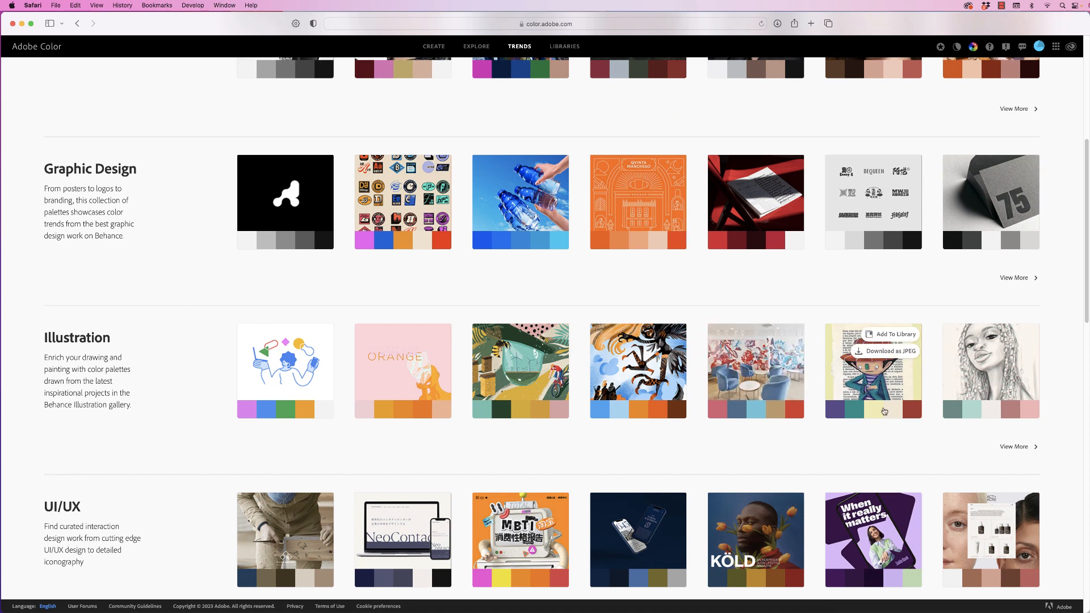
pyautogui.moveTo(1013, 450)
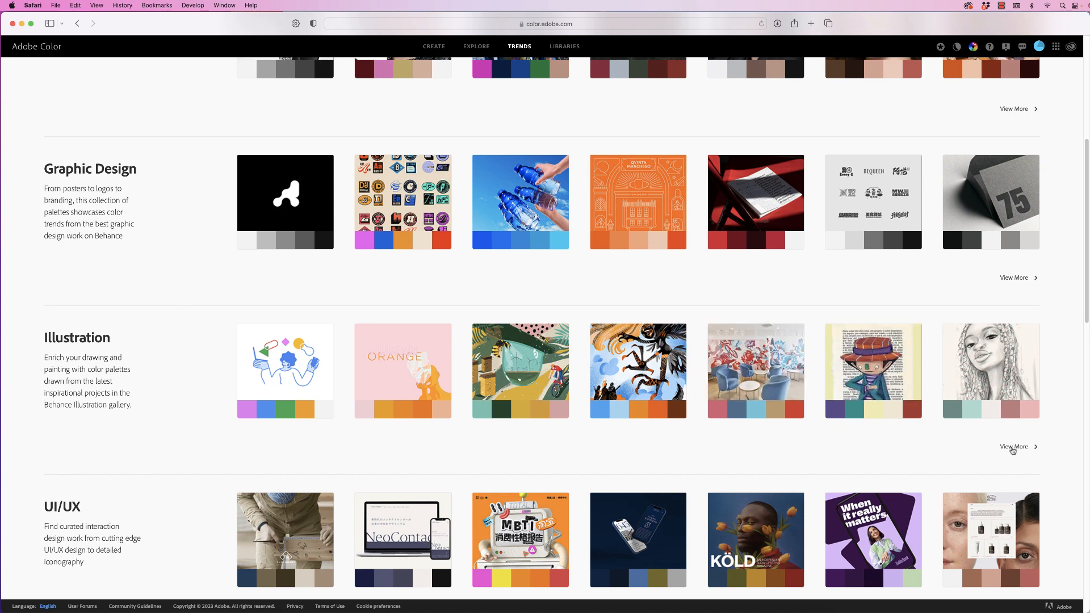
pyautogui.click(1014, 446)
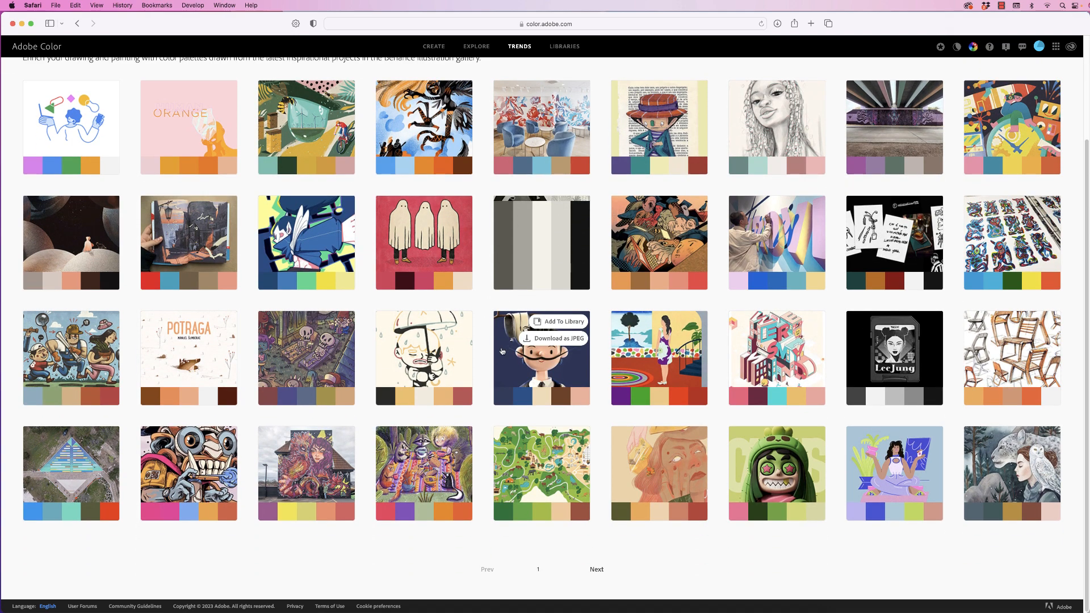
pyautogui.moveTo(529, 495)
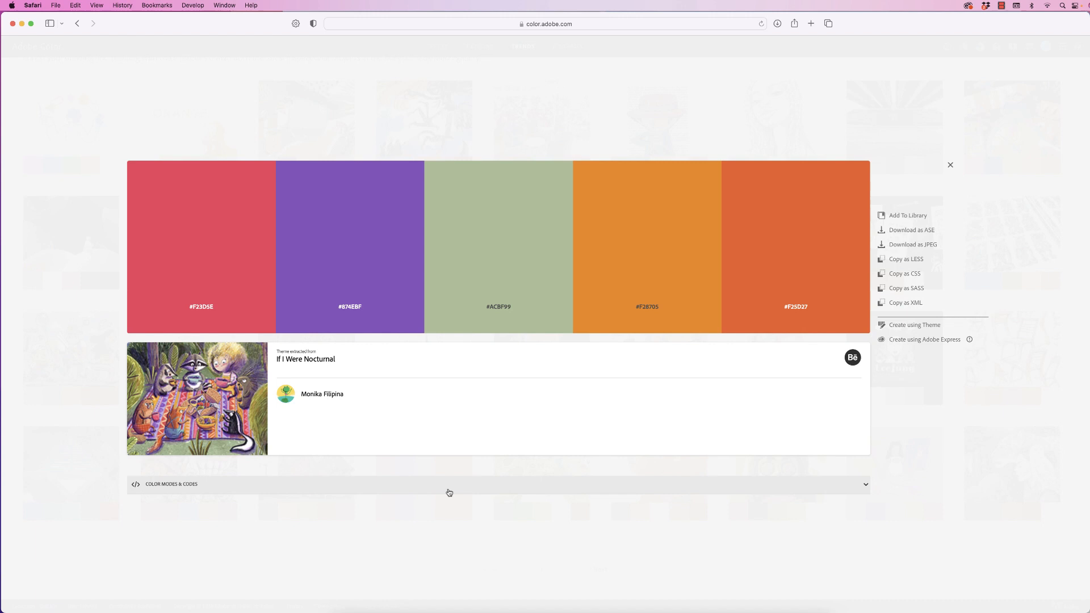
pyautogui.moveTo(314, 219)
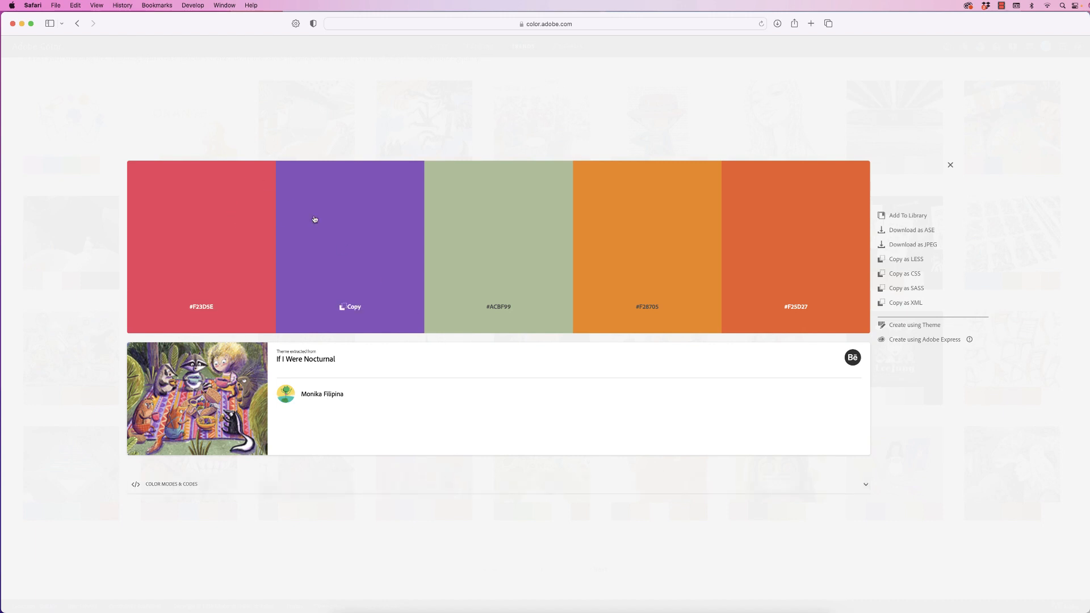
pyautogui.moveTo(753, 270)
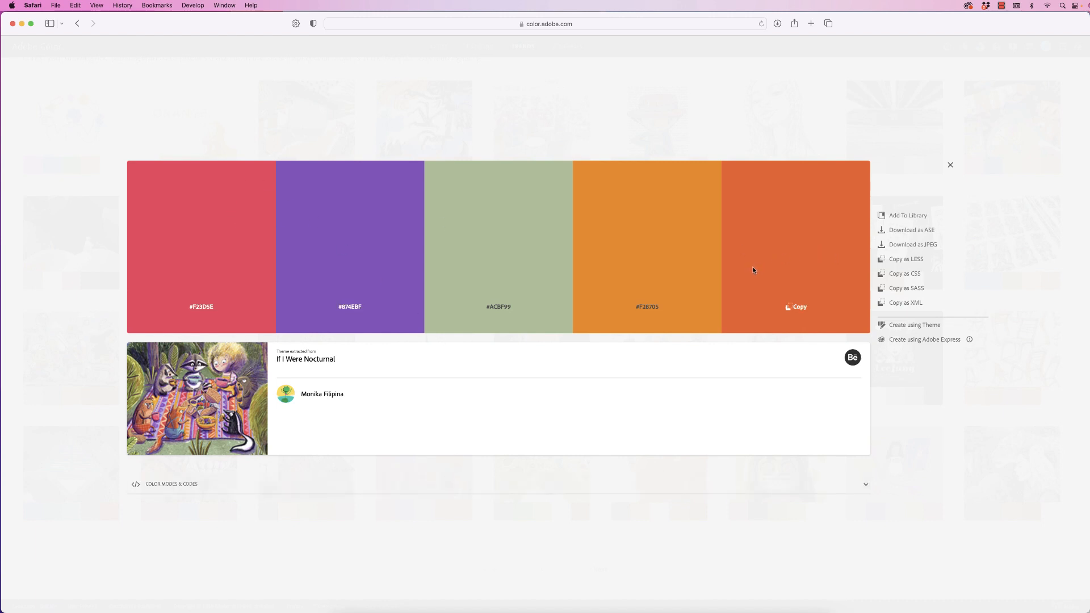
pyautogui.moveTo(730, 295)
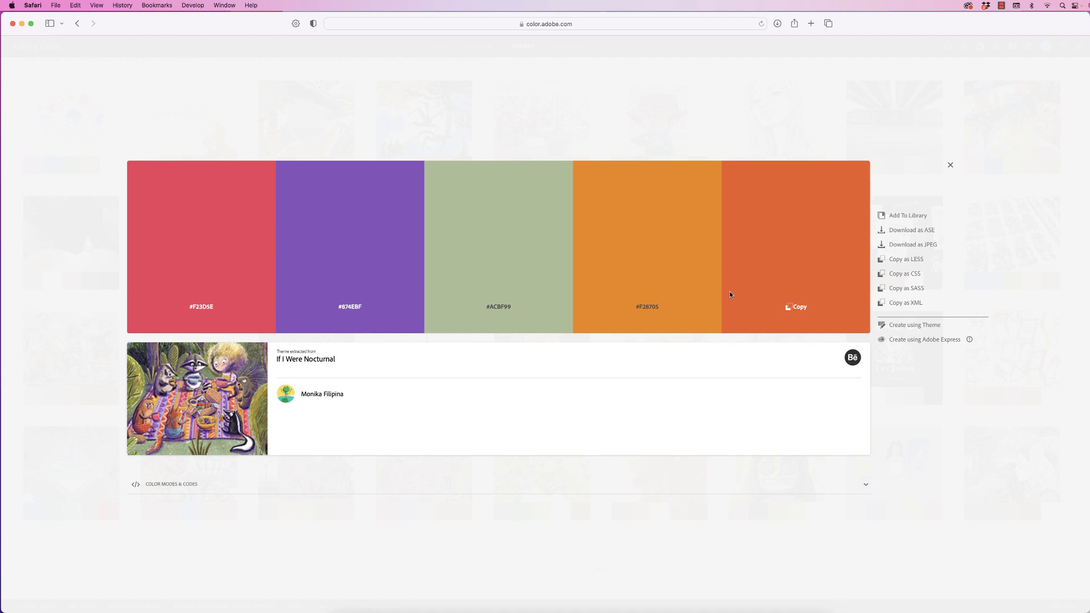